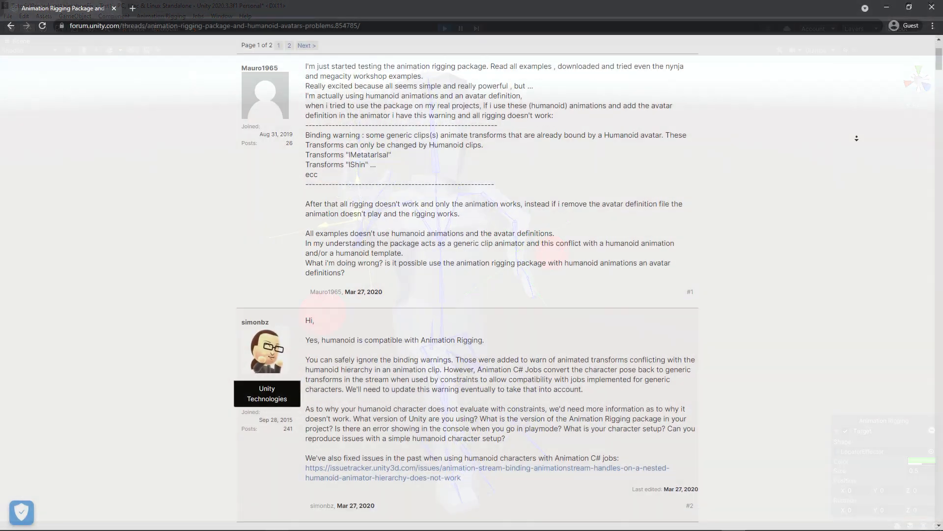
# Step: Scroll through Unity Hub's new-project templates to find the 3D template
pyautogui.scroll(-3)
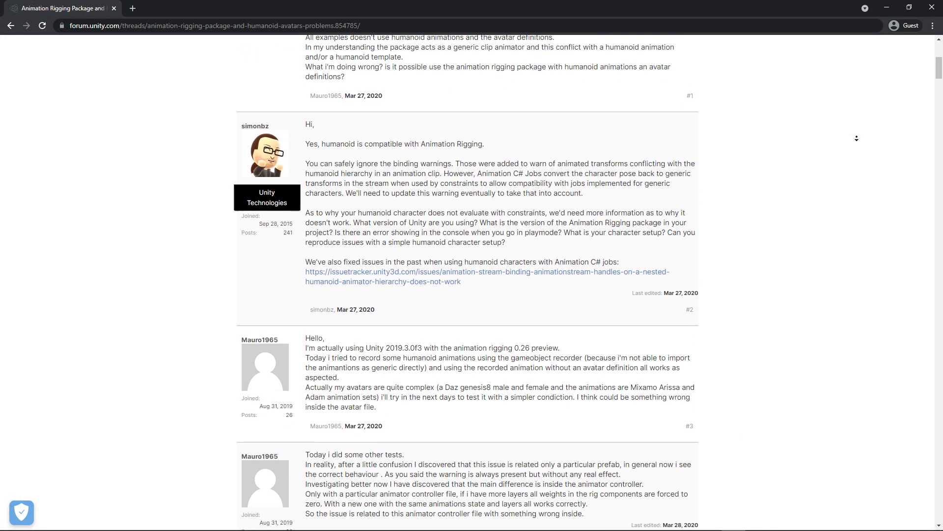
pyautogui.scroll(-3)
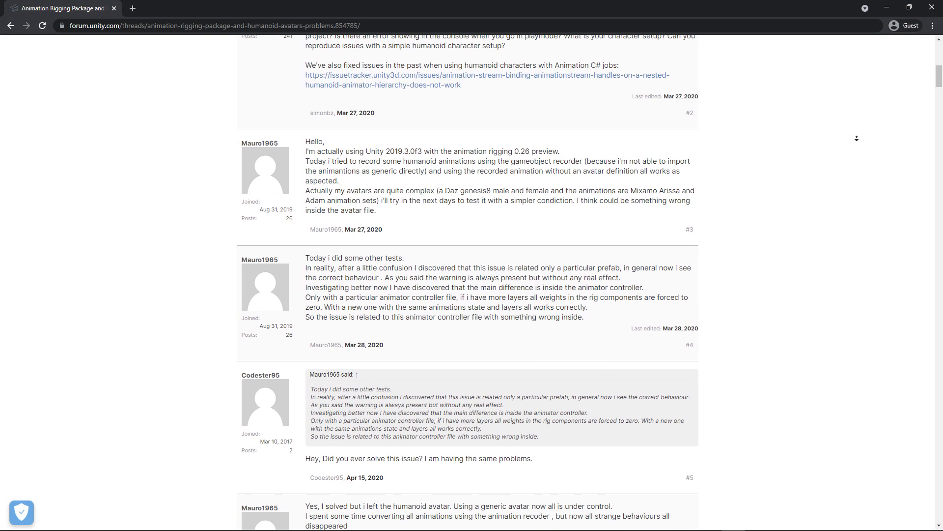
pyautogui.scroll(-3)
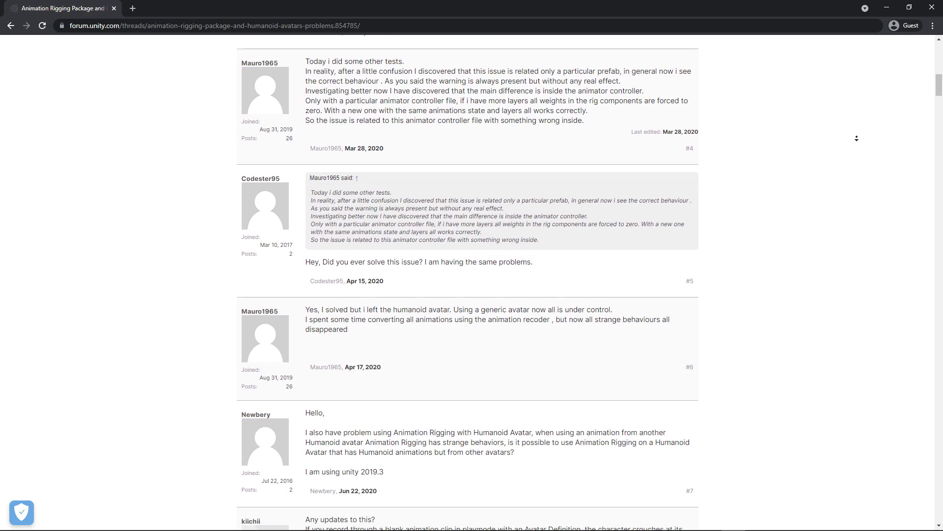
pyautogui.scroll(-3)
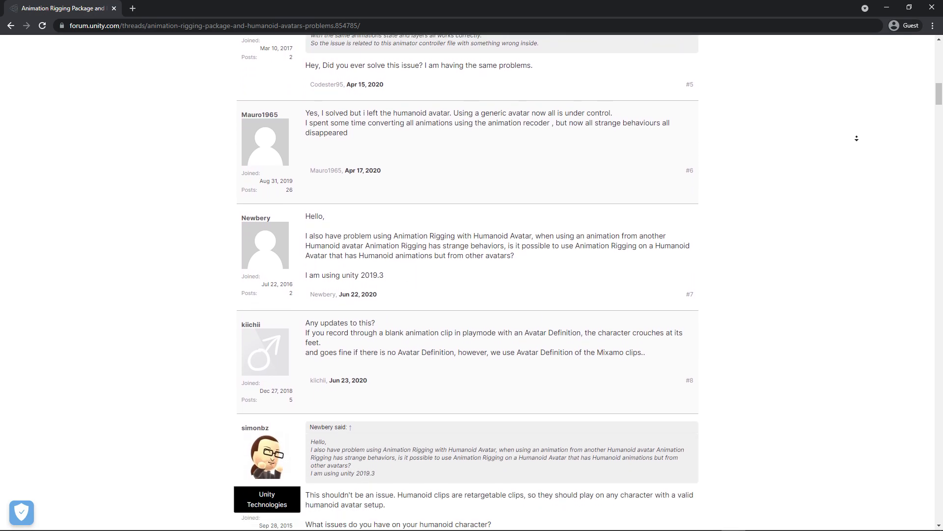
pyautogui.scroll(-3)
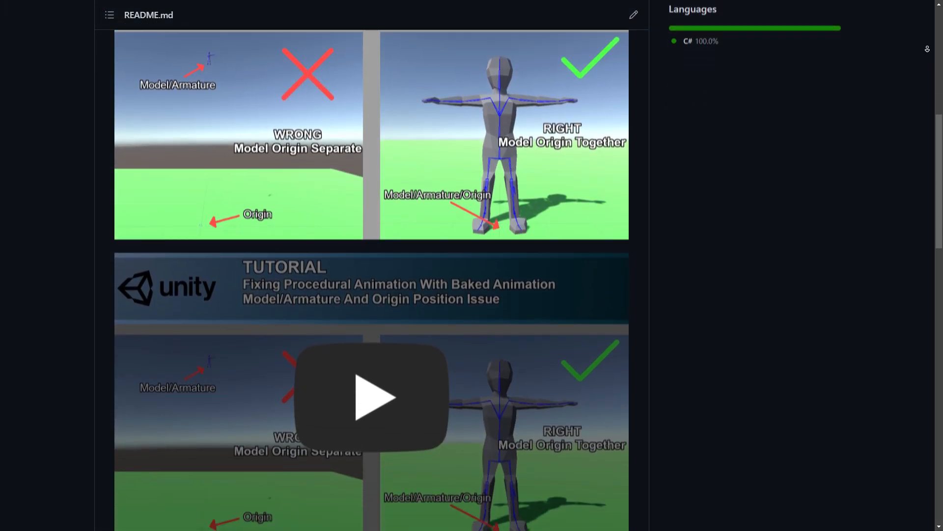
pyautogui.scroll(-3)
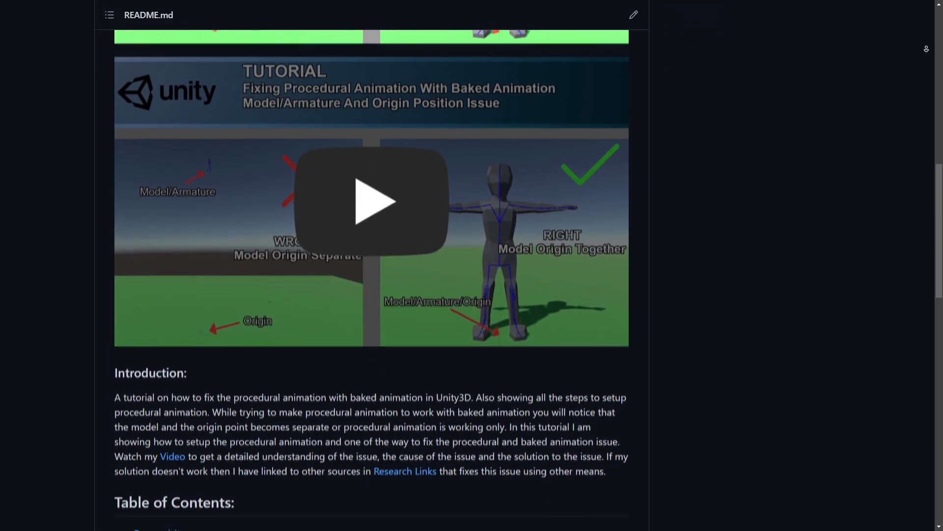
pyautogui.scroll(-3)
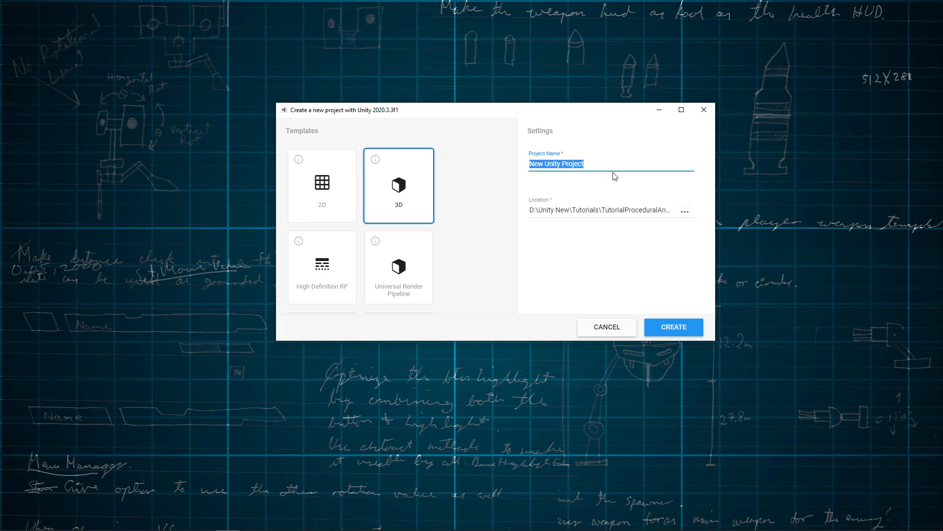
# Step: Name the 3D project TutorialProceduralAnimationFix and create it
pyautogui.write('T')
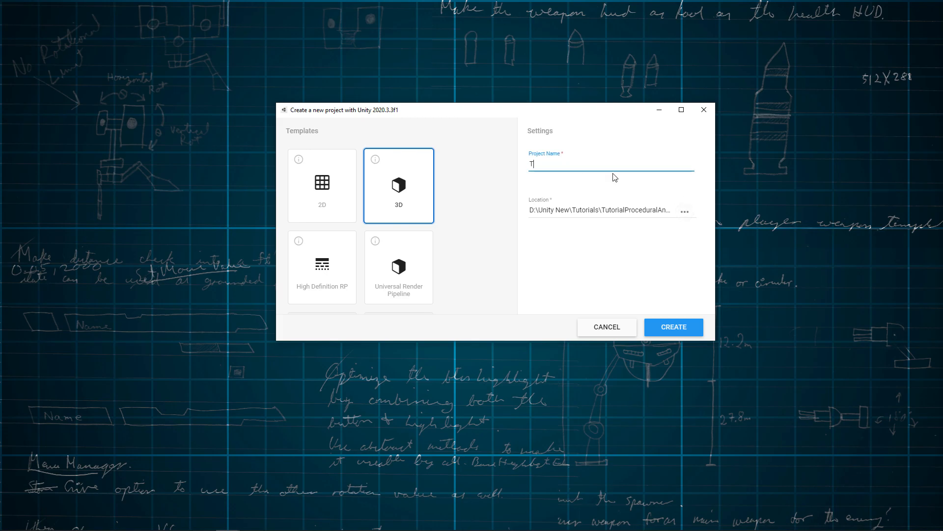
pyautogui.write('TutorialProceduralAnimationF')
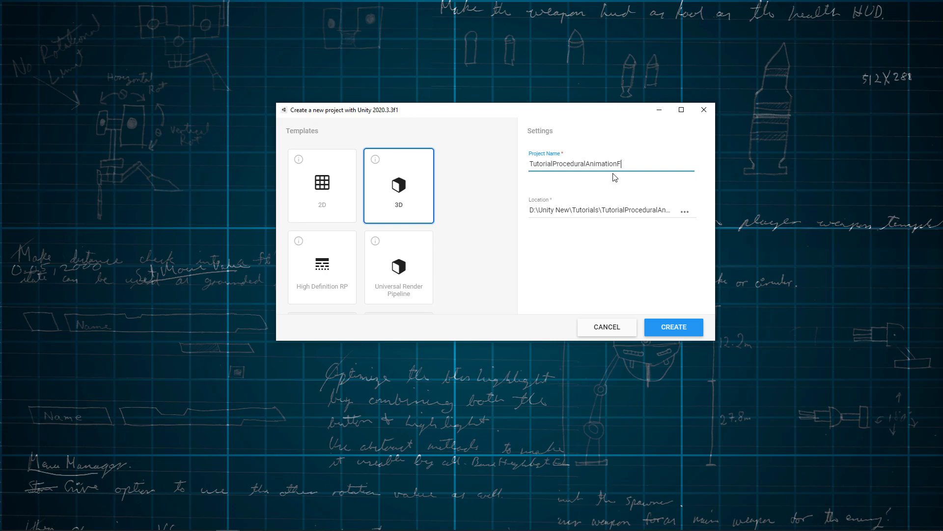
pyautogui.write('ix')
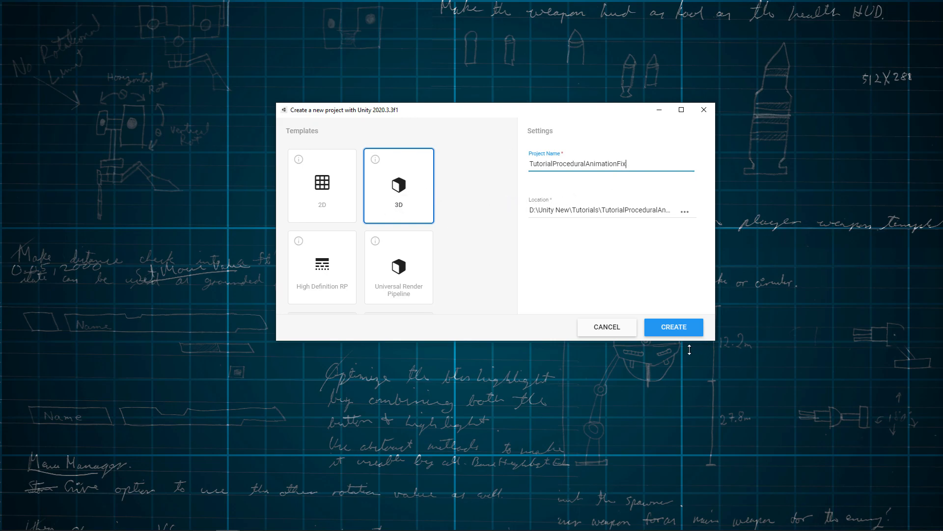
pyautogui.click(673, 327)
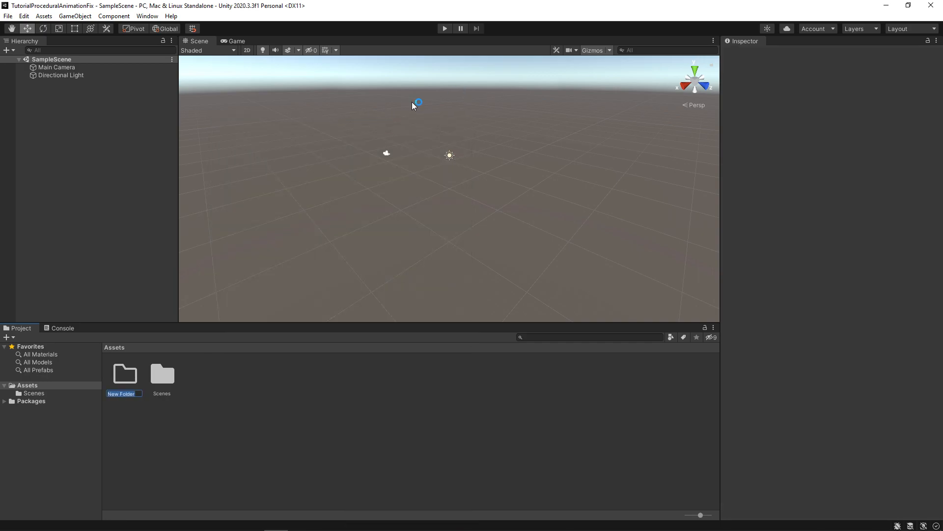
# Step: Add folder TutorialProceduralAnimationFix with _Scenes, Animations, Models, Scripts subfolders; open new scene Test1
pyautogui.write('TutorialProc')
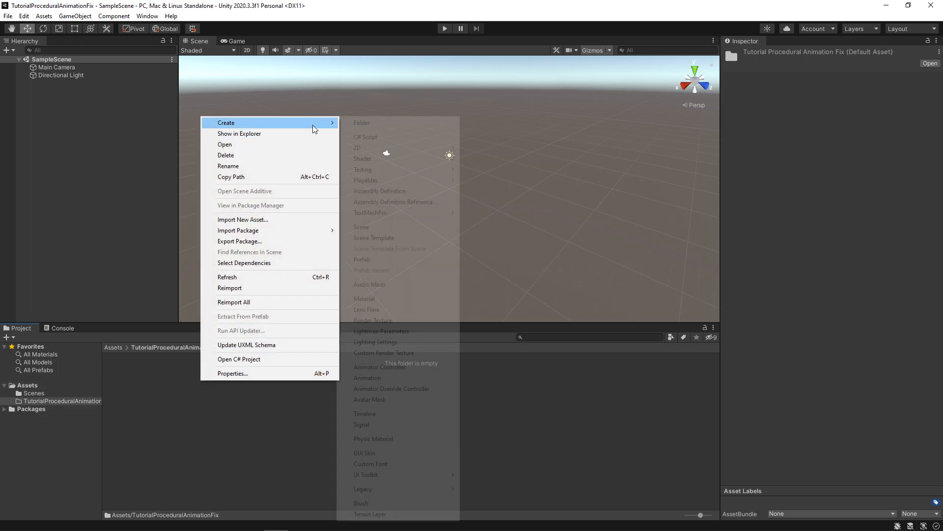
pyautogui.click(362, 123)
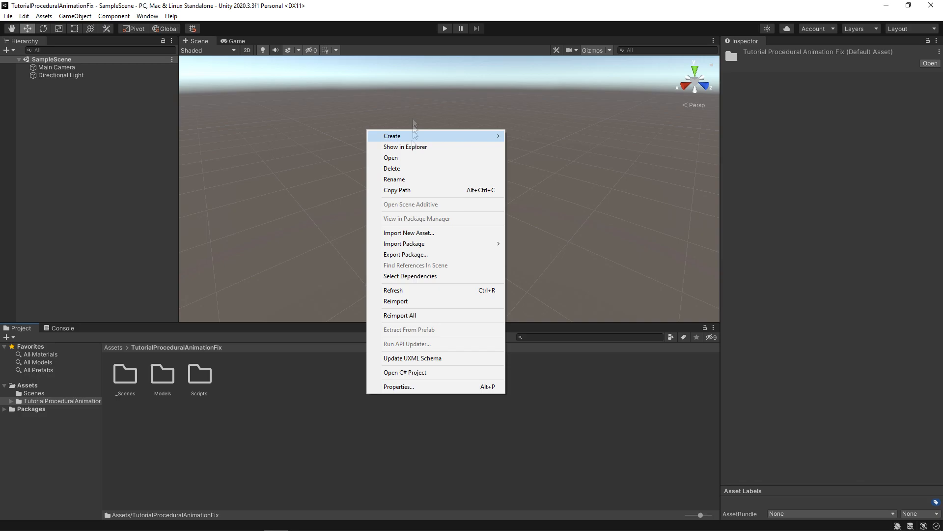
pyautogui.click(392, 136)
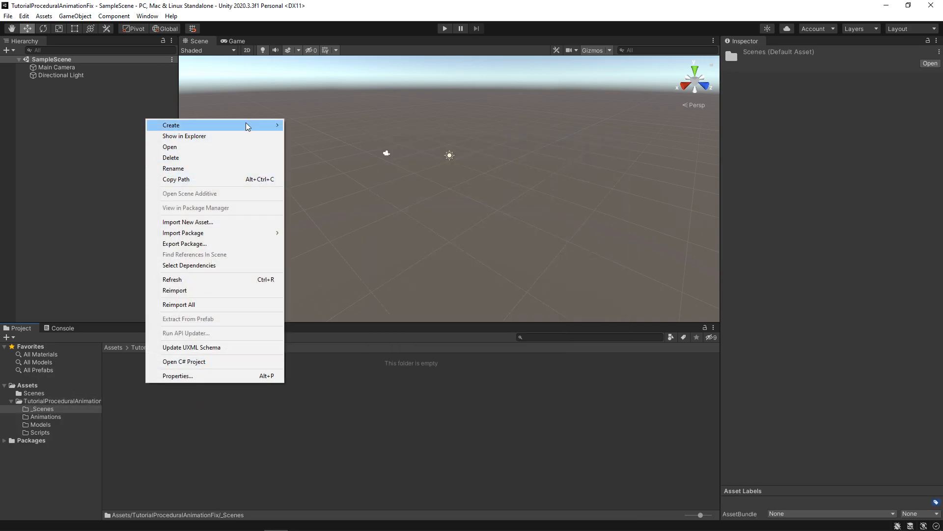
pyautogui.click(171, 124)
pyautogui.write('Test1')
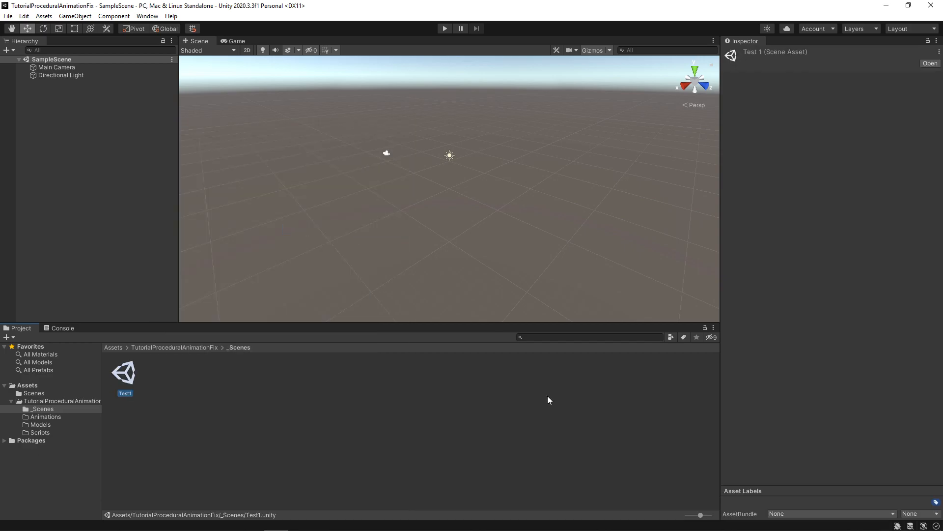
pyautogui.doubleClick(123, 371)
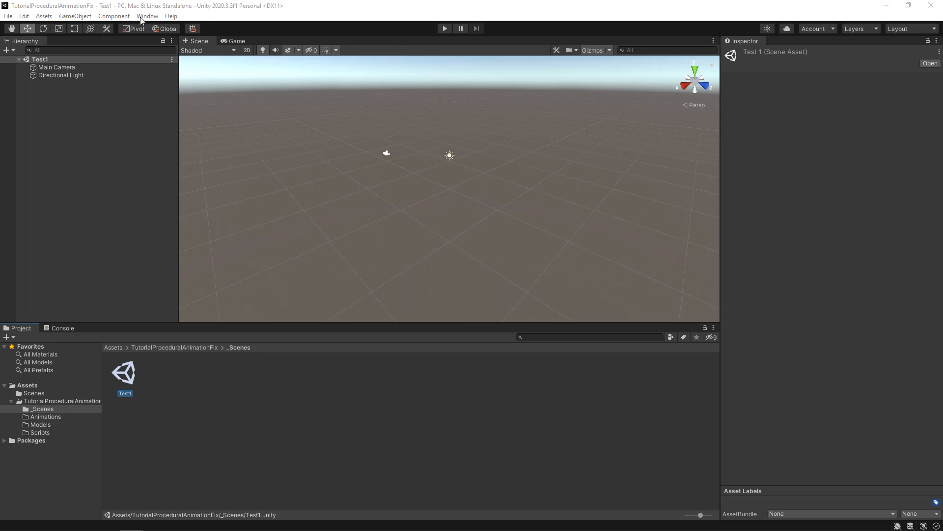
# Step: Install Animation Rigging 1.0.3 from the Unity Registry in Package Manager
pyautogui.click(147, 15)
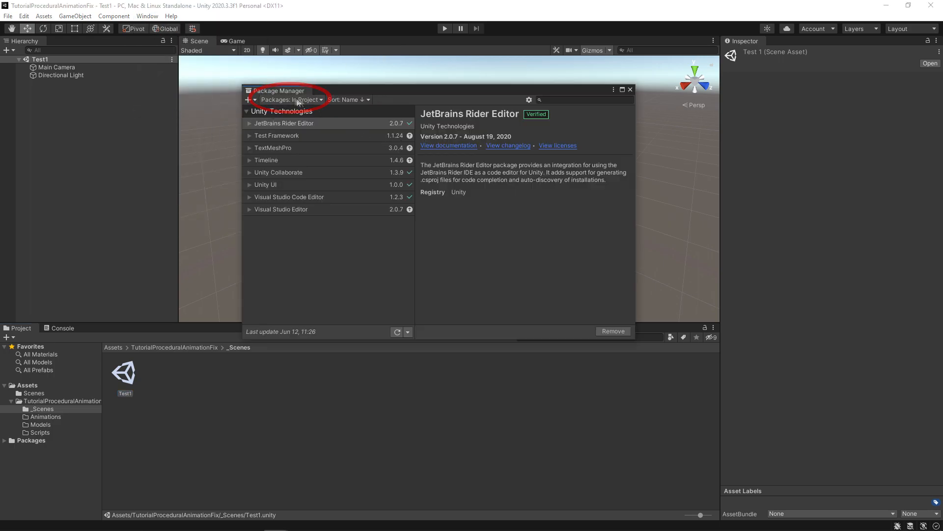
pyautogui.click(292, 99)
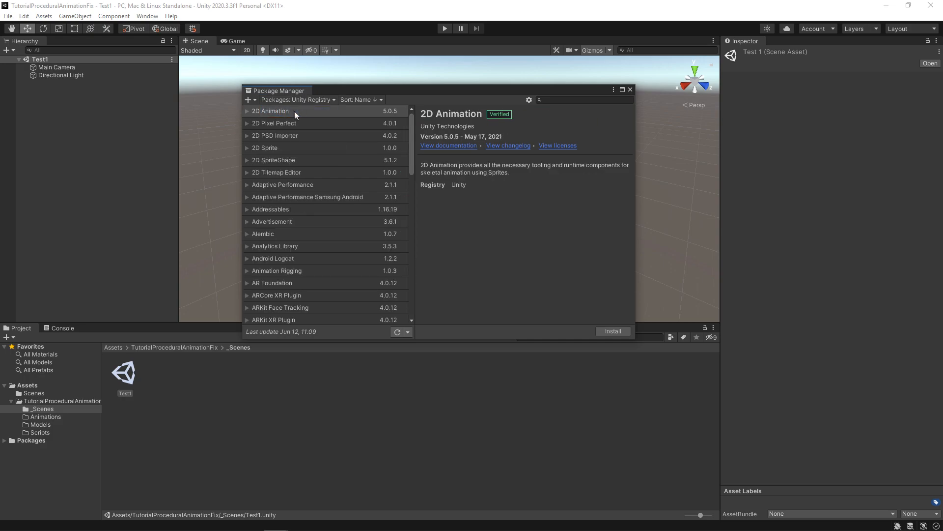
pyautogui.moveTo(306, 101)
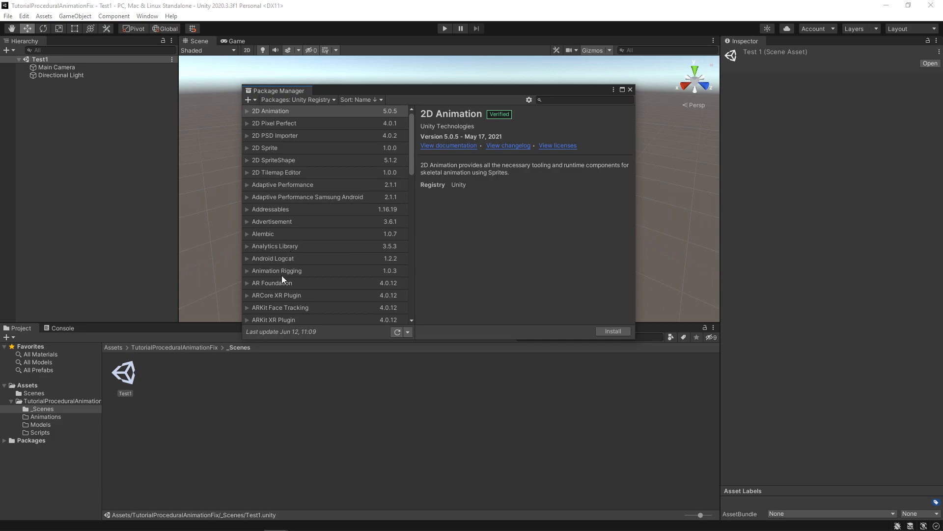
pyautogui.click(276, 270)
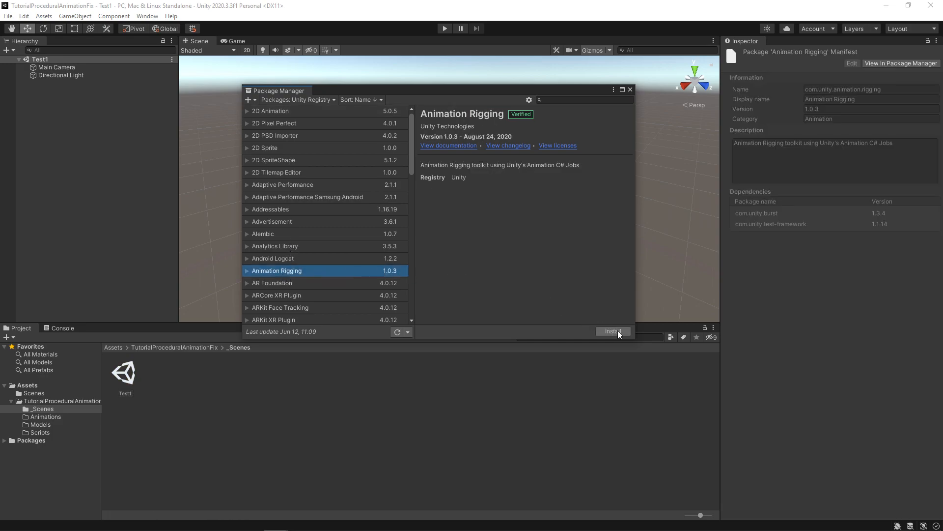
pyautogui.click(613, 330)
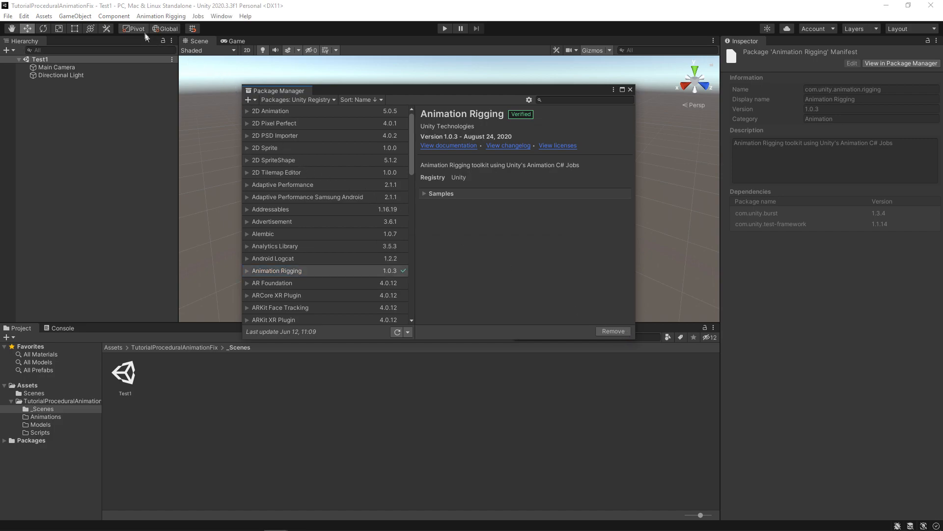
pyautogui.moveTo(161, 15)
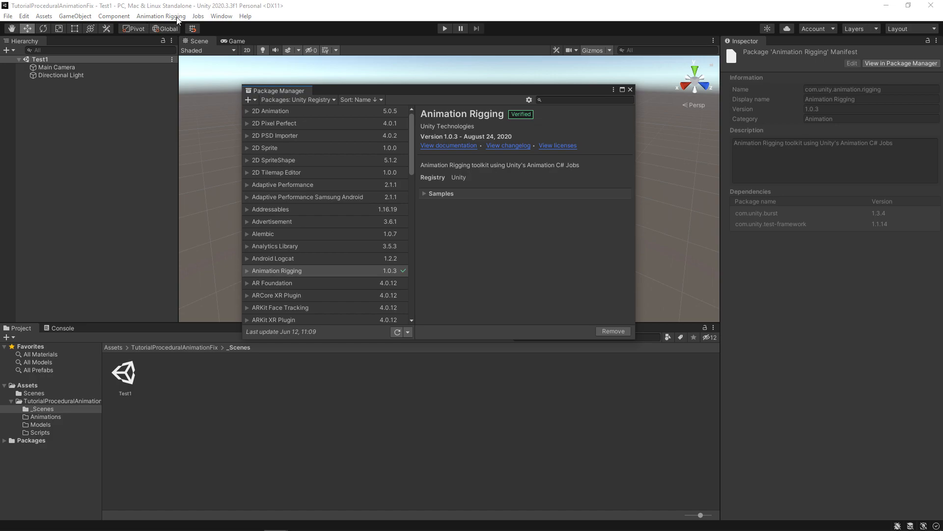
pyautogui.moveTo(618, 97)
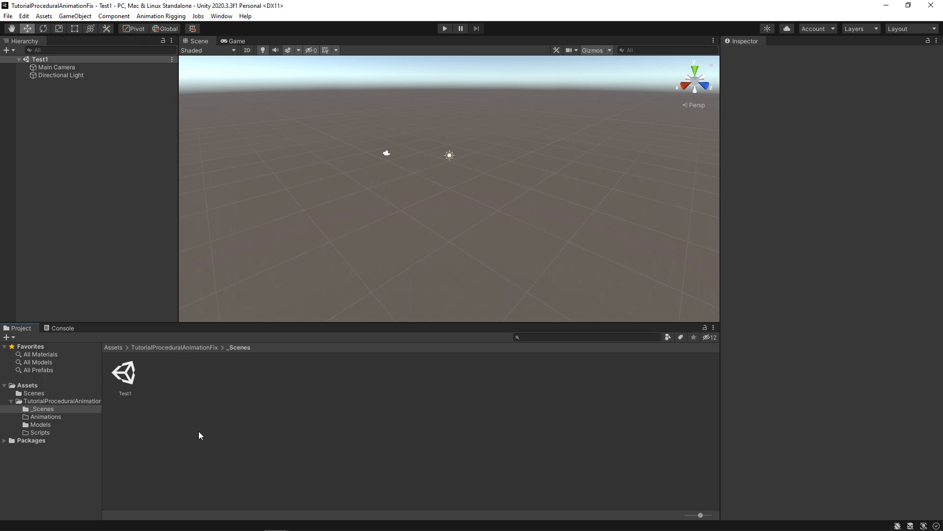
pyautogui.moveTo(49, 428)
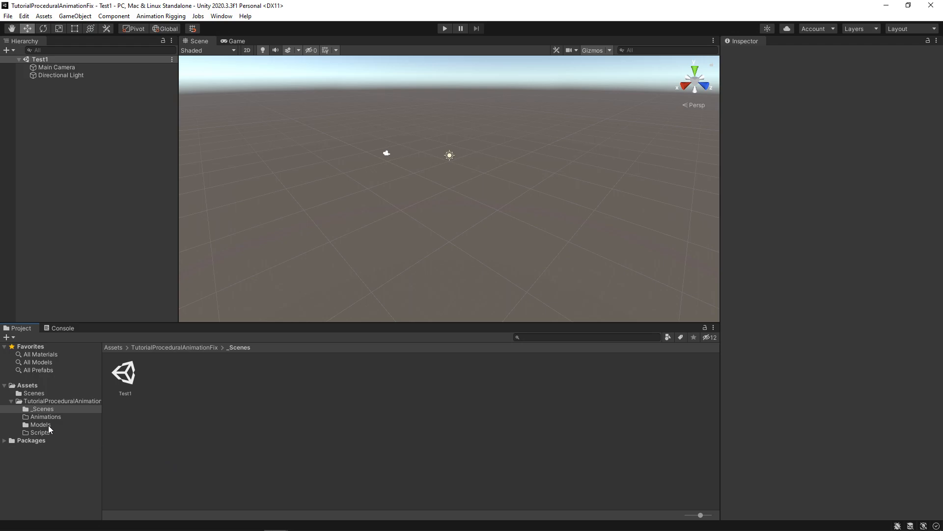
# Step: Set CharacterModel's Rig Animation Type to Humanoid and apply it
pyautogui.click(41, 424)
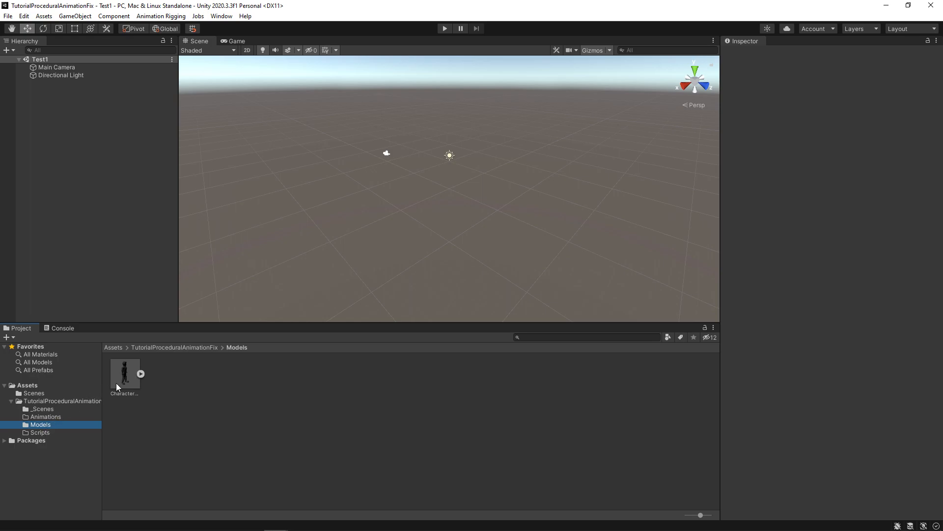
pyautogui.click(124, 373)
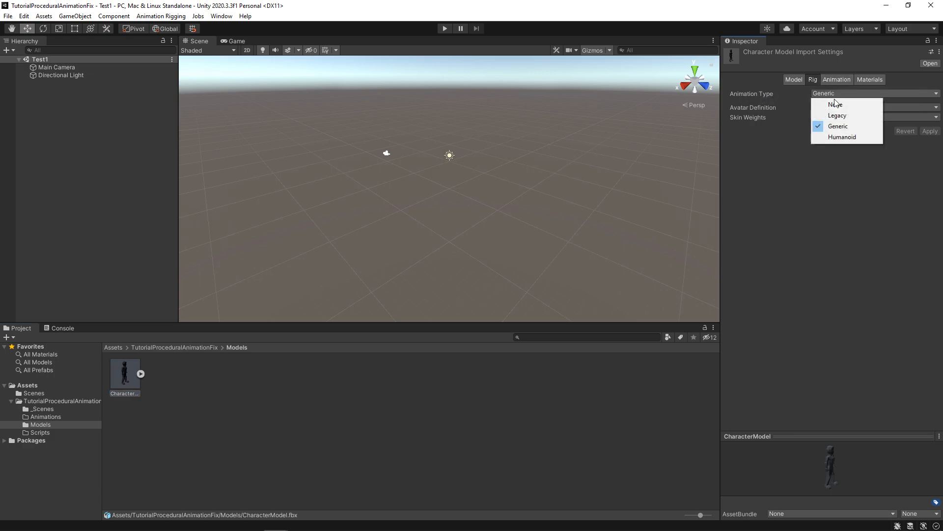
pyautogui.moveTo(842, 137)
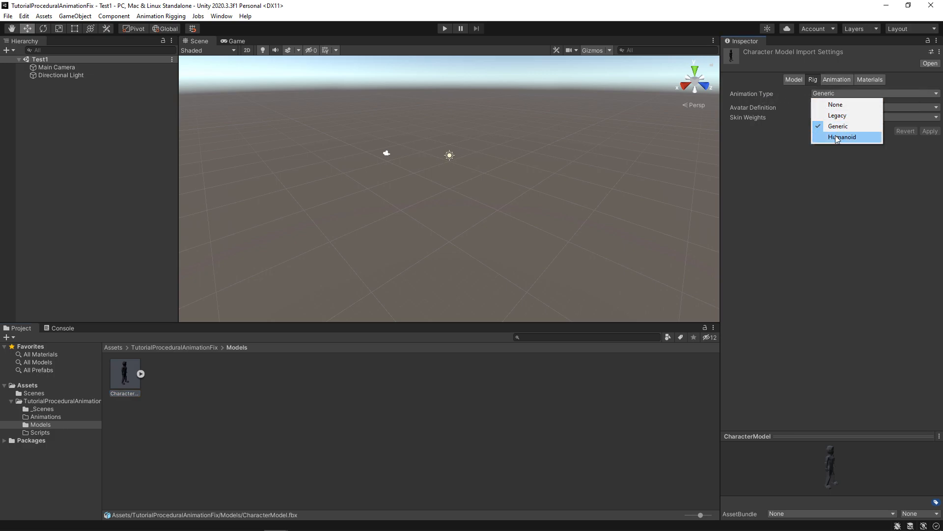
pyautogui.click(844, 137)
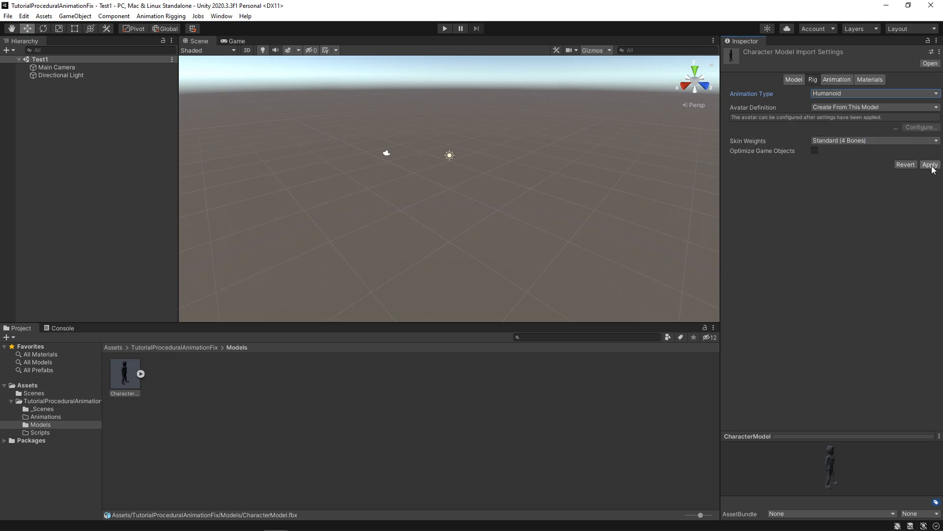
pyautogui.click(929, 164)
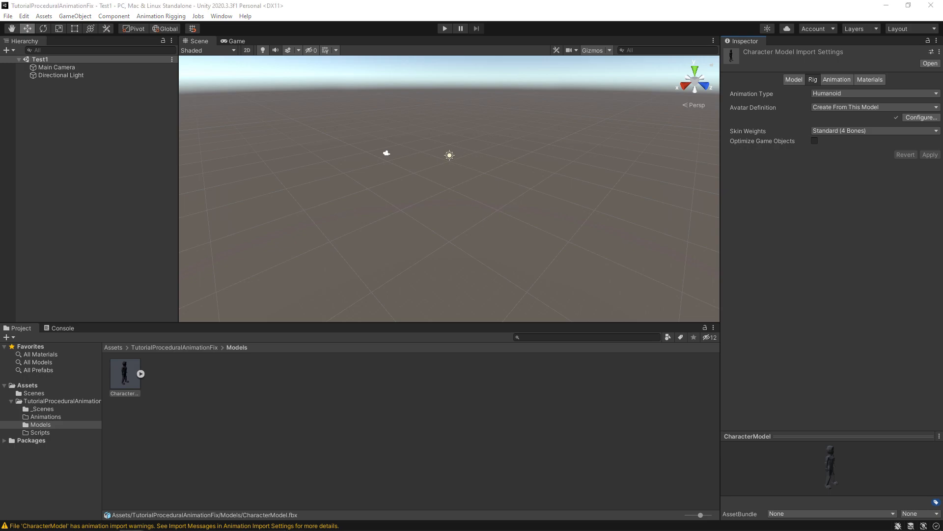
pyautogui.moveTo(848, 174)
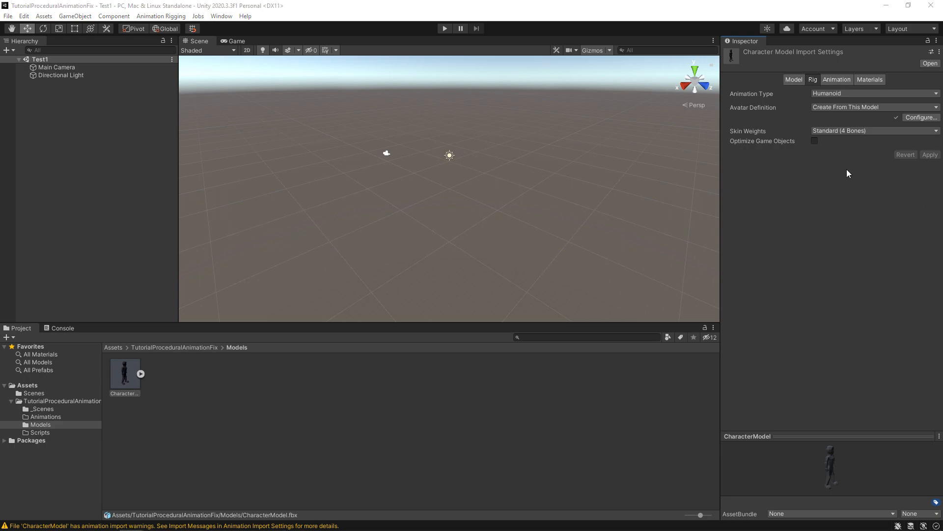
# Step: Enable Loop Time on CharacterModel's Armature|Run clip and apply
pyautogui.click(836, 79)
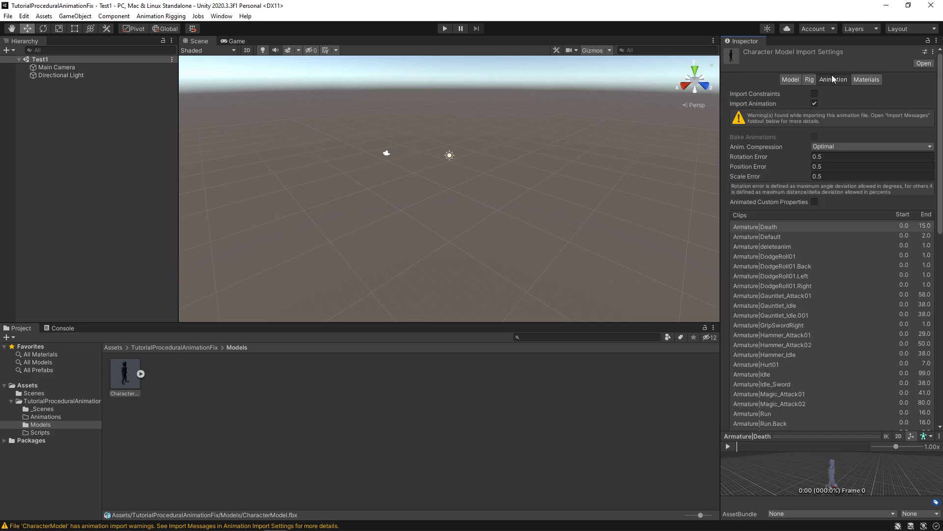
pyautogui.scroll(-3)
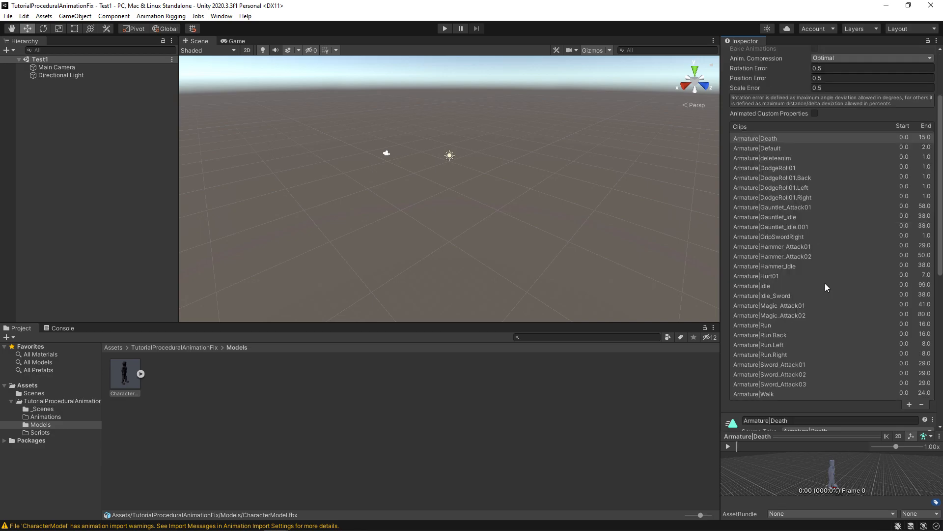
pyautogui.click(769, 325)
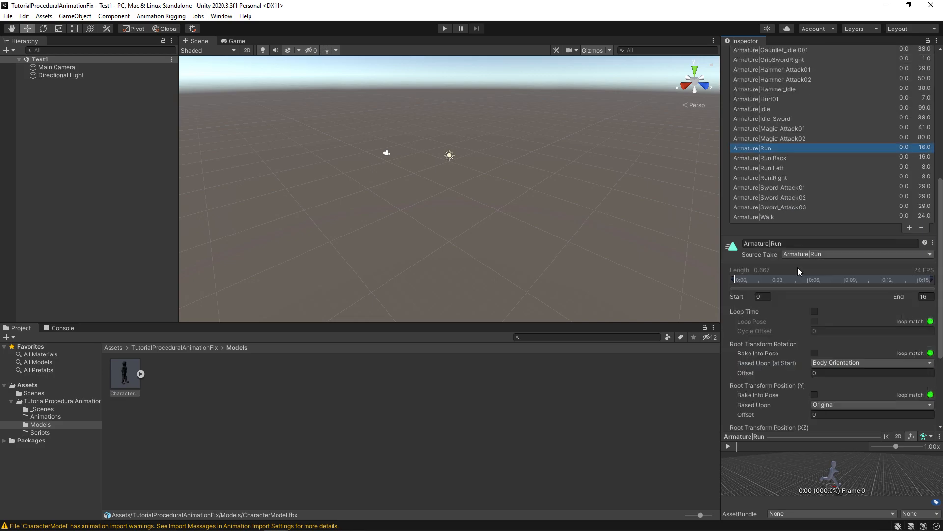
pyautogui.scroll(-3)
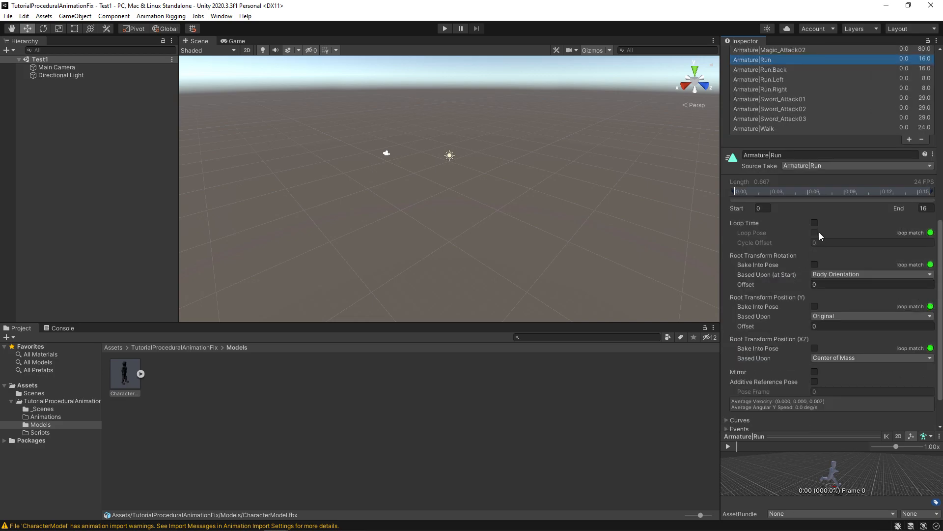
pyautogui.scroll(-3)
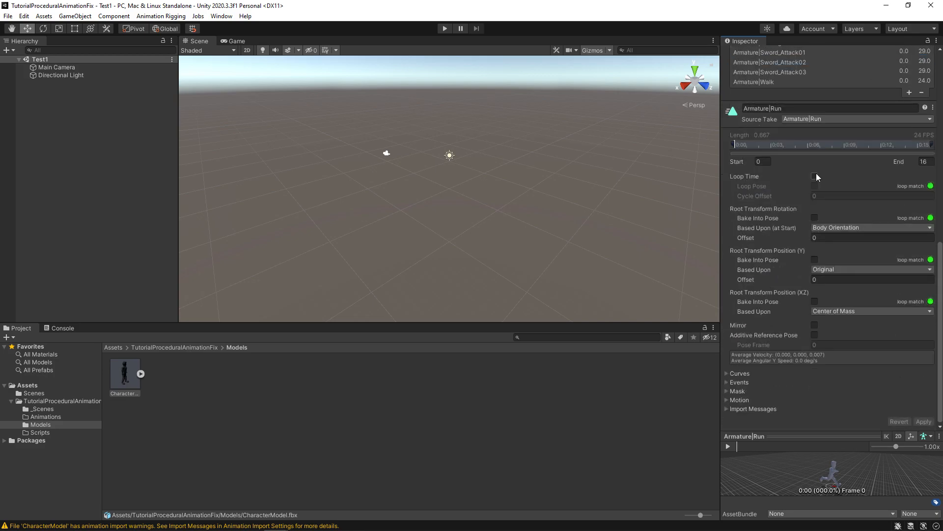
pyautogui.click(814, 177)
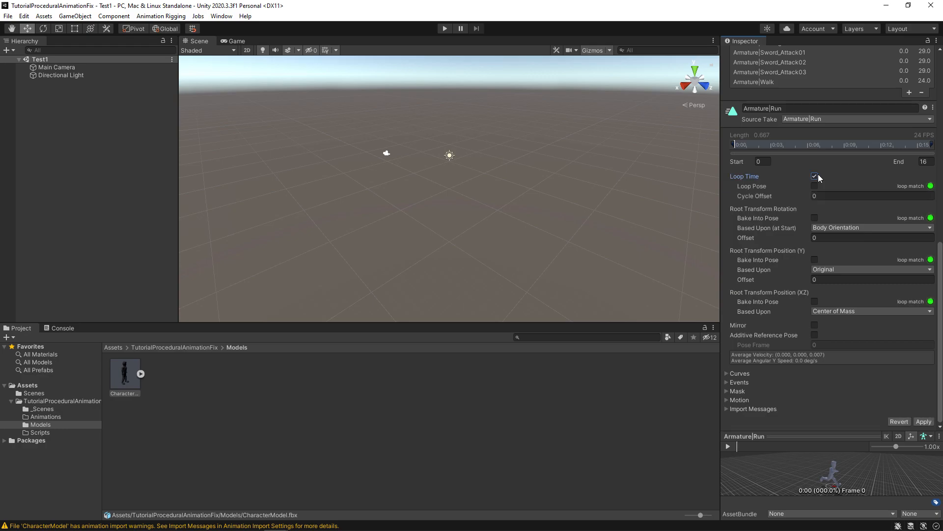
pyautogui.click(814, 176)
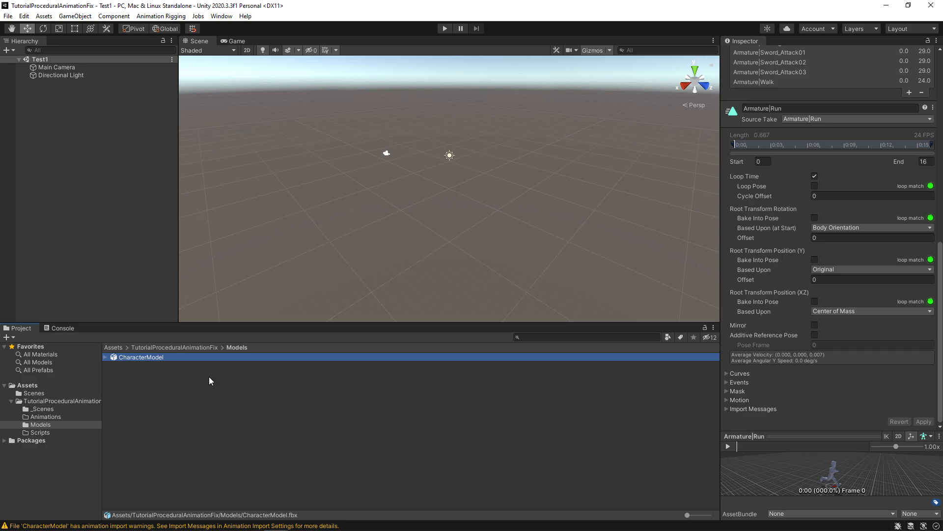
# Step: Create and open the Player Animator Controller, adding Armature|Run as its default state
pyautogui.rightClick(45, 416)
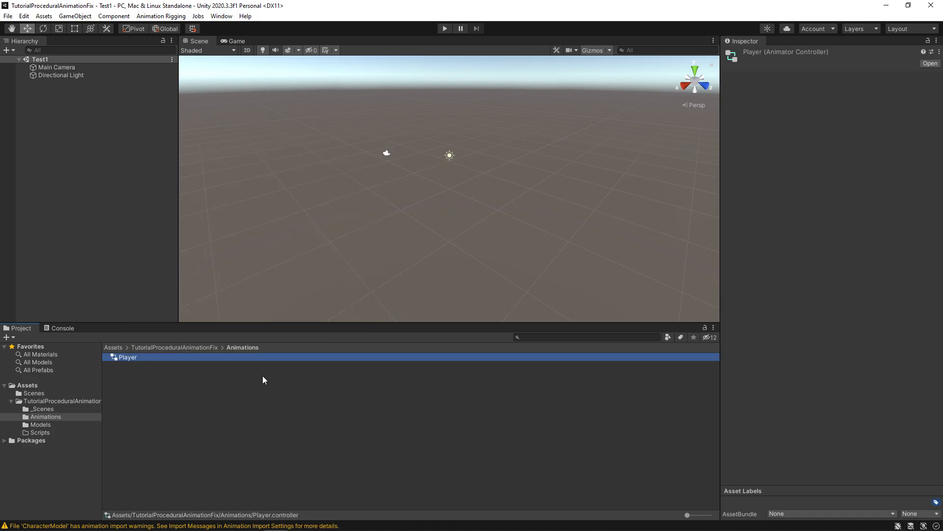
pyautogui.doubleClick(128, 357)
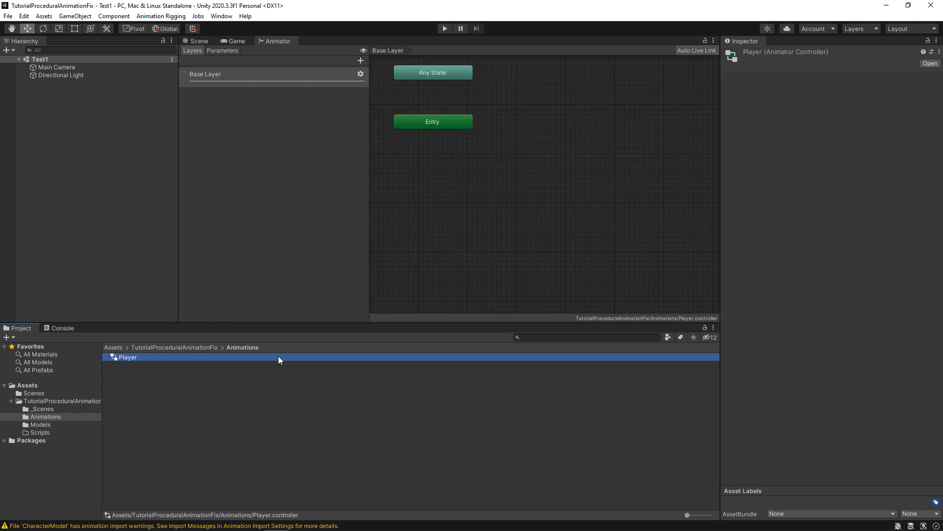
pyautogui.moveTo(37, 424)
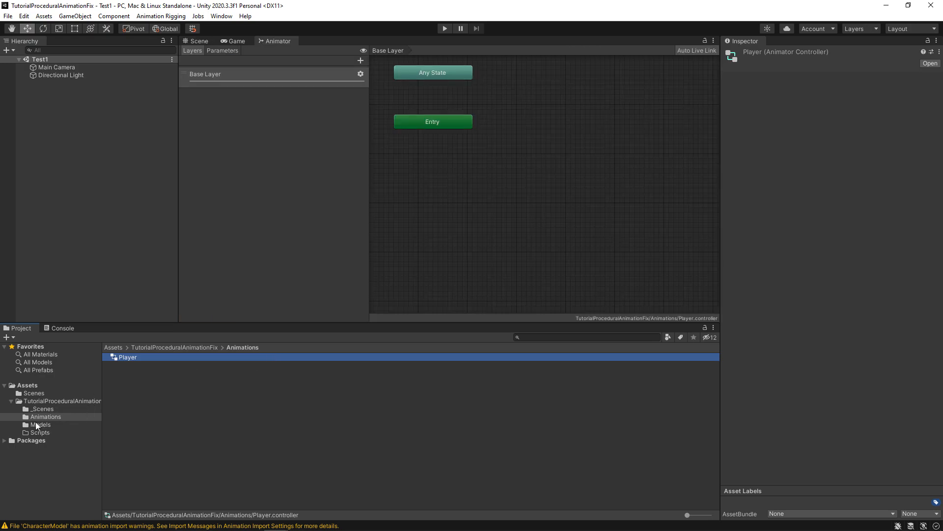
pyautogui.click(40, 424)
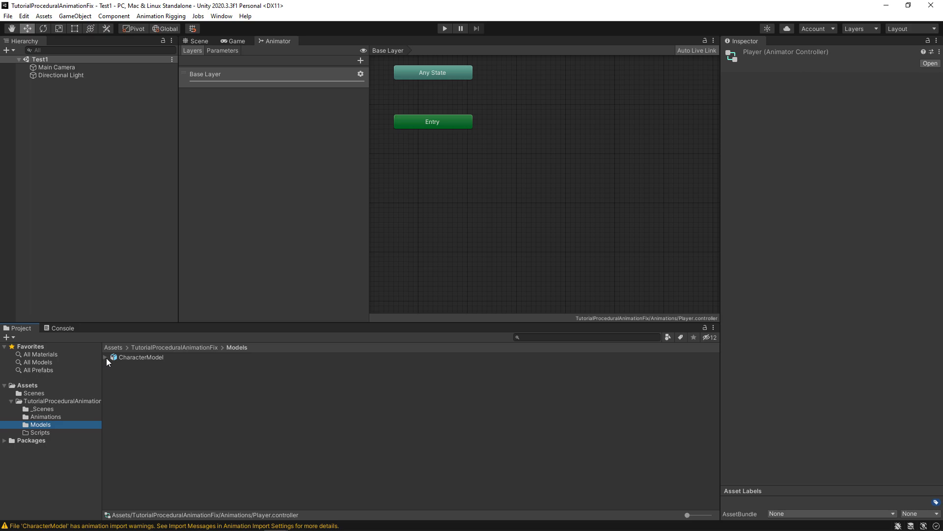
pyautogui.click(108, 357)
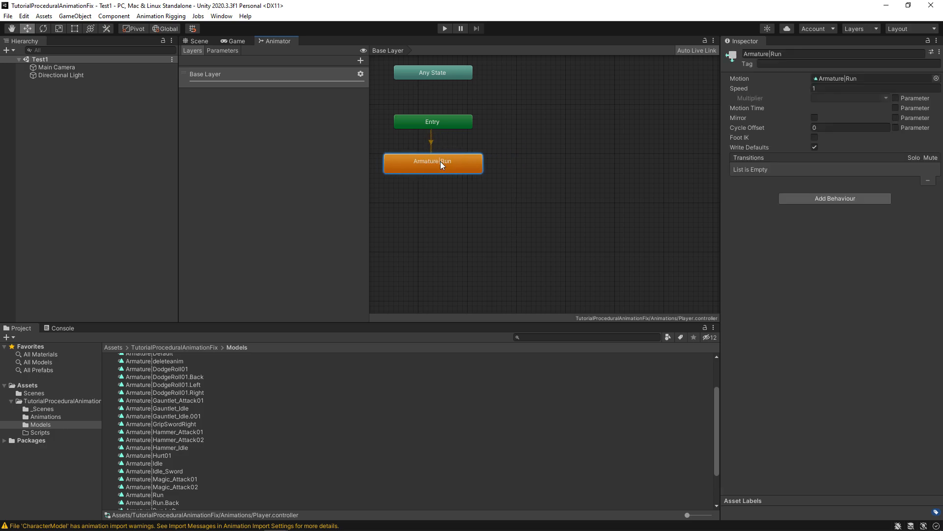
pyautogui.moveTo(396, 187)
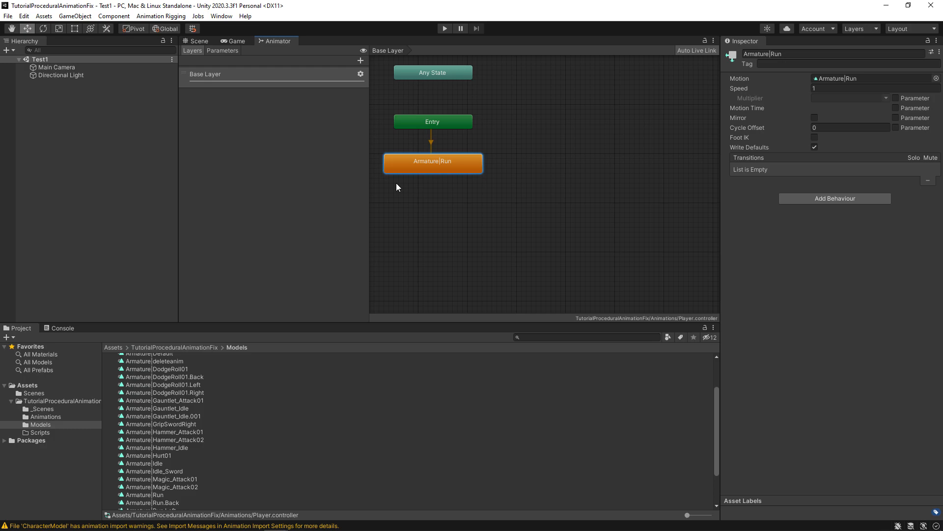
pyautogui.moveTo(203, 48)
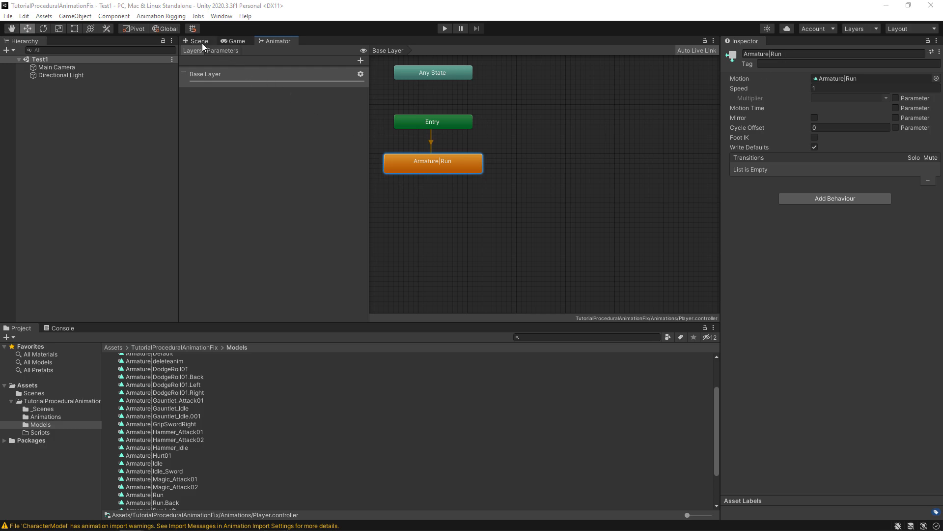
# Step: Revert CharacterModel's Transform to the origin and assign Player as its controller
pyautogui.click(198, 40)
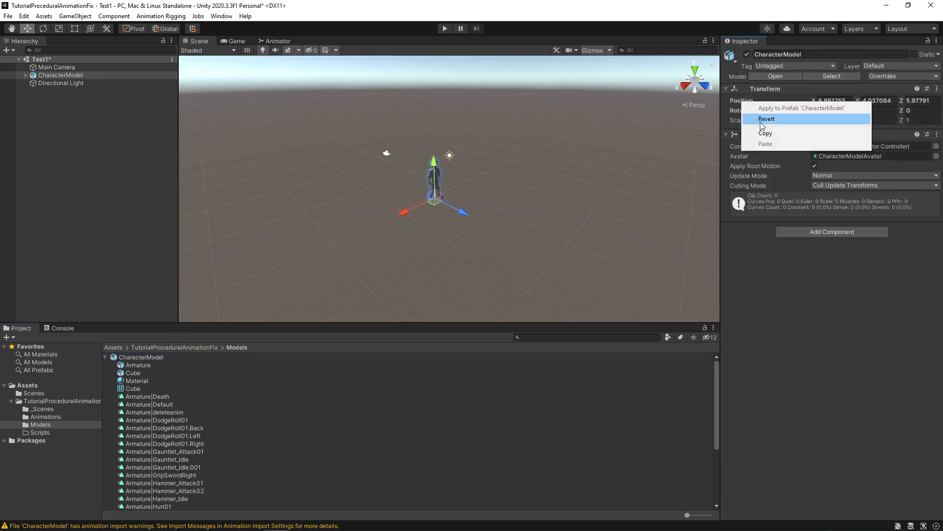
pyautogui.click(766, 119)
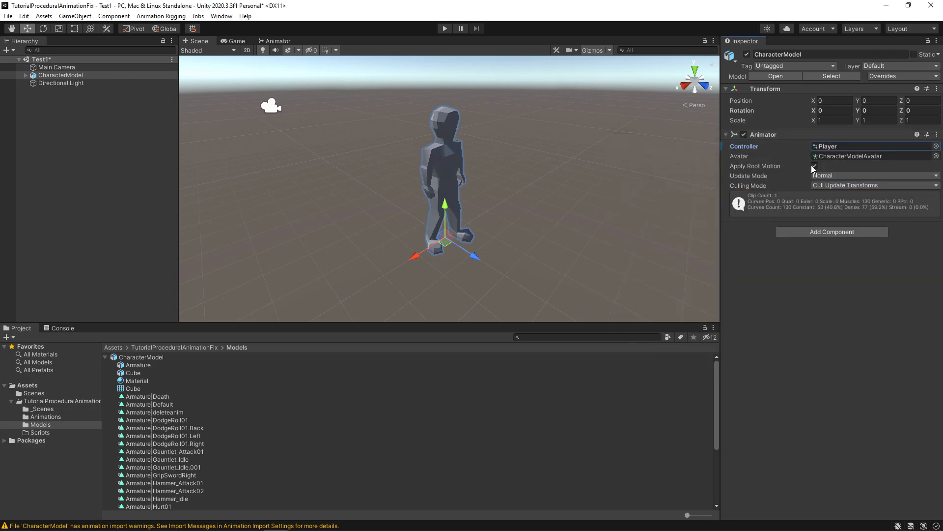
# Step: Untick Apply Root Motion, then play-test the character running in place
pyautogui.click(815, 166)
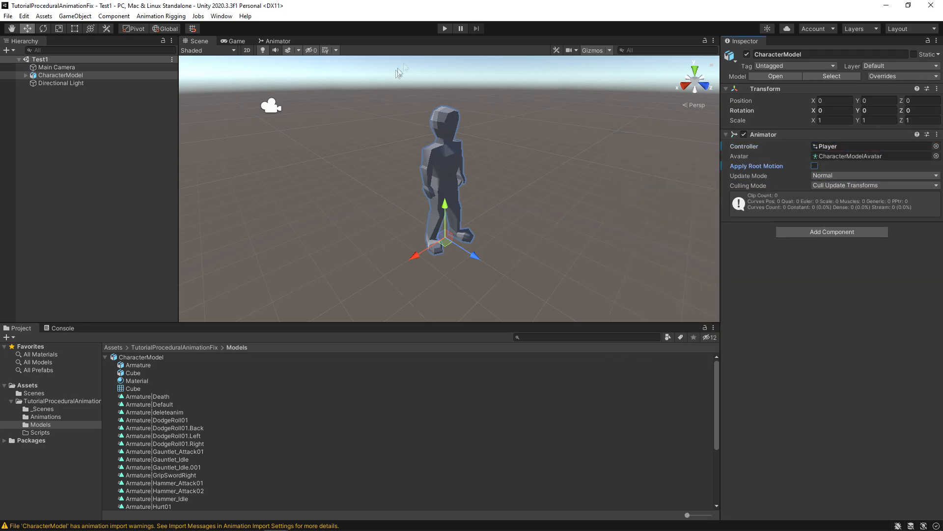
pyautogui.click(444, 29)
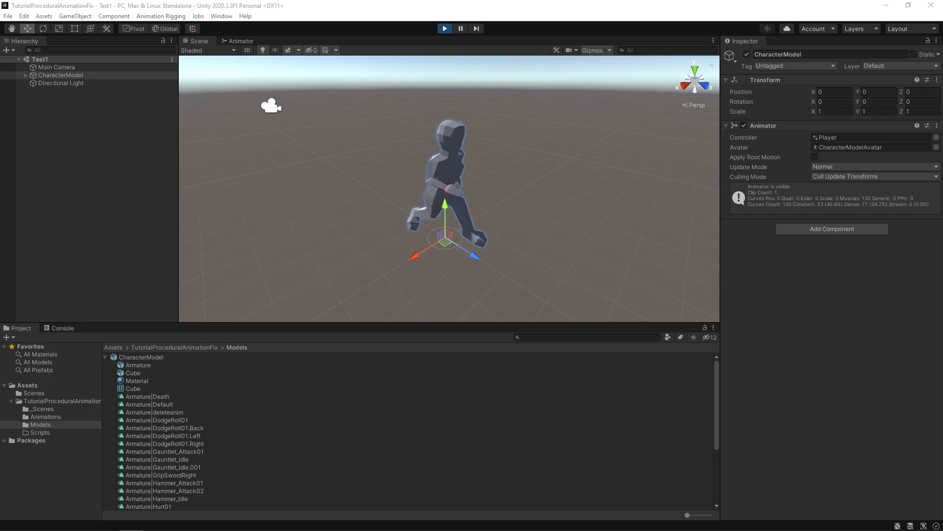
pyautogui.click(445, 29)
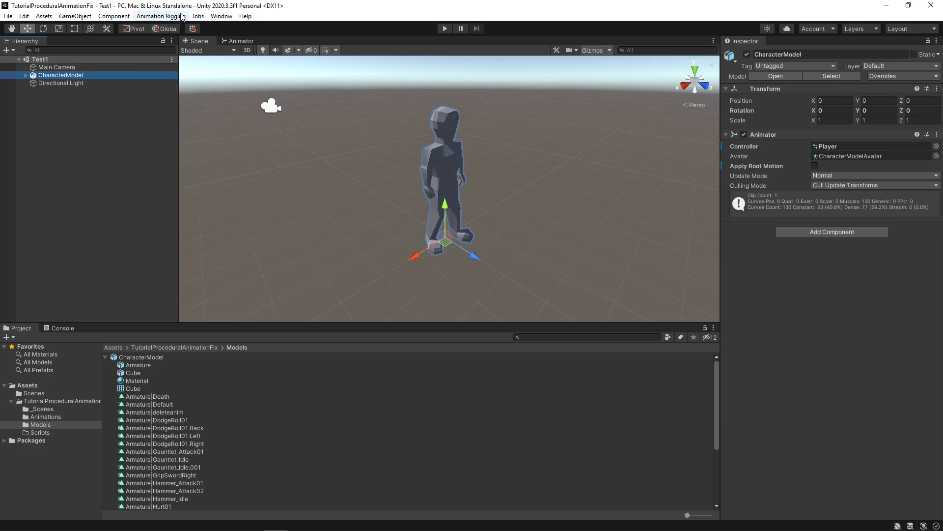
# Step: Run Animation Rigging Rig Setup and Bone Renderer Setup on CharacterModel
pyautogui.click(161, 16)
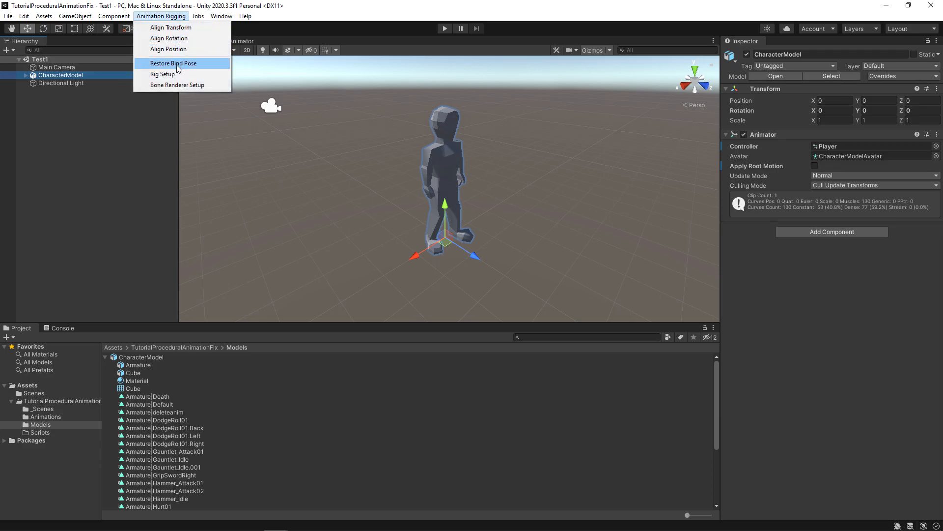
pyautogui.click(161, 74)
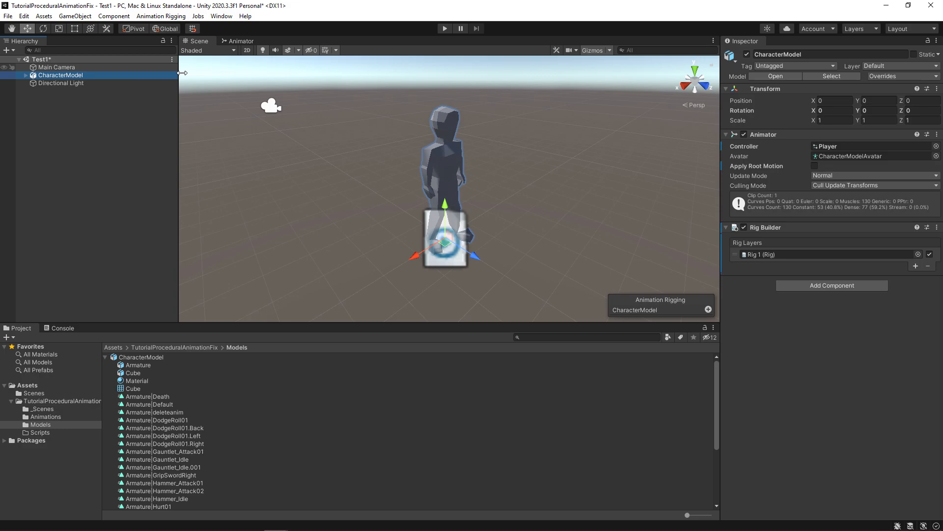
pyautogui.click(160, 15)
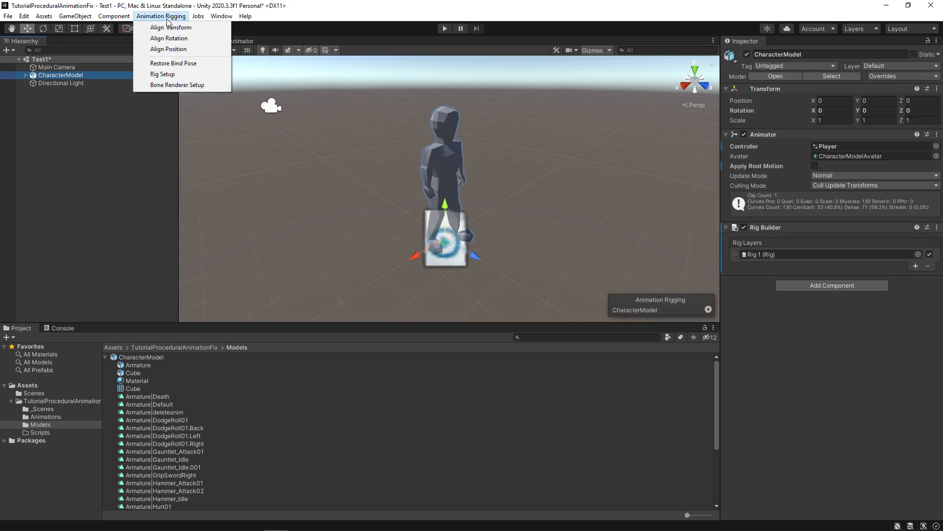
pyautogui.moveTo(163, 74)
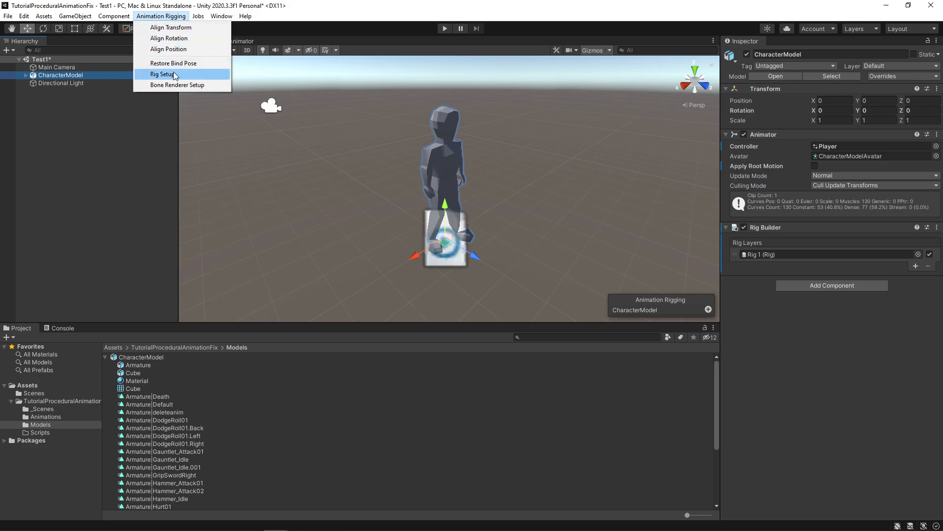
pyautogui.click(178, 84)
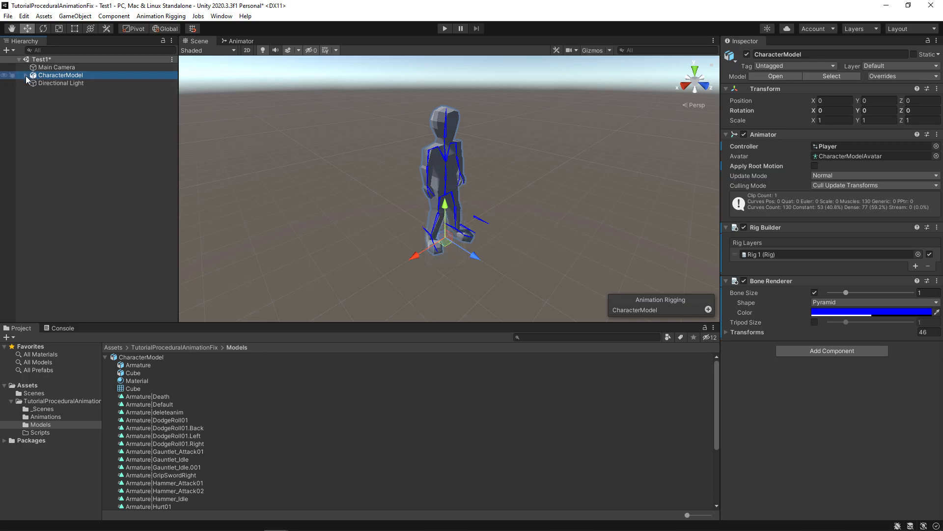
# Step: Expand CharacterModel and select Rig 1 to view its Rig component at weight 1
pyautogui.click(27, 75)
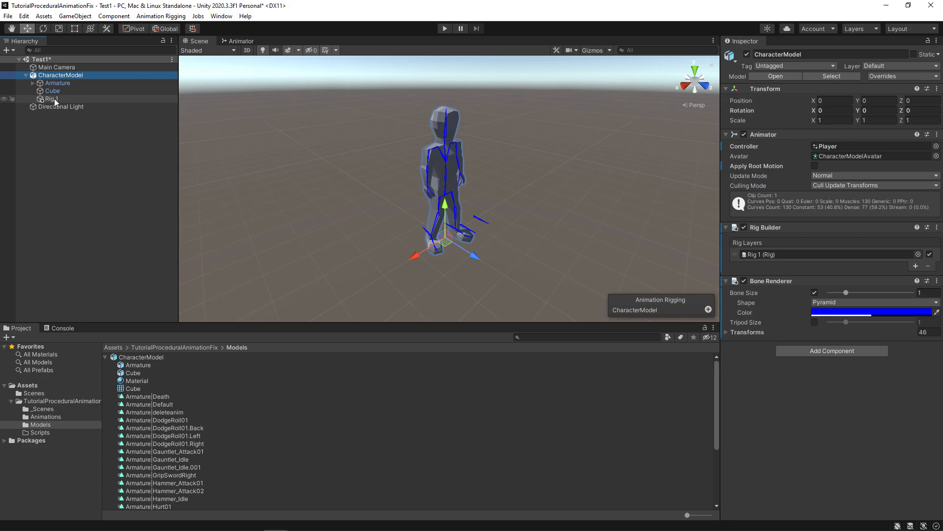
pyautogui.click(52, 98)
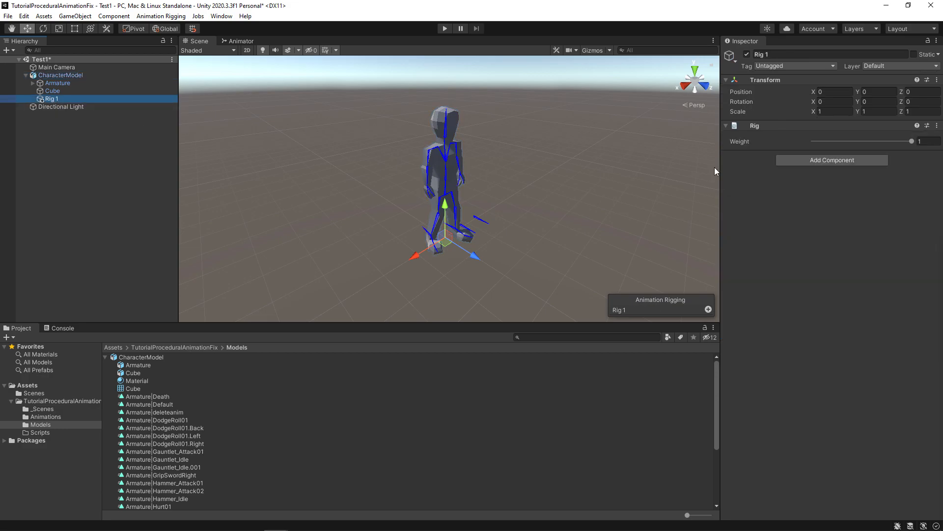
pyautogui.moveTo(807, 139)
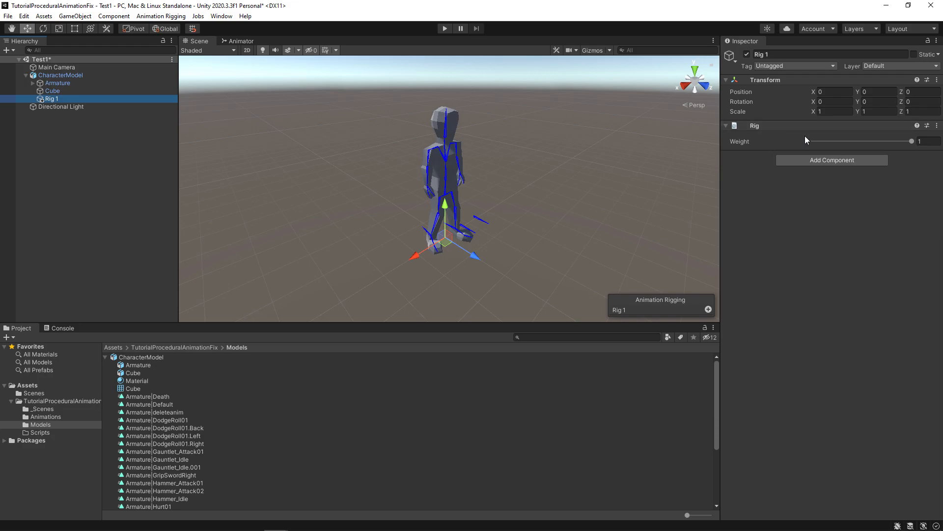
pyautogui.moveTo(787, 150)
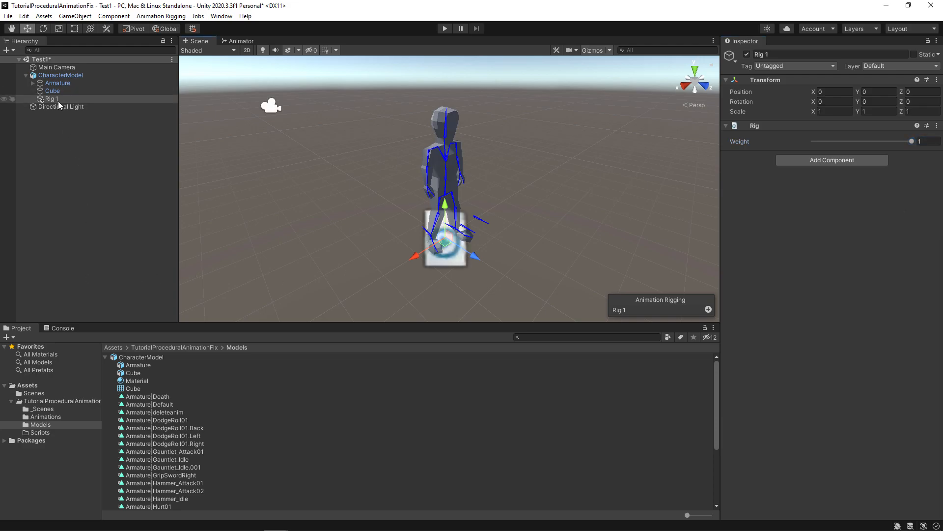
# Step: Create an empty child named RightHandRig under Rig 1
pyautogui.rightClick(50, 99)
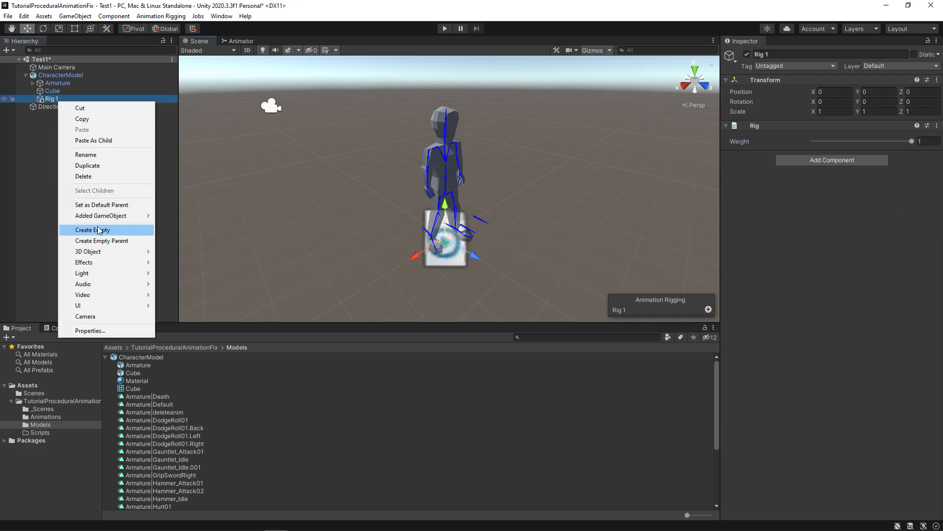
pyautogui.click(92, 230)
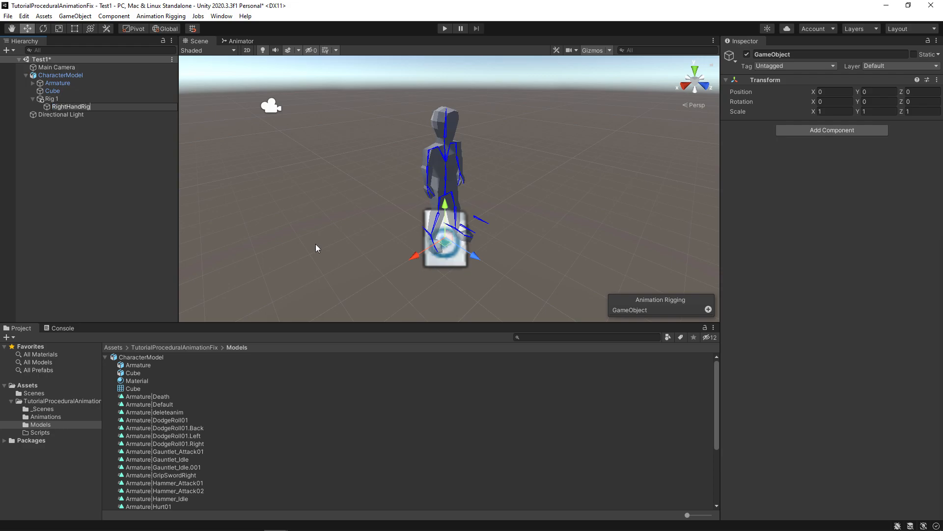
pyautogui.click(72, 106)
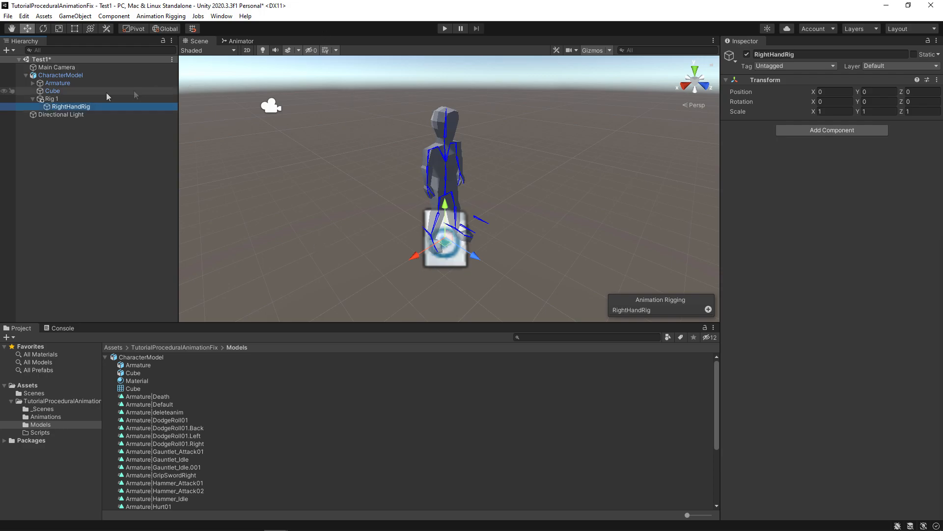
# Step: Add an Animation Rigging Two Bone IK Constraint to RightHandRig and expand Source Objects
pyautogui.click(832, 129)
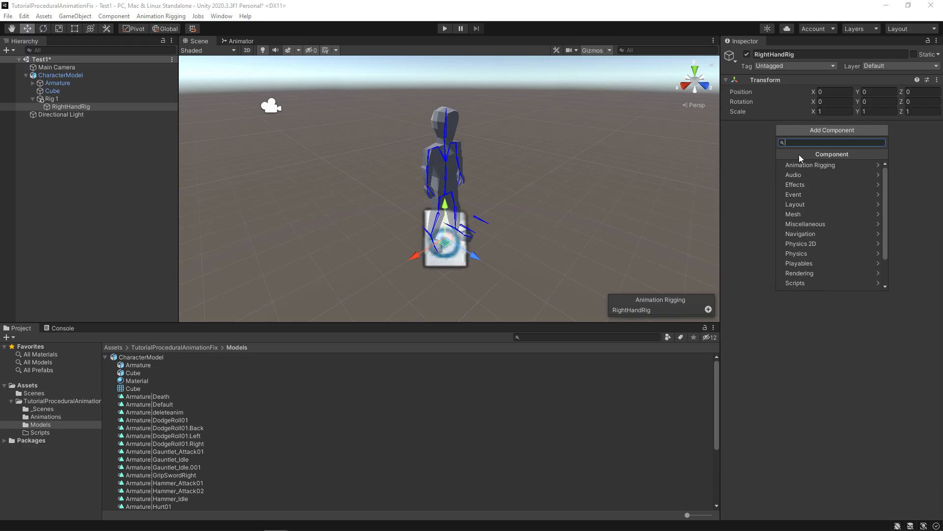
pyautogui.click(809, 165)
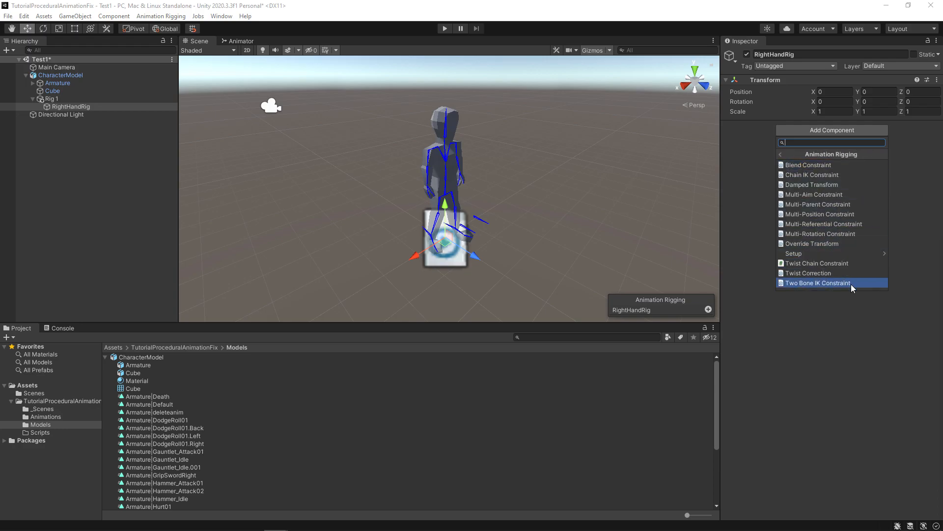
pyautogui.click(818, 283)
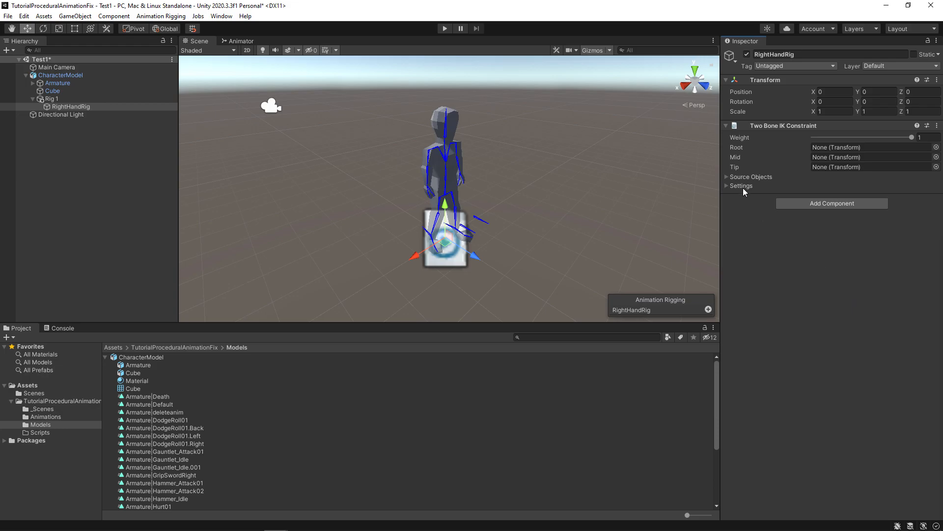
pyautogui.click(728, 176)
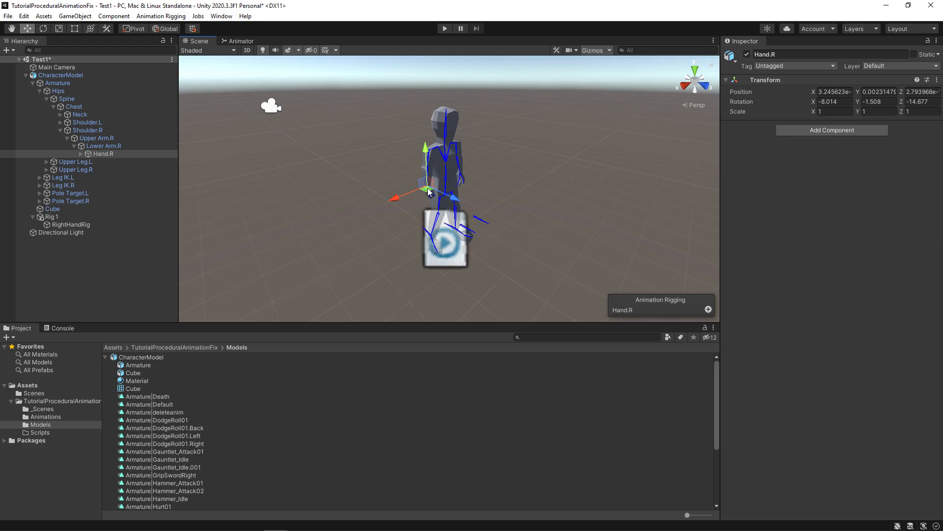
# Step: Fill RightHandRig's constraint Root, Mid, Tip with Upper Arm.R, Lower Arm.R, Hand.R
pyautogui.click(71, 224)
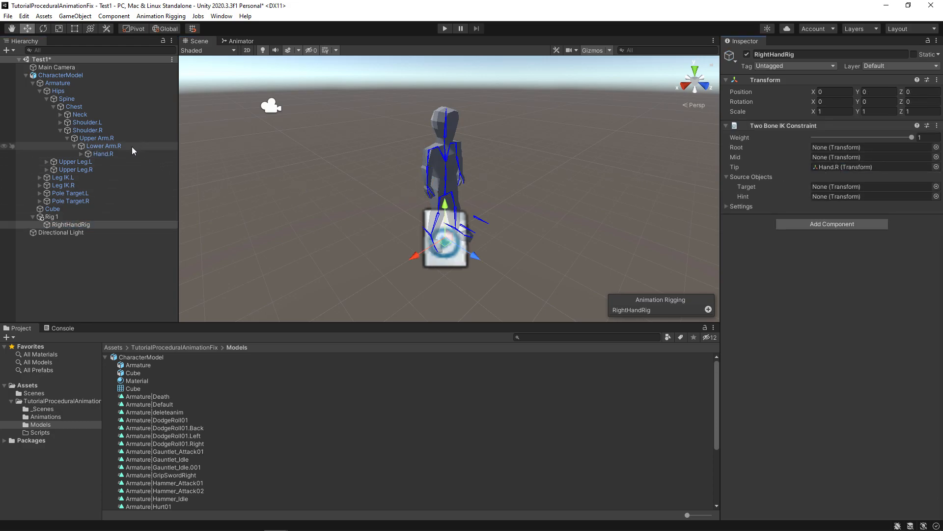
pyautogui.click(866, 157)
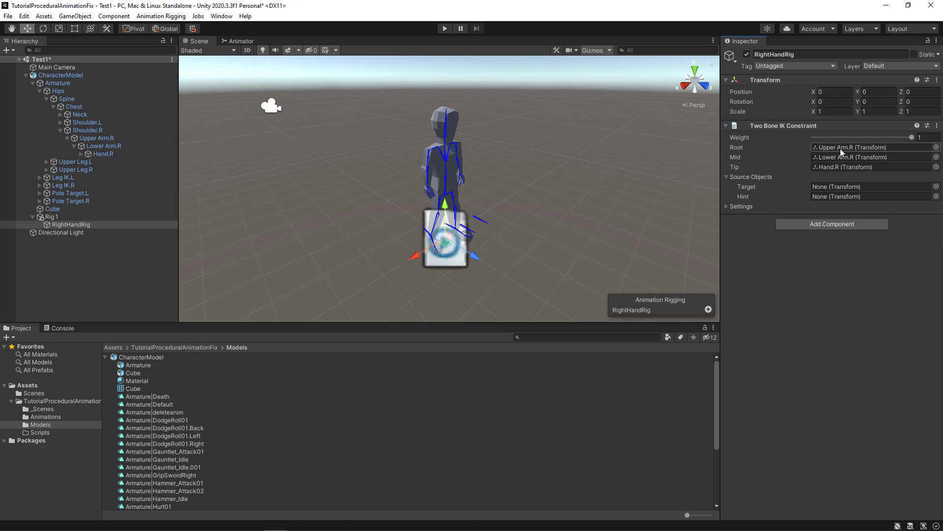
pyautogui.moveTo(89, 235)
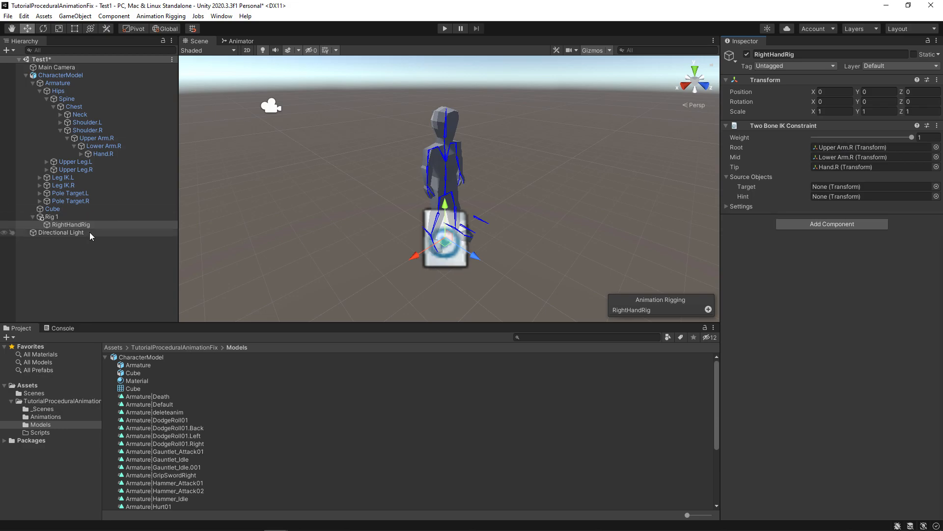
# Step: Create Target (locator effector, size 0.5) and Hint (red ball effector, size 0.15) under RightHandRig
pyautogui.rightClick(70, 224)
pyautogui.write('T')
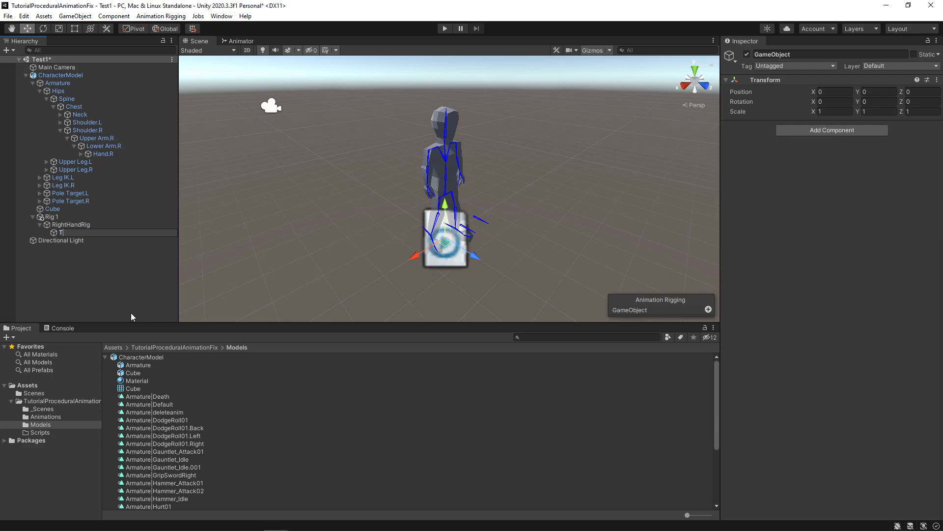
pyautogui.click(68, 233)
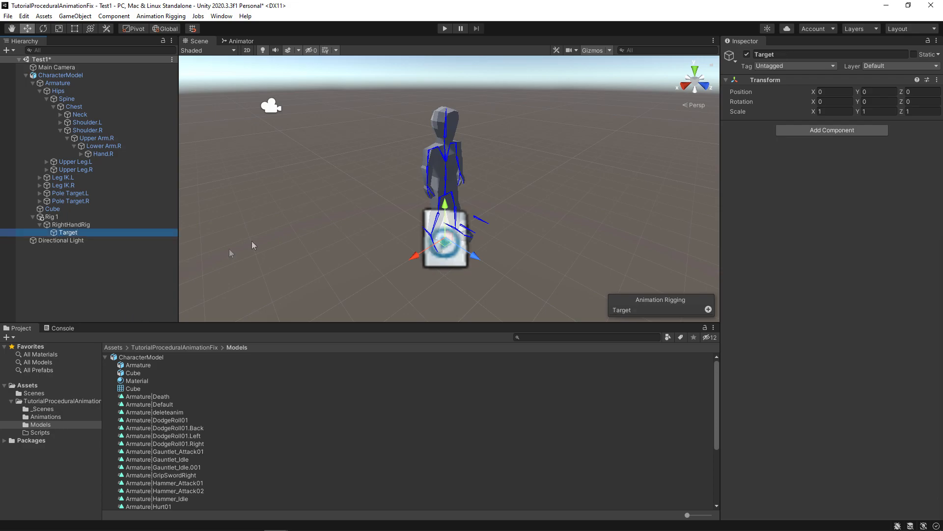
pyautogui.moveTo(575, 354)
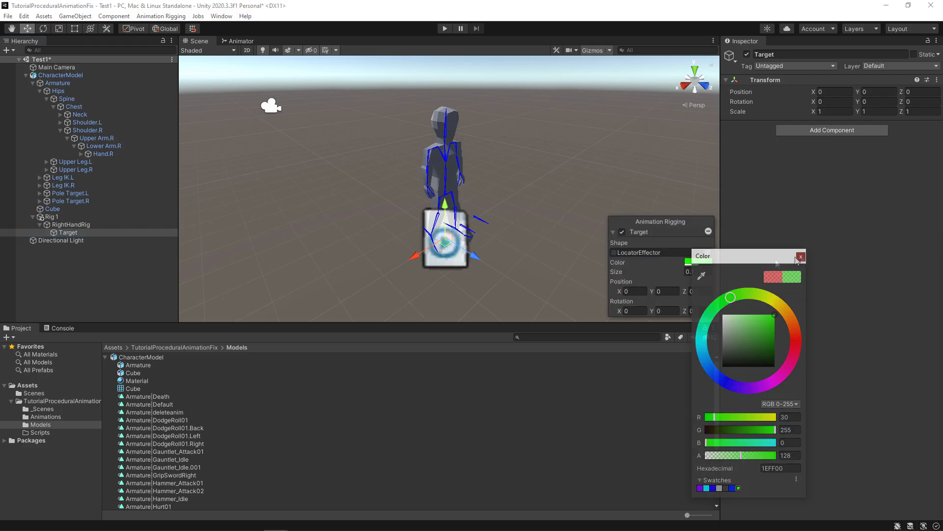
pyautogui.click(800, 257)
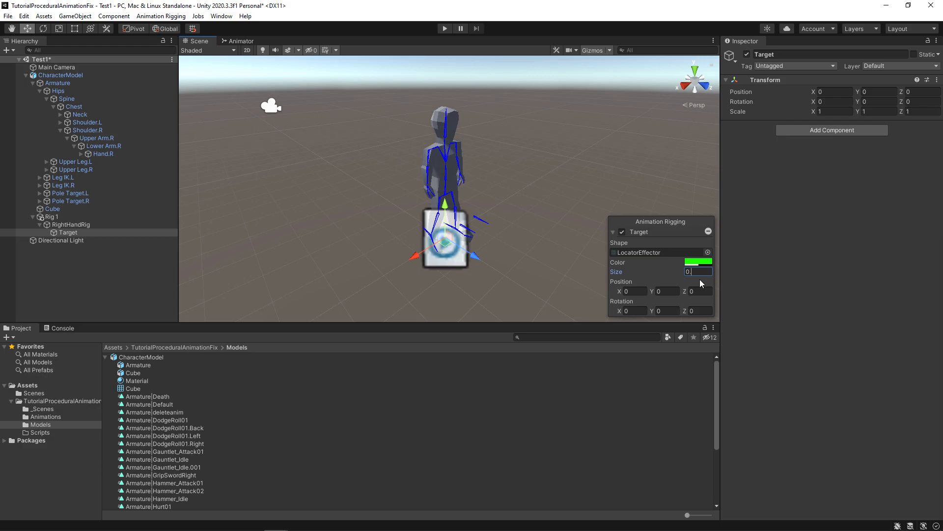
pyautogui.write('0.5')
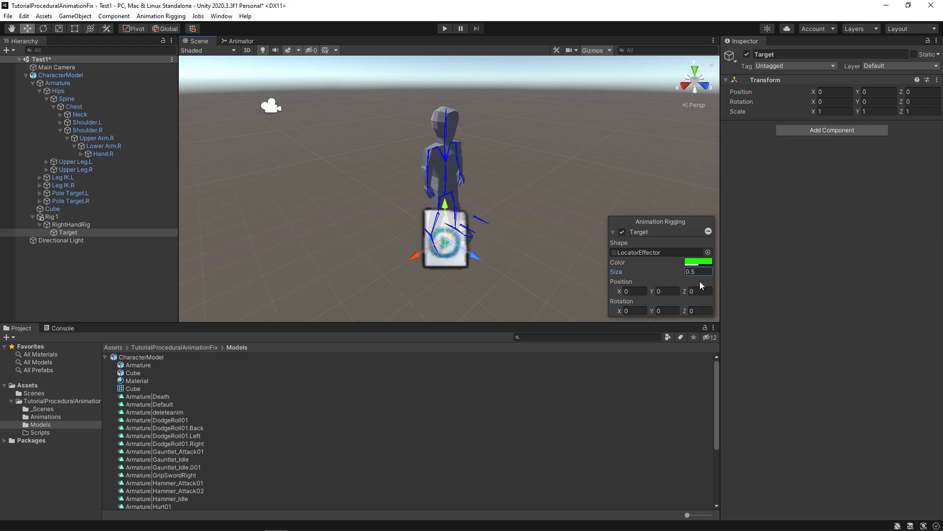
pyautogui.moveTo(598, 54)
pyautogui.write('Hint')
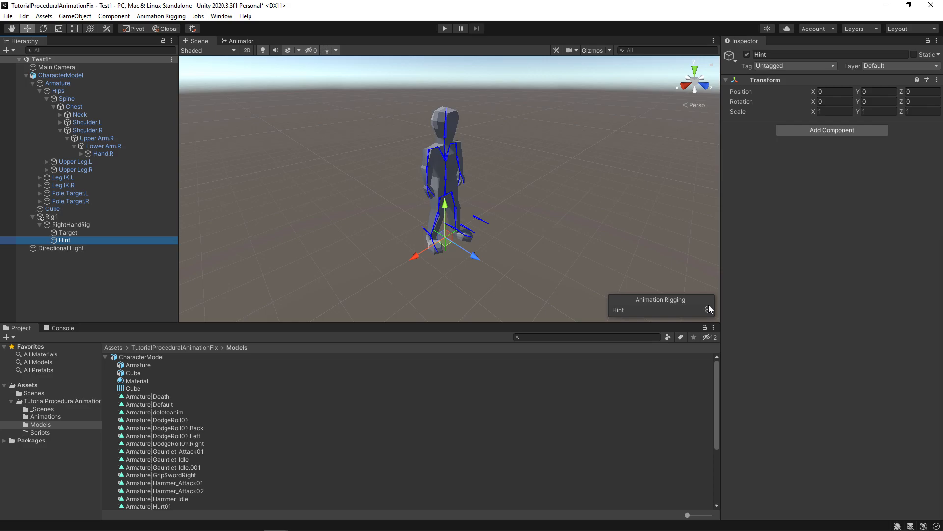
pyautogui.click(709, 309)
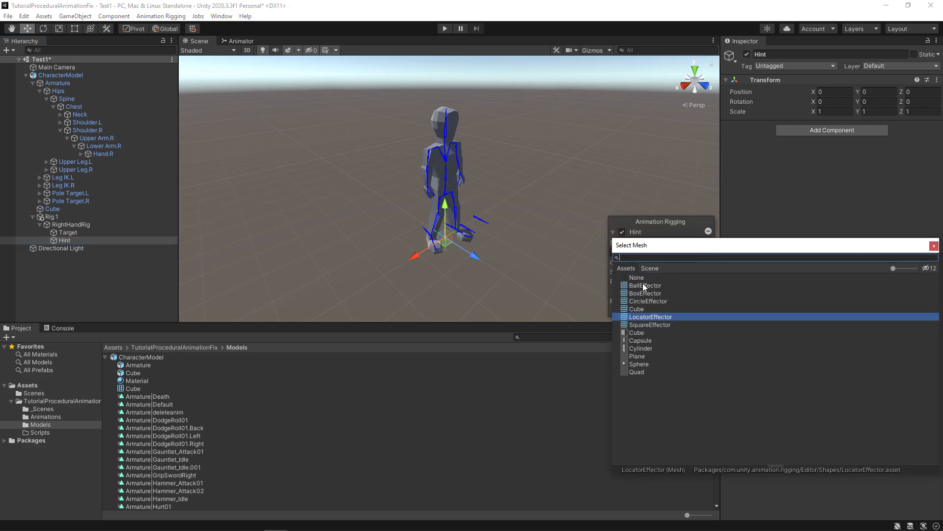
pyautogui.click(644, 285)
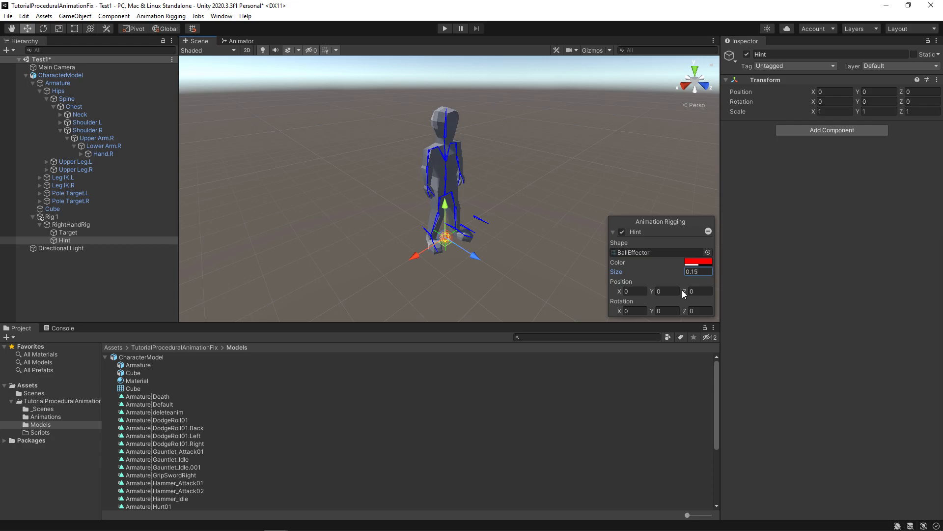
pyautogui.moveTo(117, 330)
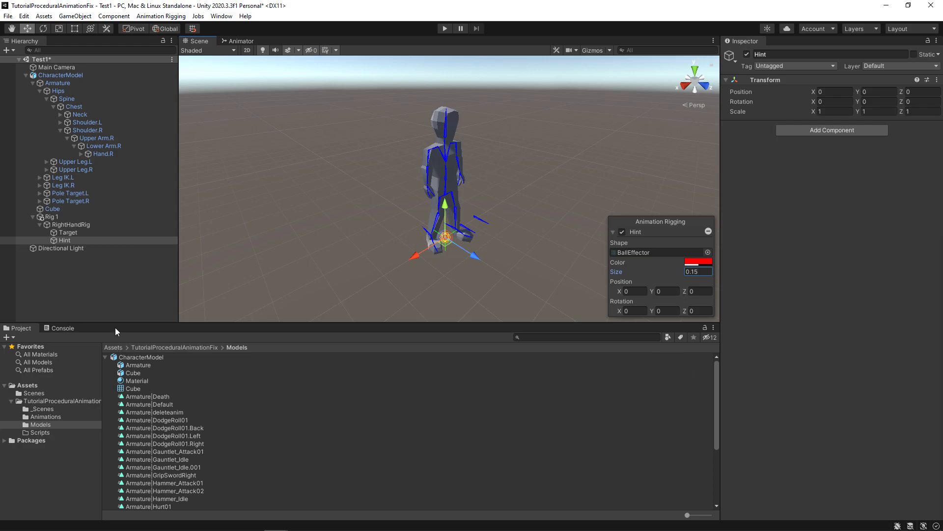
# Step: Assign Target and Hint as the right hand constraint's source objects and expand Settings
pyautogui.click(71, 225)
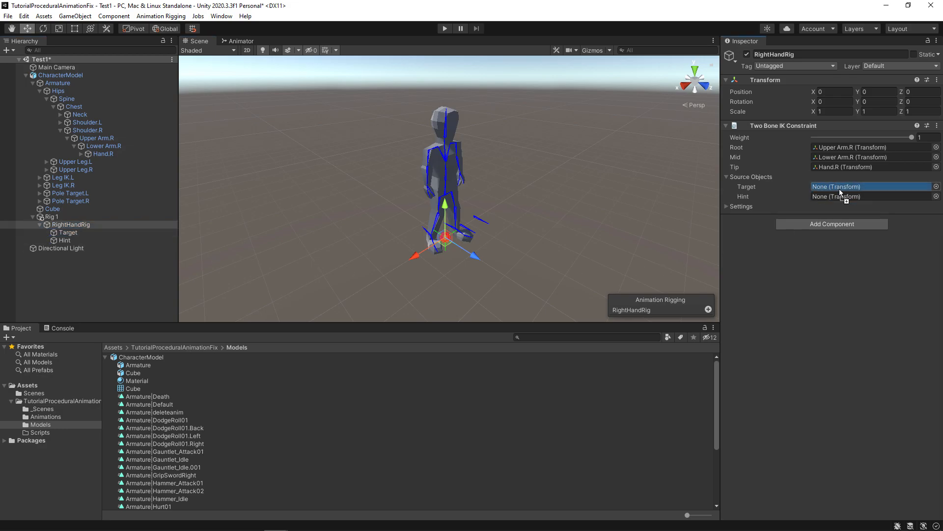
pyautogui.click(872, 187)
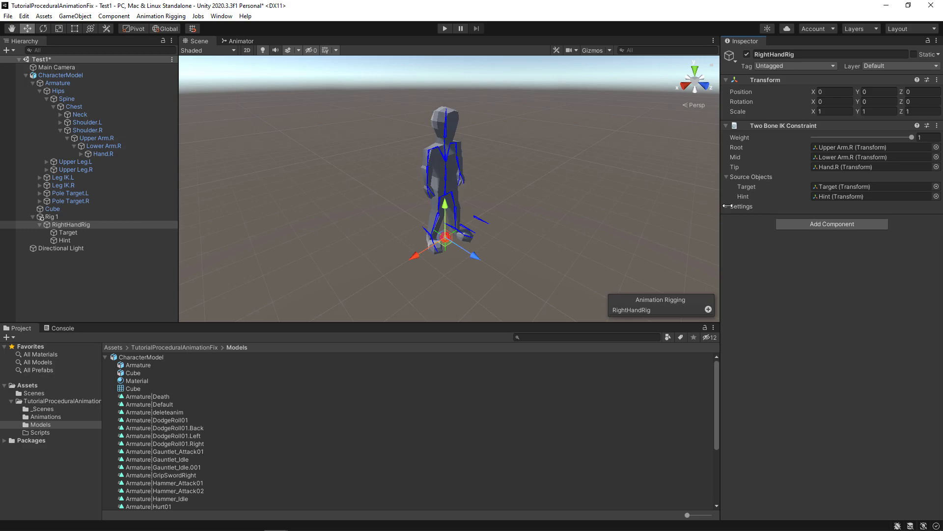
pyautogui.click(731, 206)
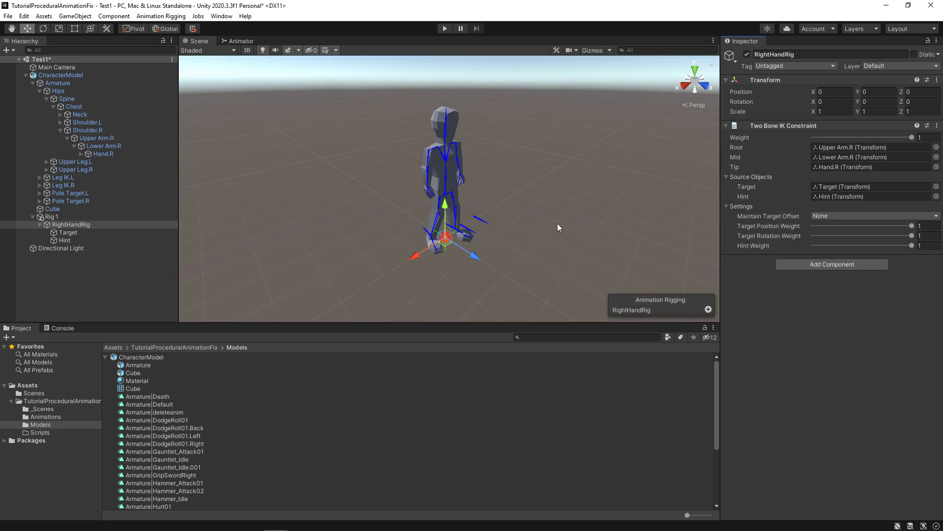
# Step: Position the Target and Hint objects beside the character's right arm
pyautogui.click(68, 232)
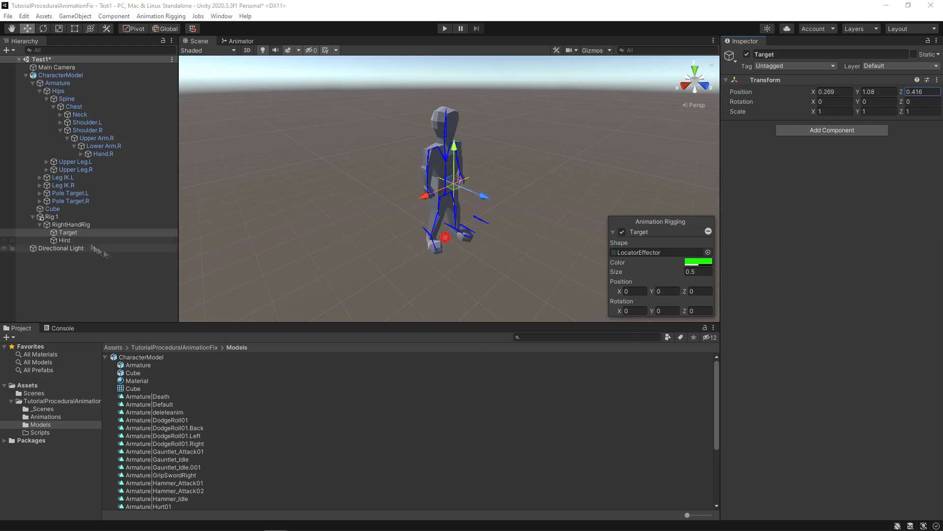
pyautogui.click(63, 239)
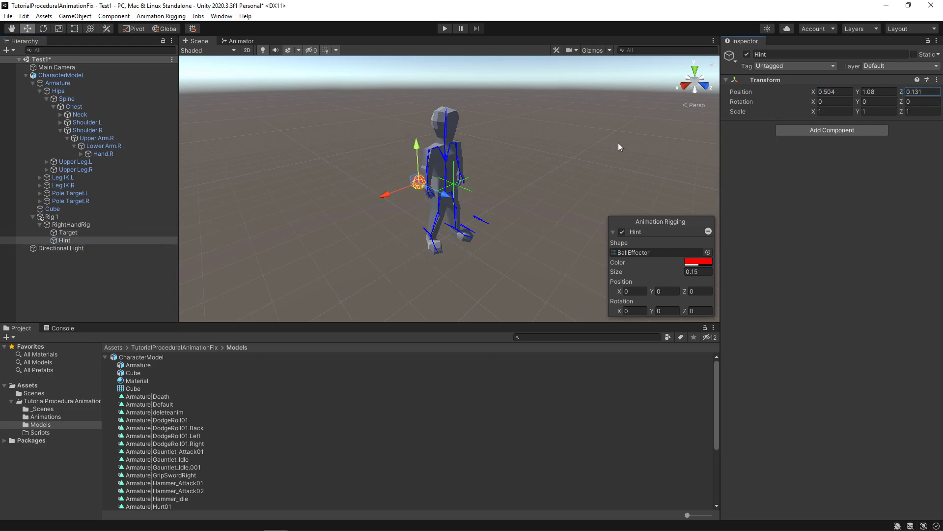
pyautogui.click(33, 217)
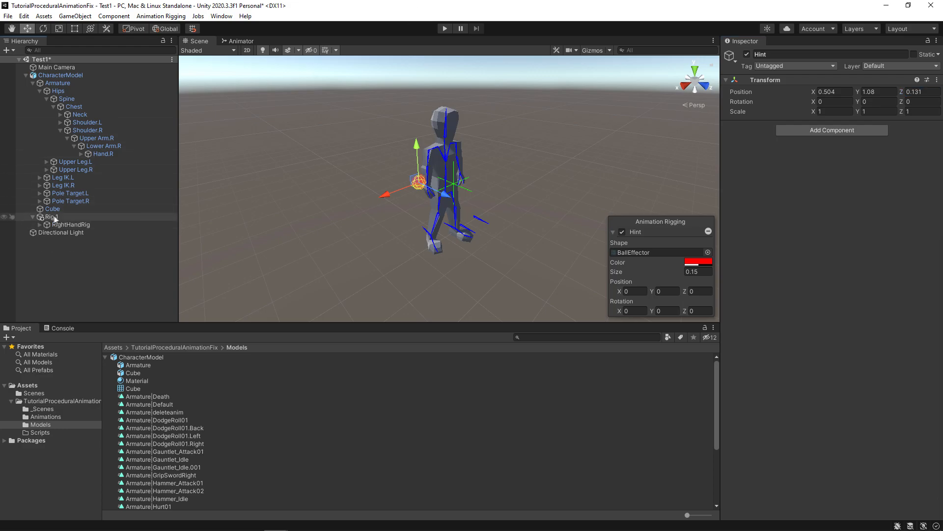
# Step: Create LeftHandRig with a Two Bone IK constraint, a Target, and a ball-effector Hint
pyautogui.click(69, 231)
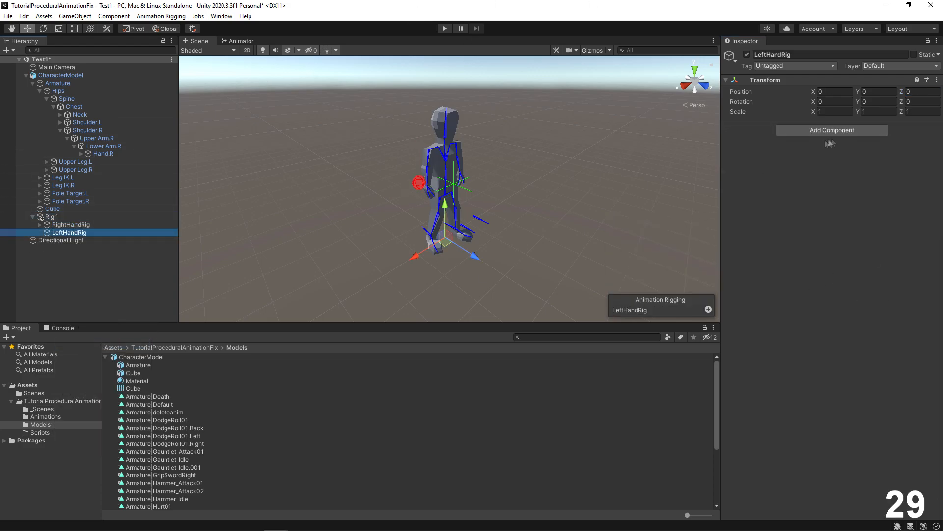
pyautogui.click(831, 130)
pyautogui.write('Targ')
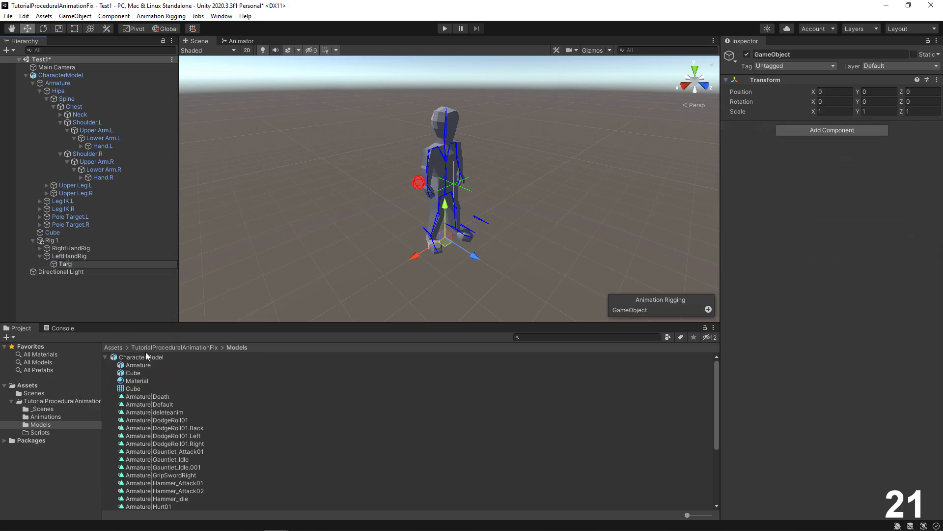
pyautogui.click(694, 262)
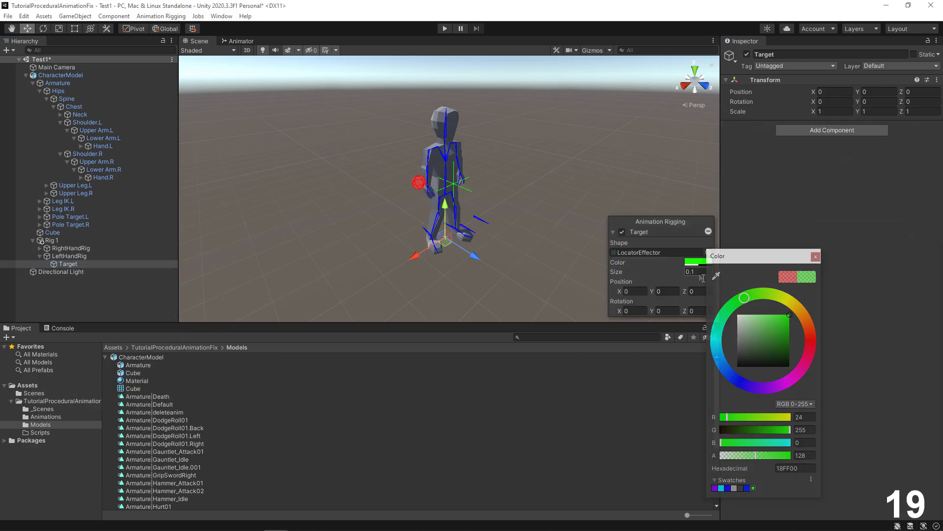
pyautogui.rightClick(68, 255)
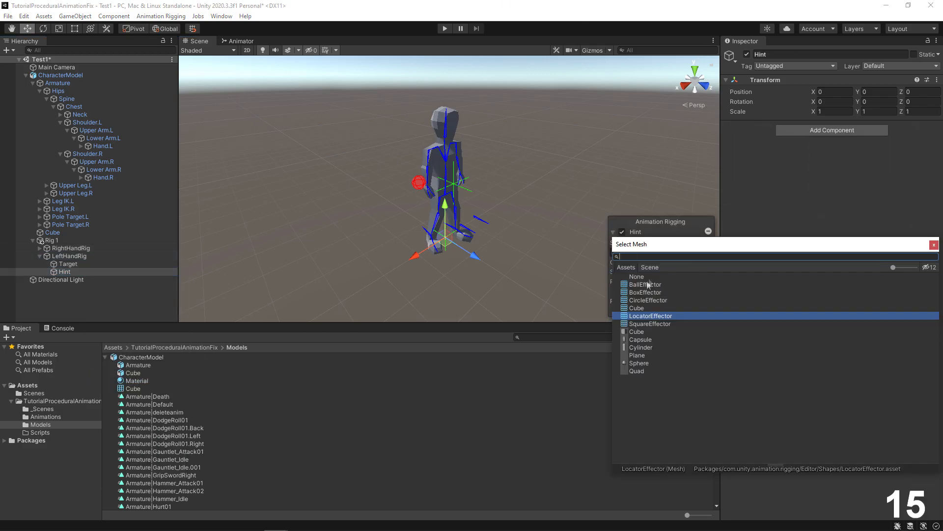
pyautogui.click(644, 284)
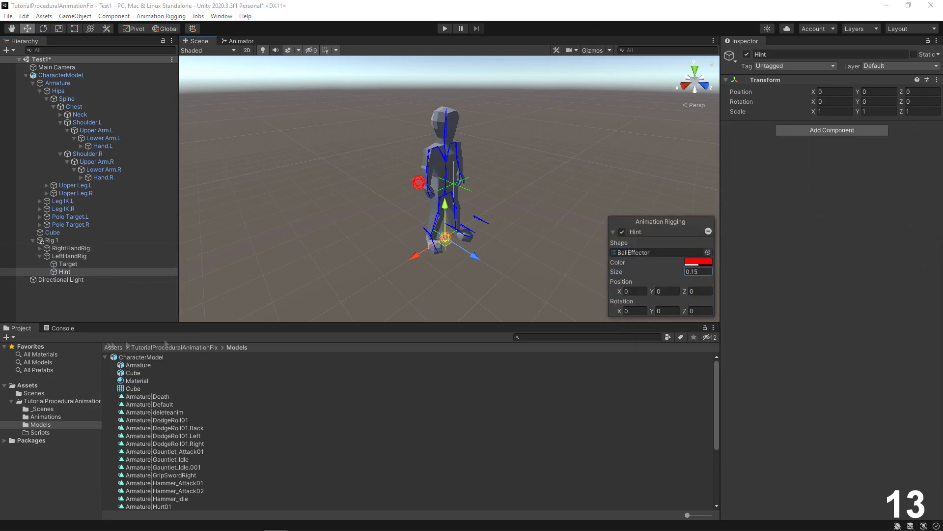
# Step: Wire Target and Hint into the left hand constraint and position them beside the left arm
pyautogui.click(70, 256)
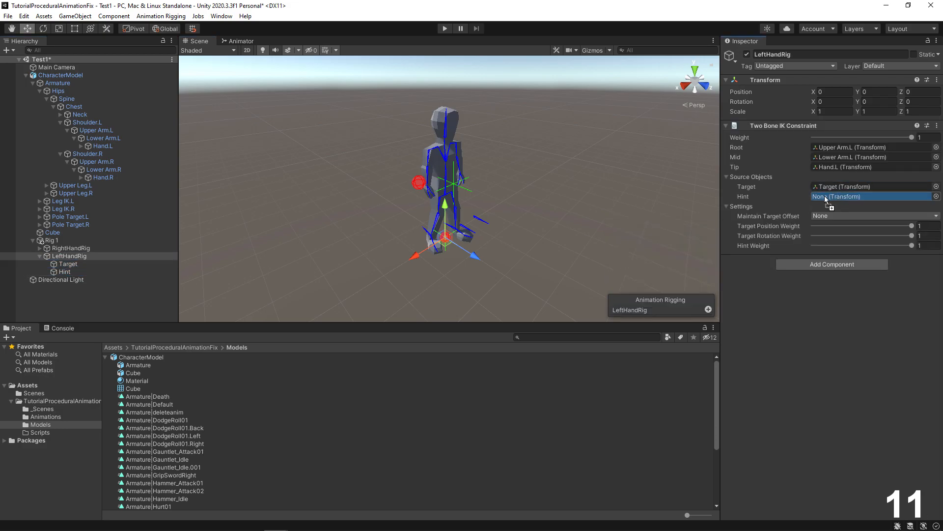
pyautogui.click(68, 263)
pyautogui.write('1')
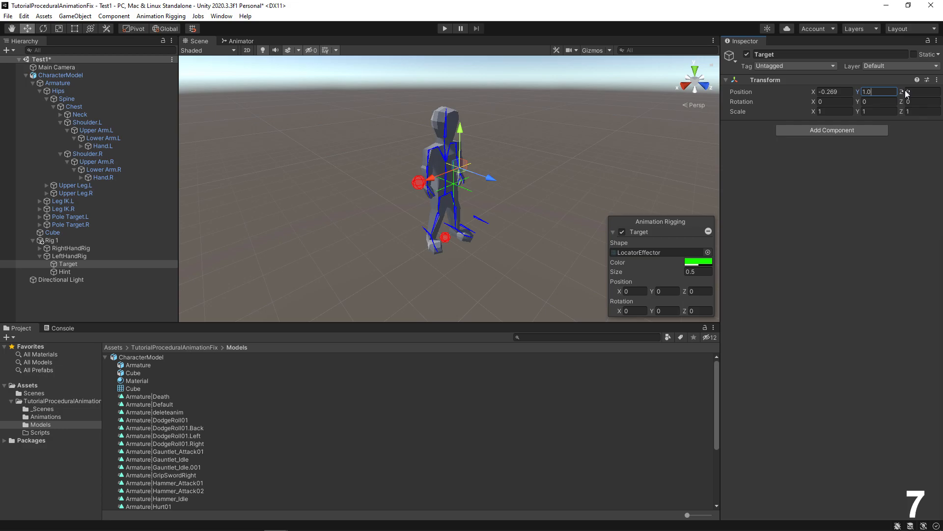
pyautogui.click(64, 271)
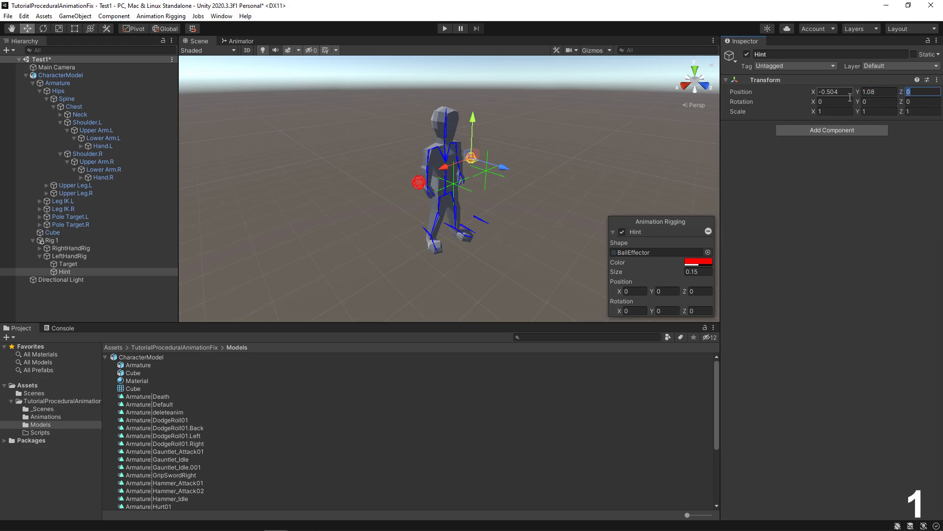
pyautogui.click(68, 263)
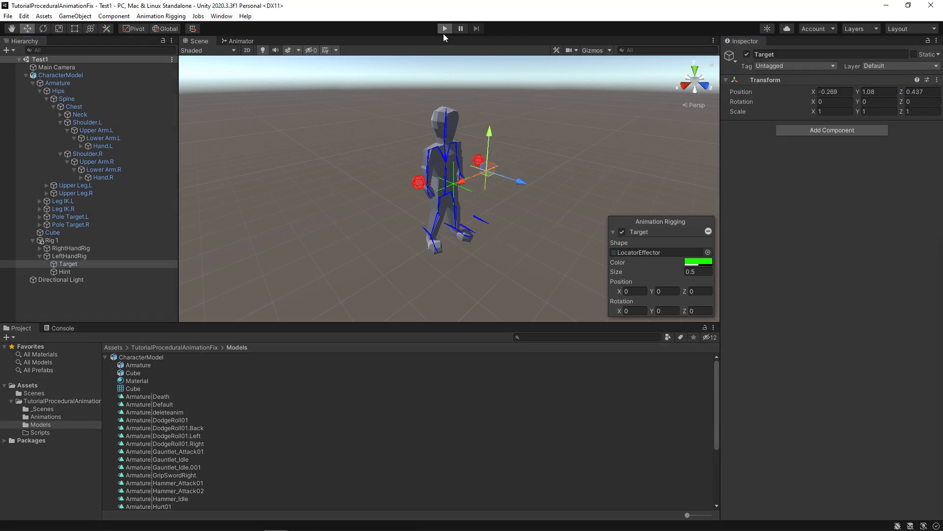
# Step: Select the left hand Target, stop Play mode, and select the CharacterModel asset in Models
pyautogui.click(444, 28)
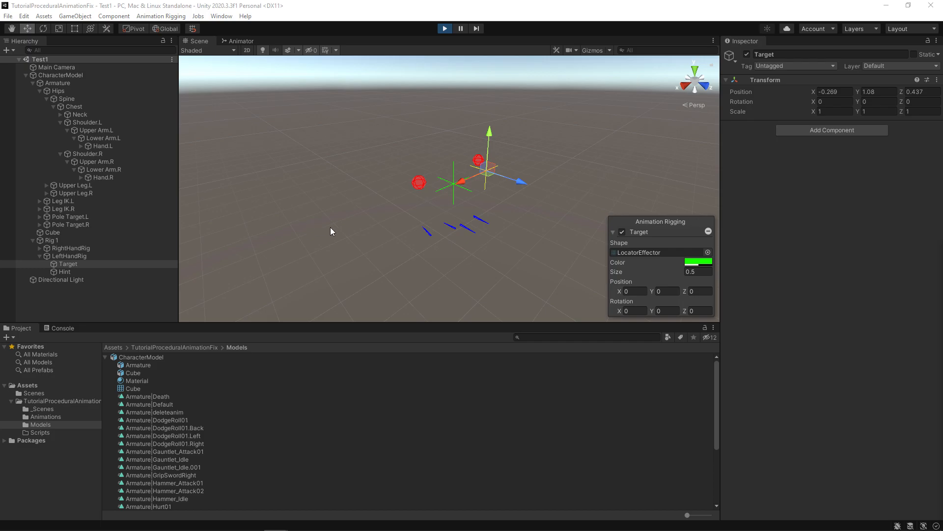
pyautogui.moveTo(509, 262)
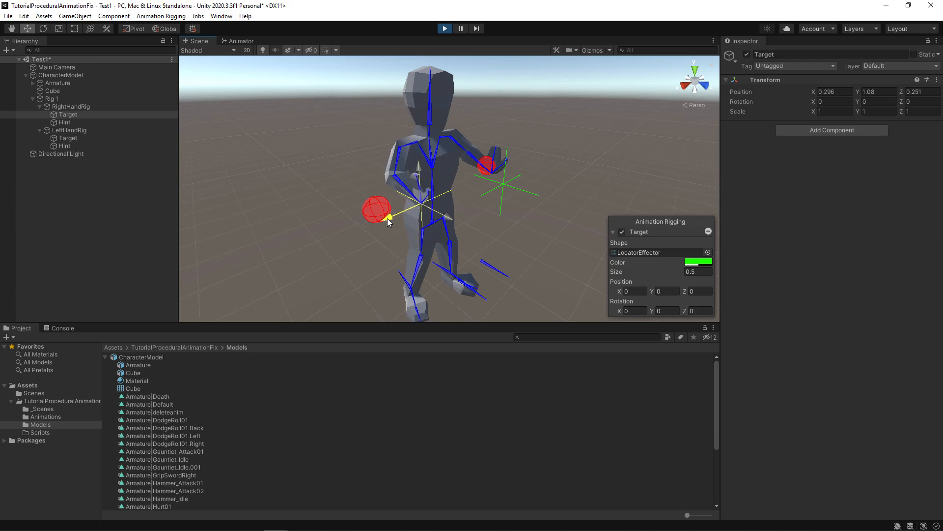
pyautogui.click(62, 154)
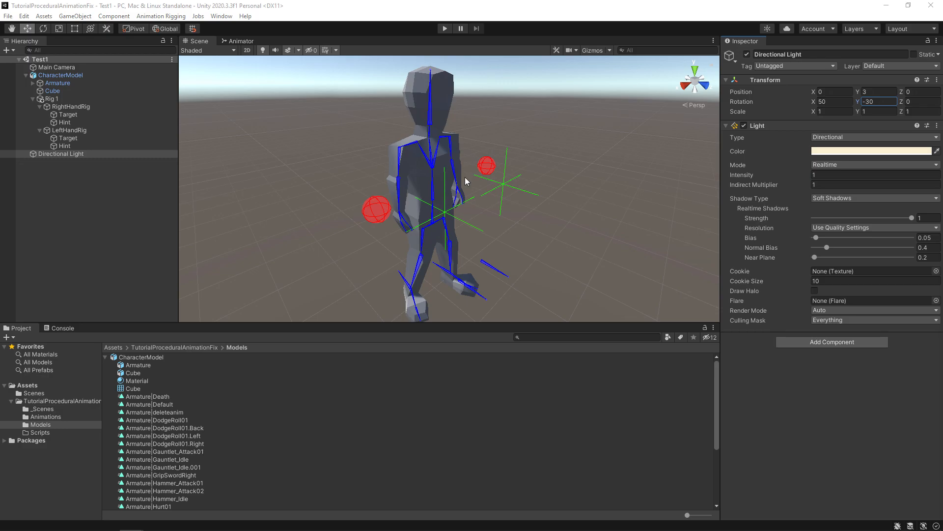
pyautogui.click(141, 357)
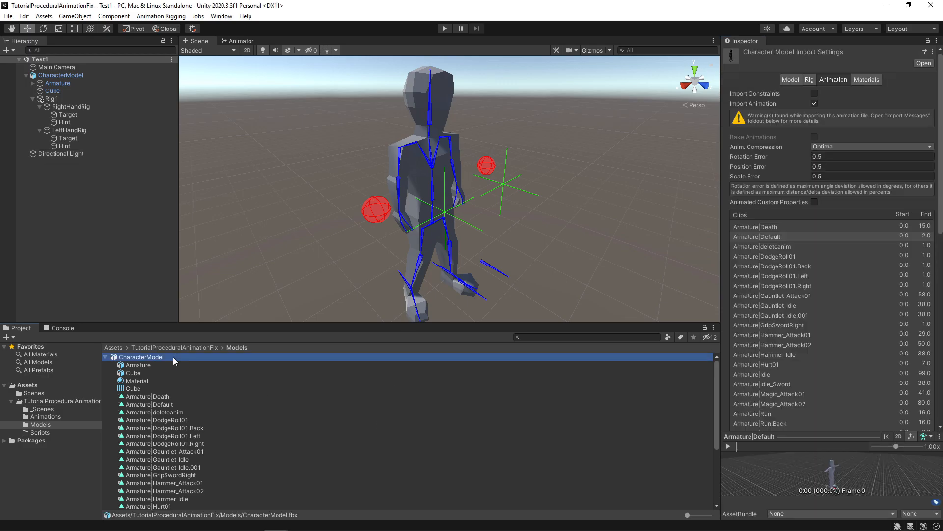
# Step: Set the CharacterModel rig to Generic, avatar from this model, root Armature/Hips, and apply
pyautogui.click(809, 78)
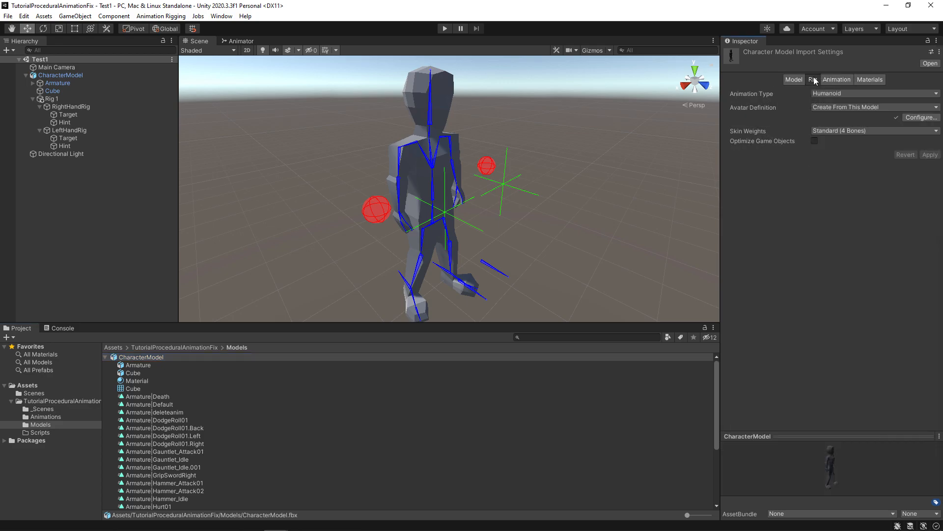
pyautogui.click(873, 93)
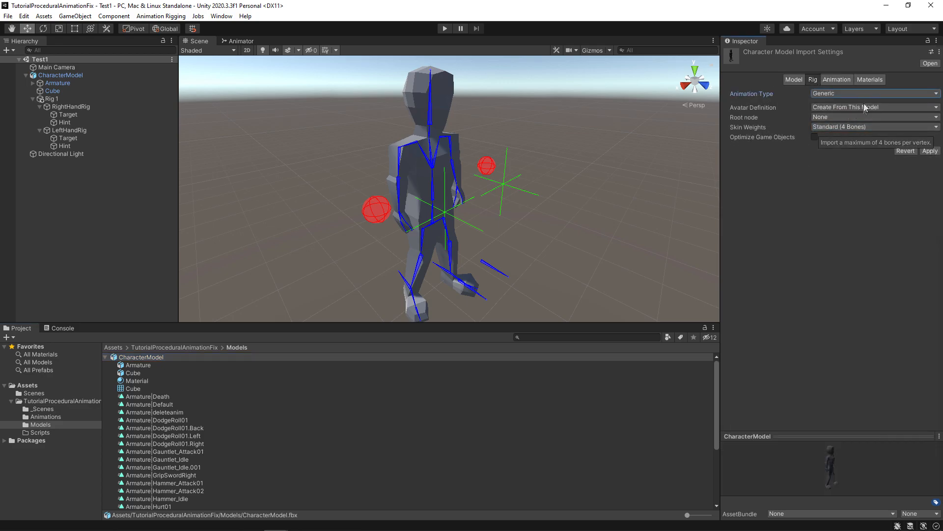
pyautogui.moveTo(850, 108)
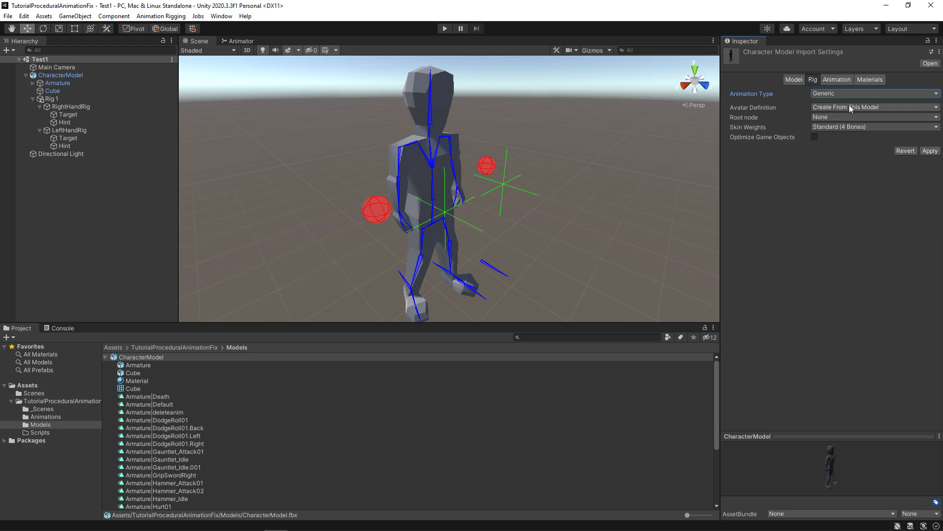
pyautogui.click(873, 107)
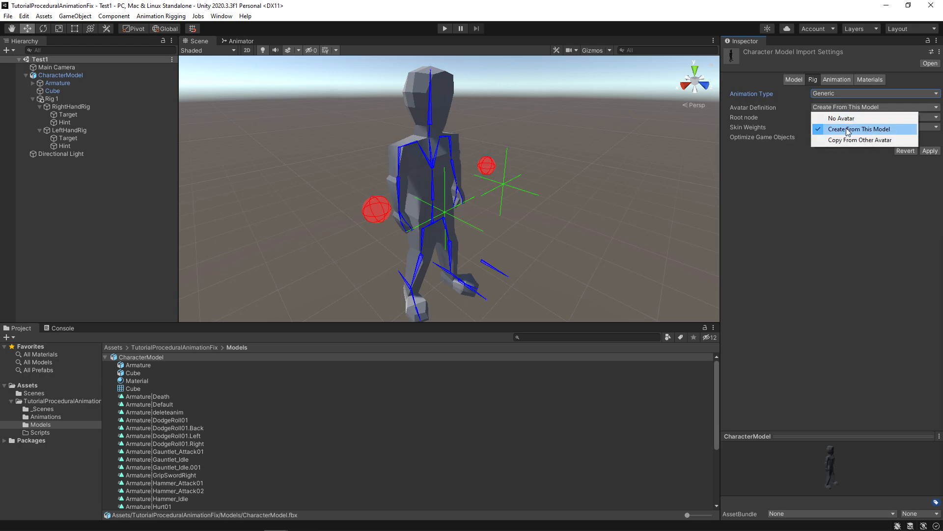
pyautogui.click(875, 116)
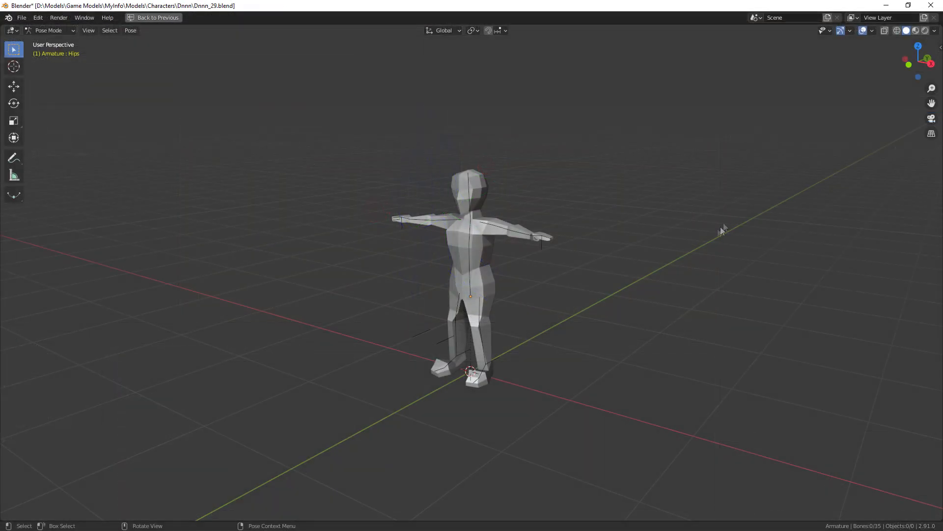
pyautogui.press('g')
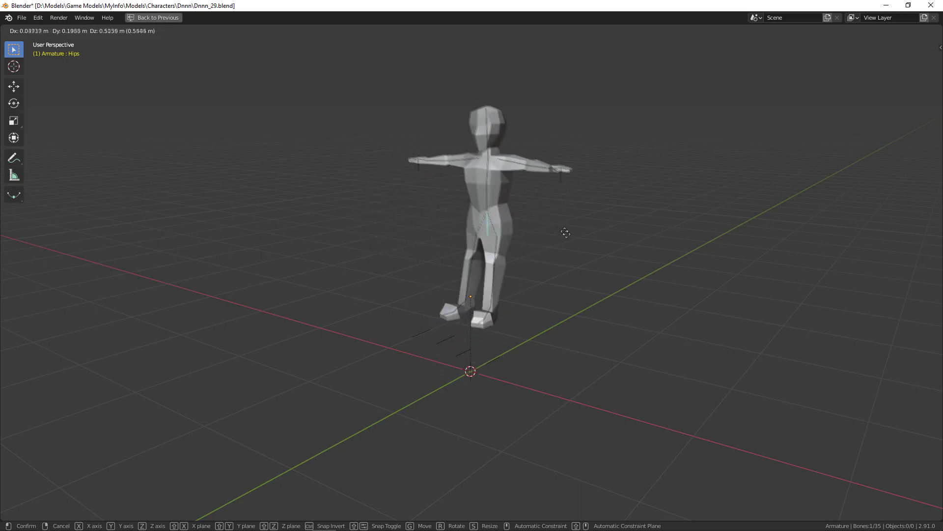
pyautogui.moveTo(562, 277)
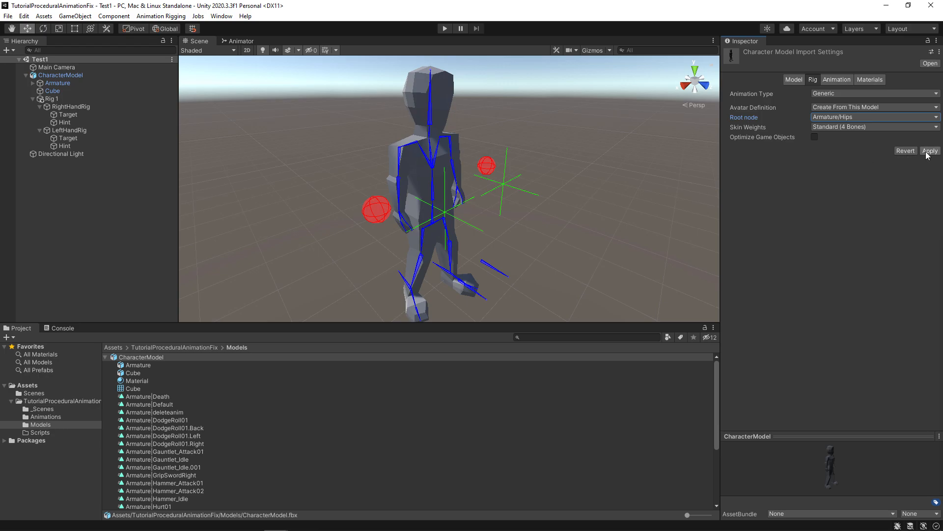
pyautogui.click(929, 150)
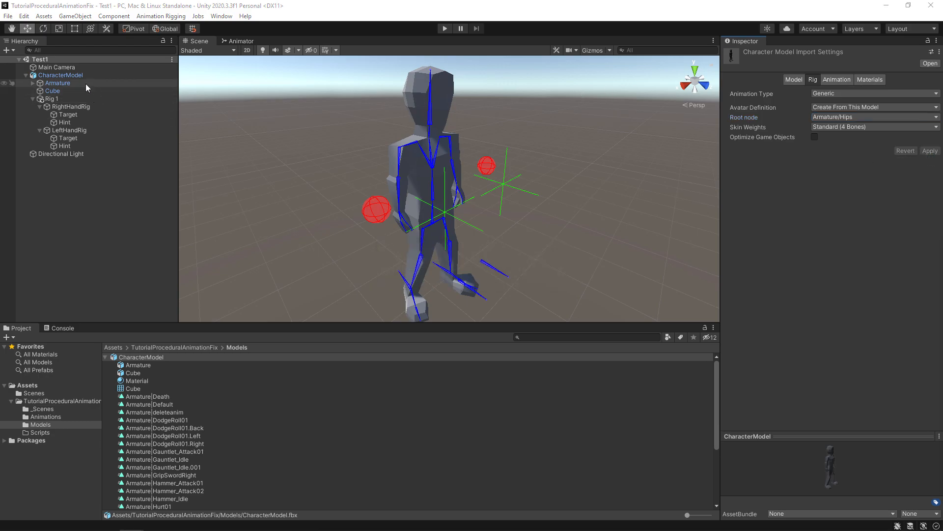
# Step: Select CharacterModel to check its CharacterModelAvatar, then play-test the running character with hand IK
pyautogui.click(60, 74)
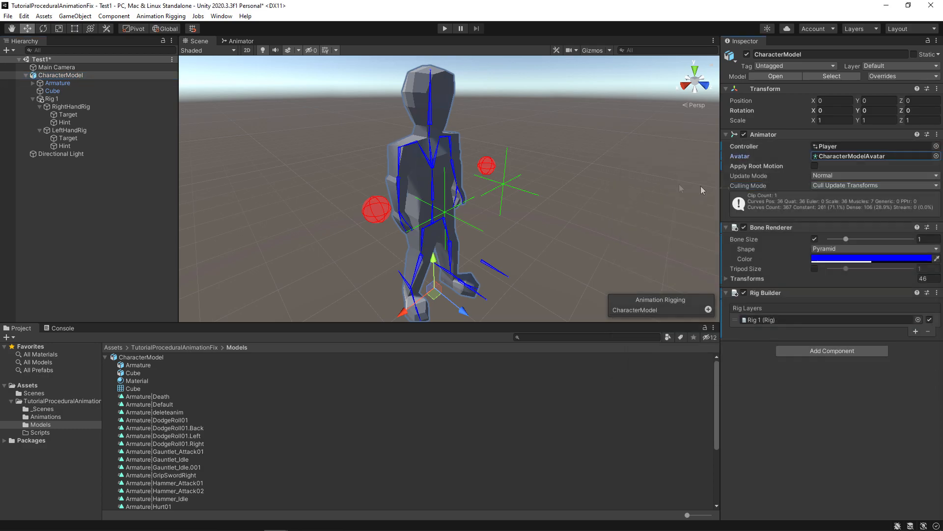
pyautogui.click(444, 29)
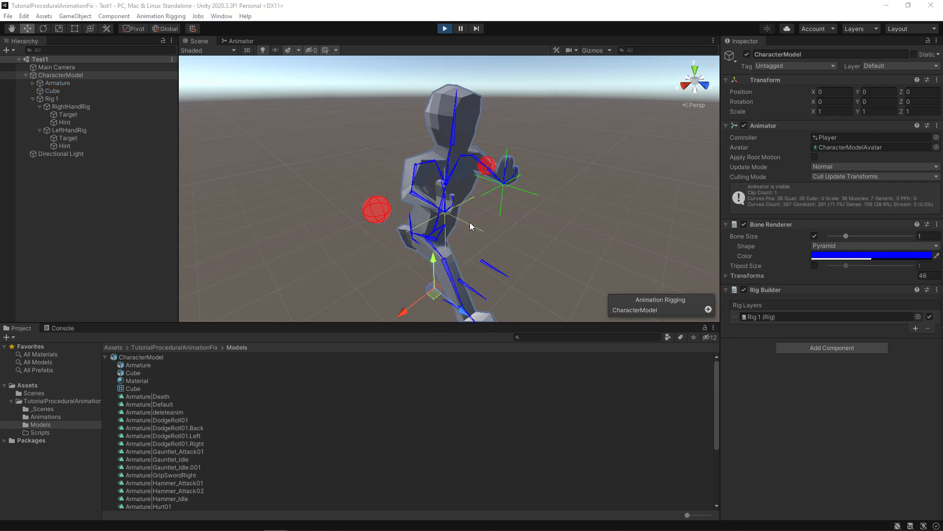
pyautogui.click(67, 115)
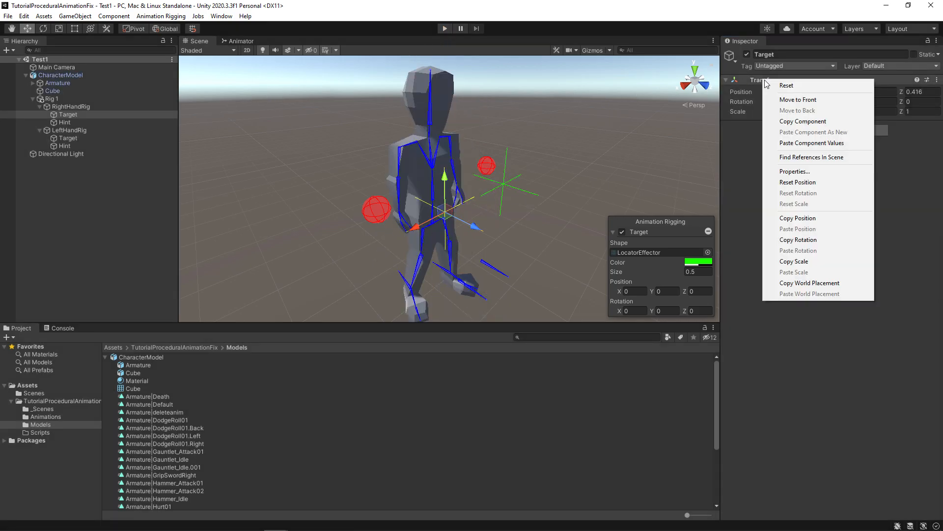
pyautogui.moveTo(812, 142)
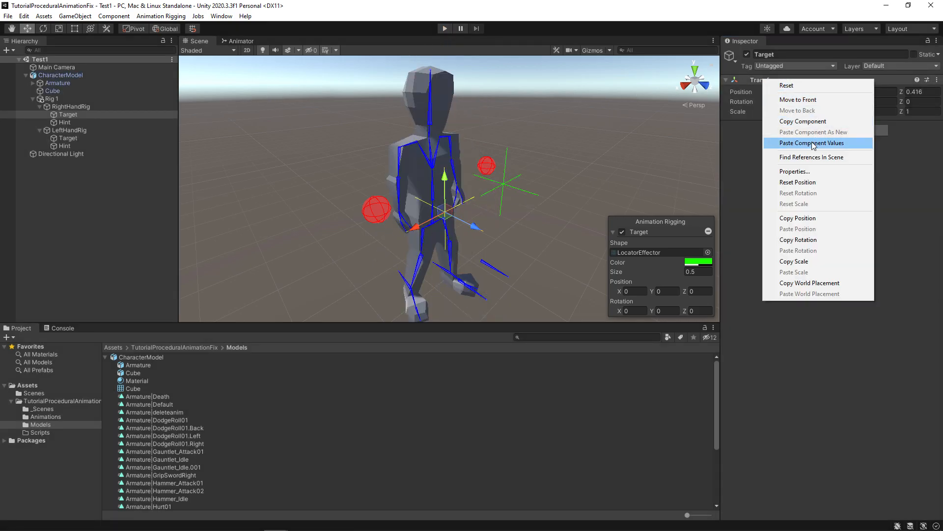
# Step: Tune the left Target rotation to -43, 68, 126 during Play and paste the values after exiting
pyautogui.click(812, 143)
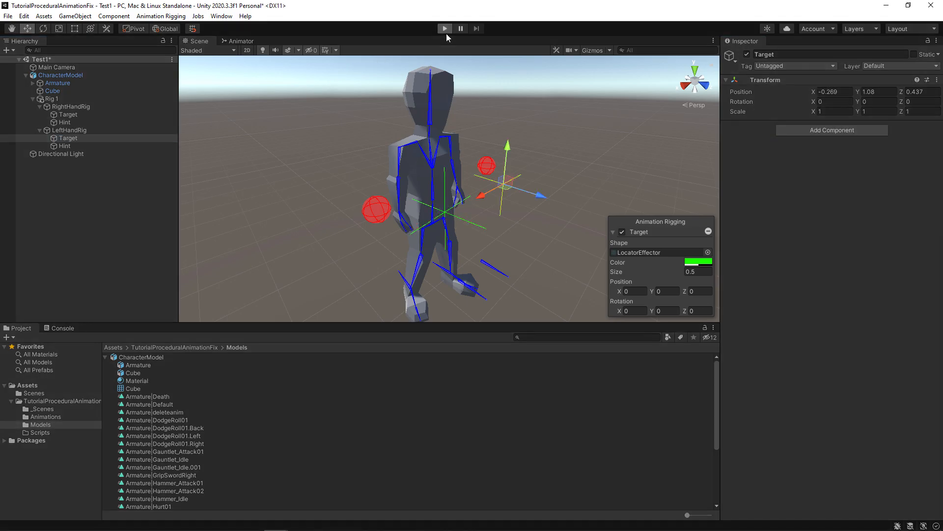
pyautogui.click(444, 29)
pyautogui.write('-4')
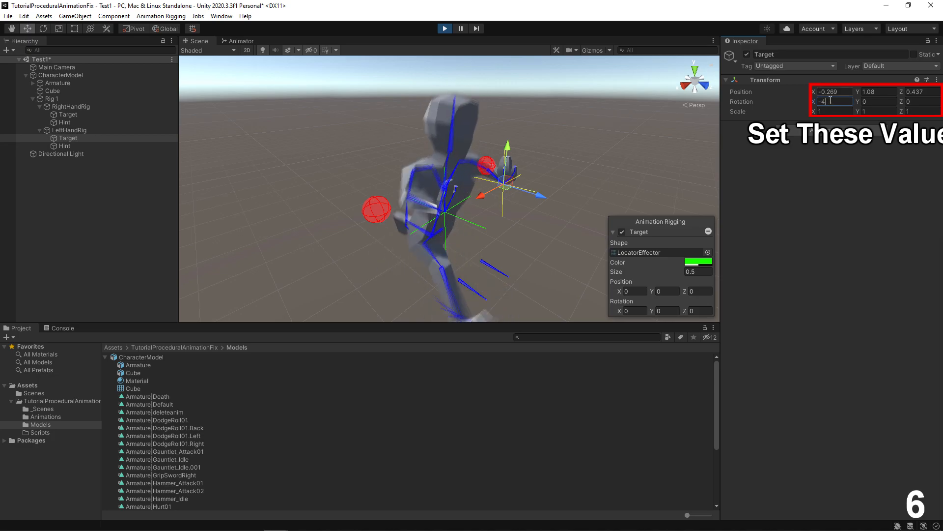
pyautogui.write('68')
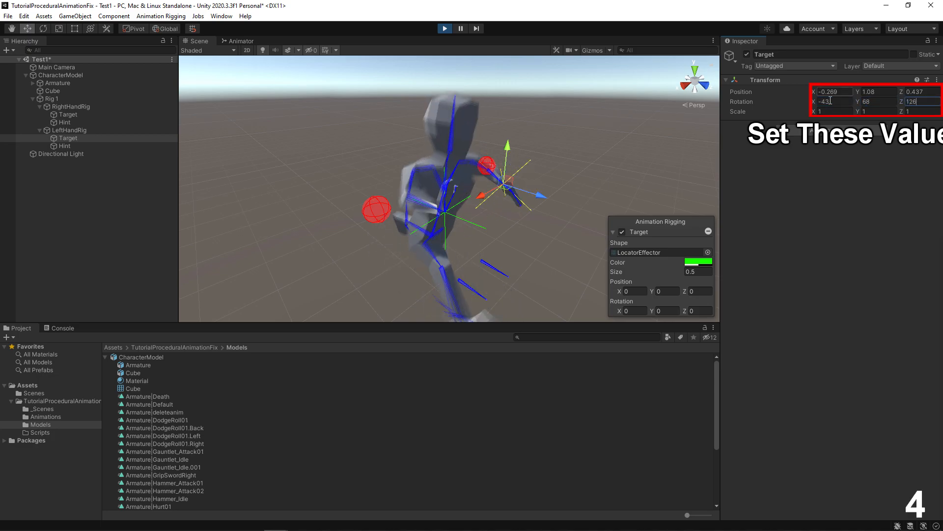
pyautogui.click(925, 80)
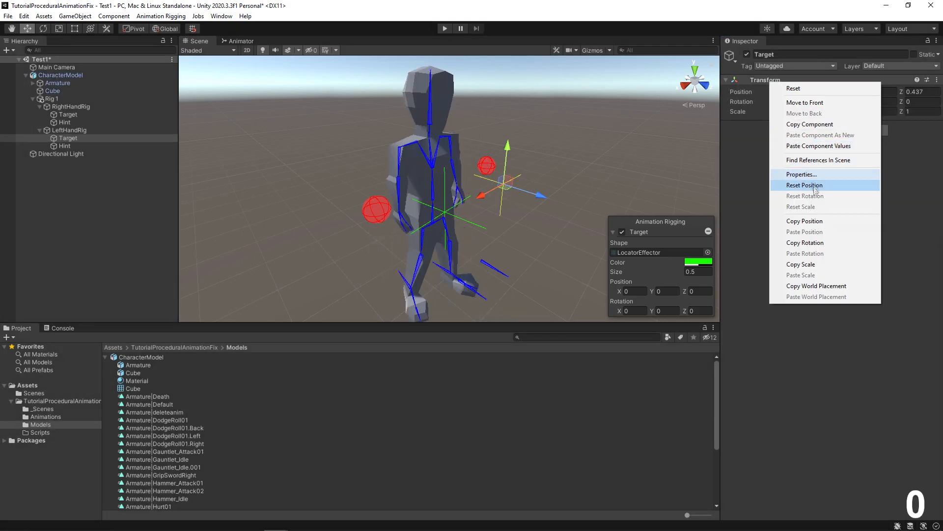
pyautogui.click(804, 185)
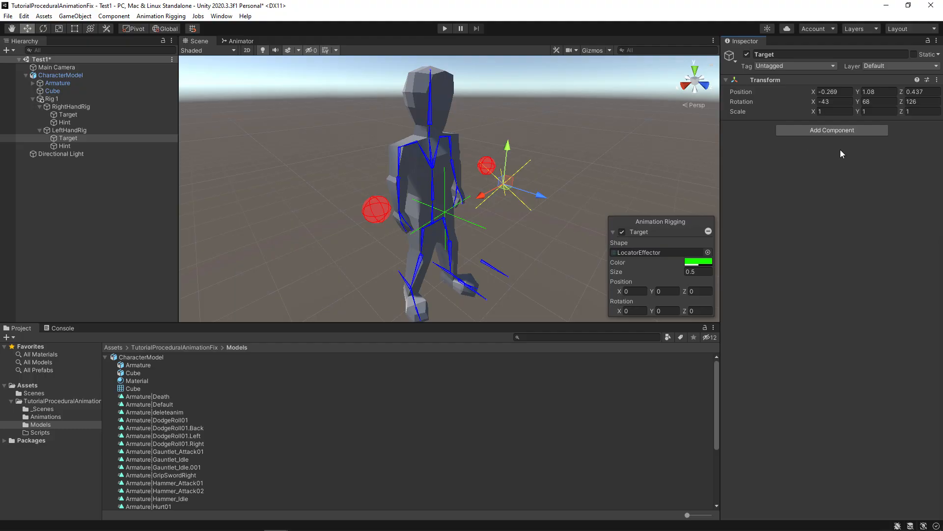
pyautogui.click(61, 153)
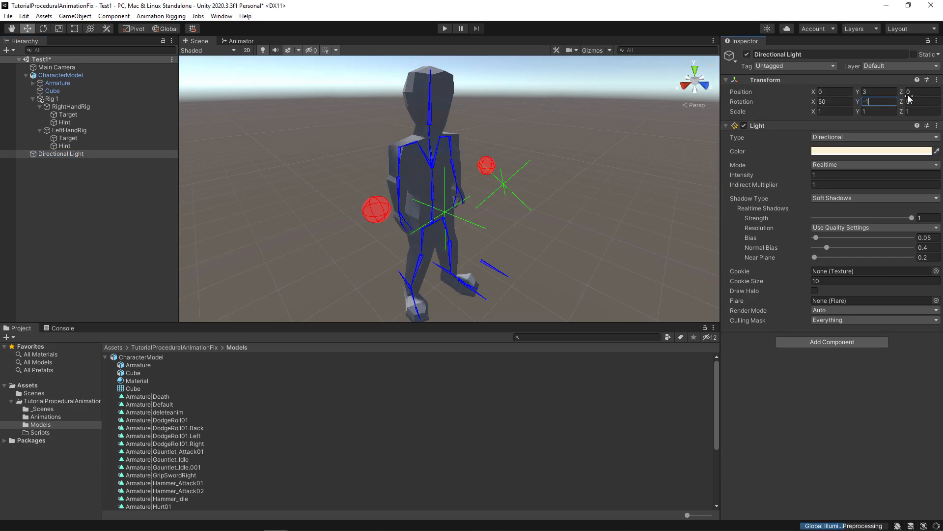
# Step: Rotate the Directional Light to 50, -140, 0, then create MoveHand in Scripts and open it
pyautogui.write('-140')
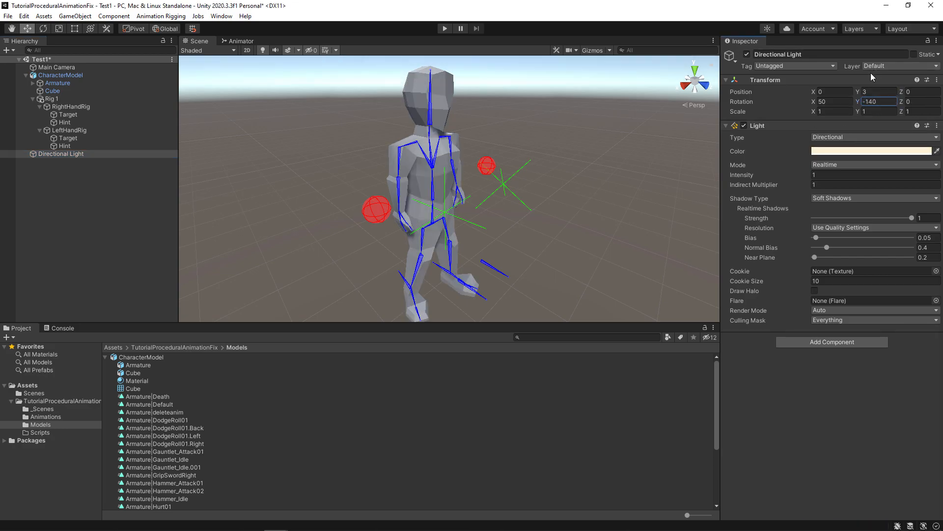
pyautogui.click(445, 29)
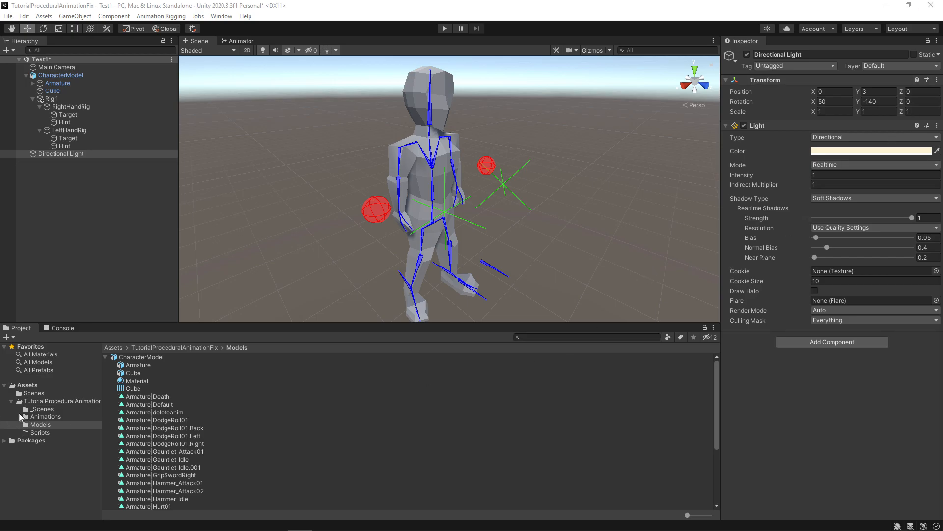
pyautogui.rightClick(40, 432)
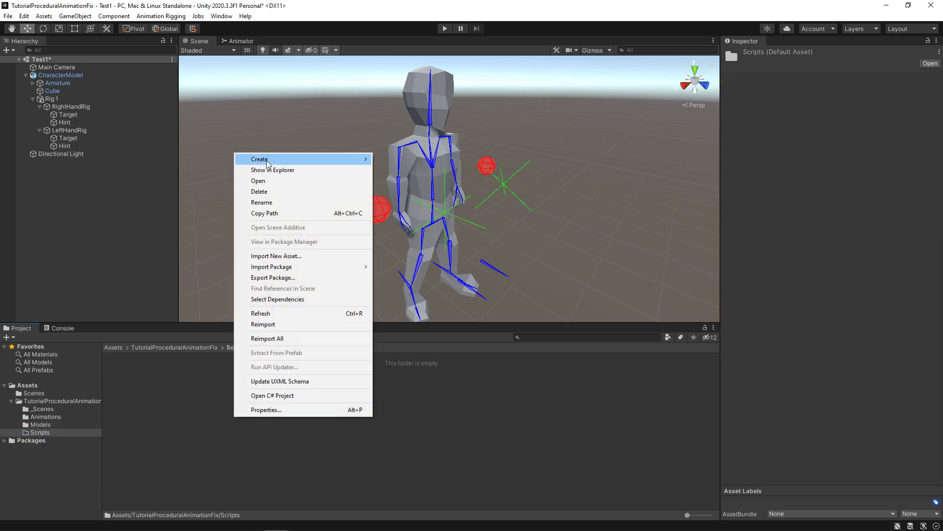
pyautogui.click(258, 158)
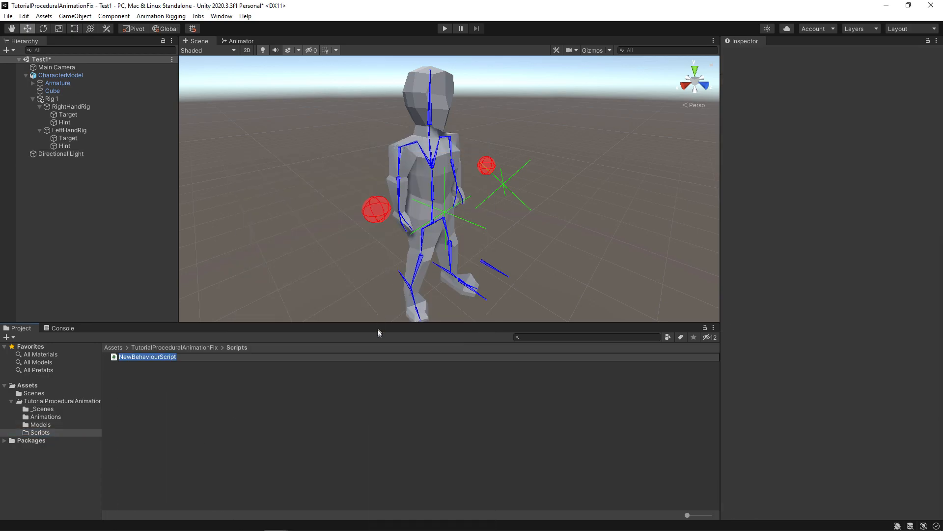
pyautogui.click(147, 357)
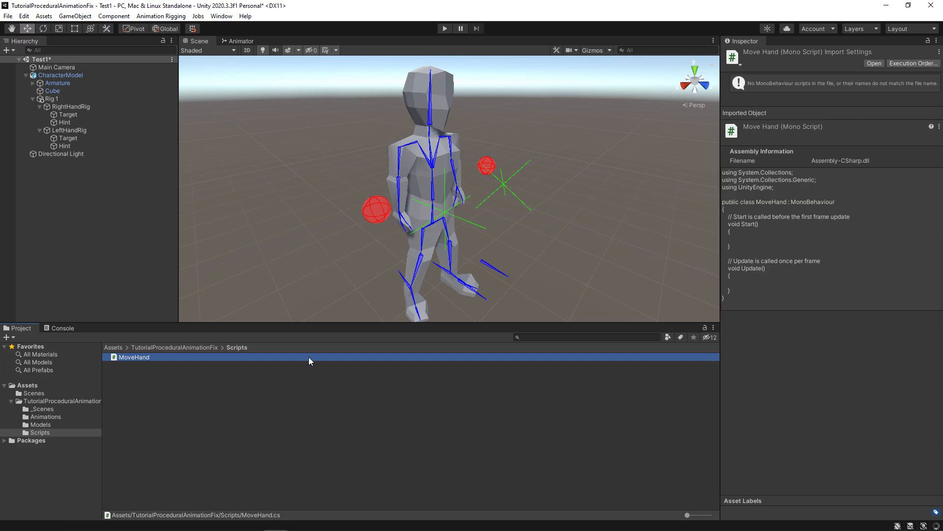
pyautogui.doubleClick(134, 357)
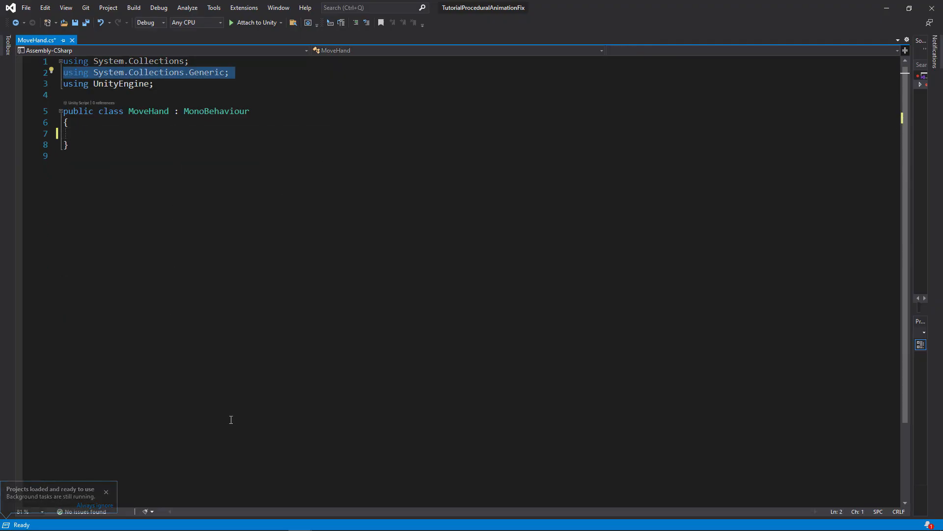
# Step: Remove the unused using lines and add a serialized Vector3 _target2 field to MoveHand
pyautogui.press('Delete')
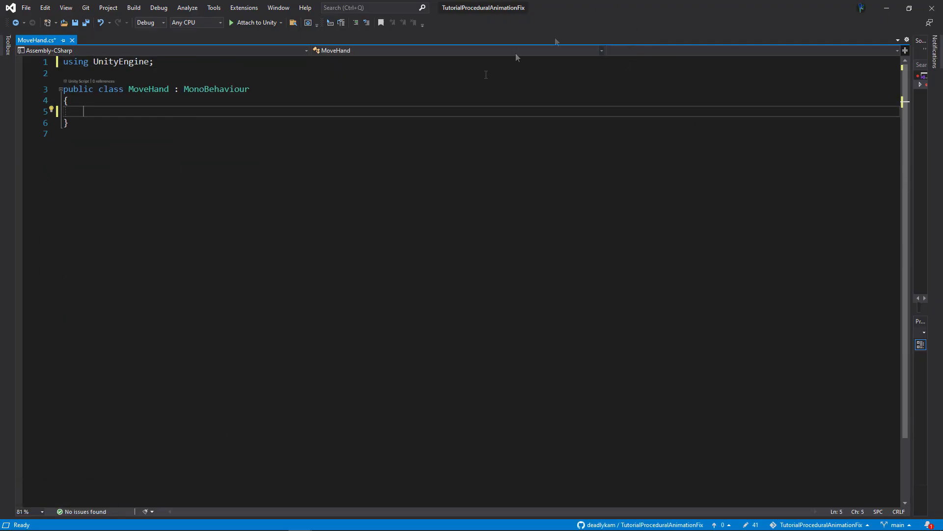
pyautogui.write('[Se')
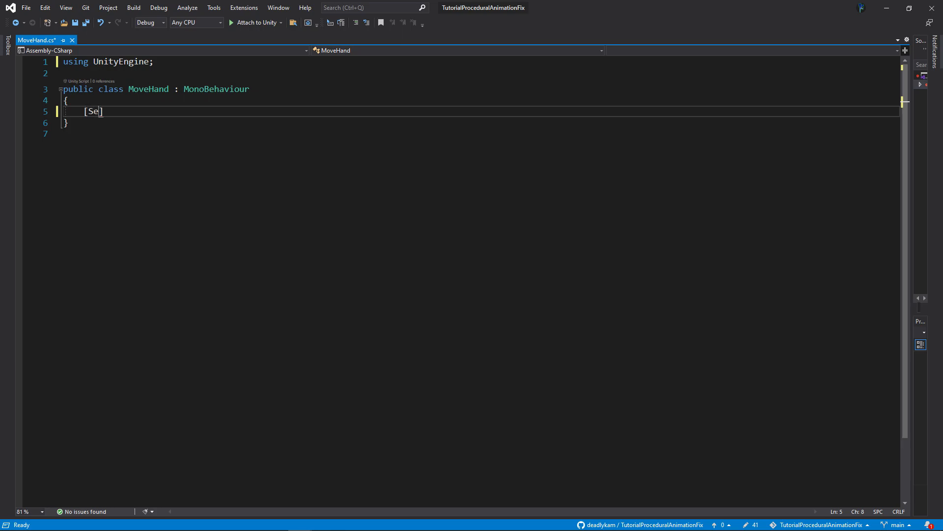
pyautogui.write('rializeField] private Transd')
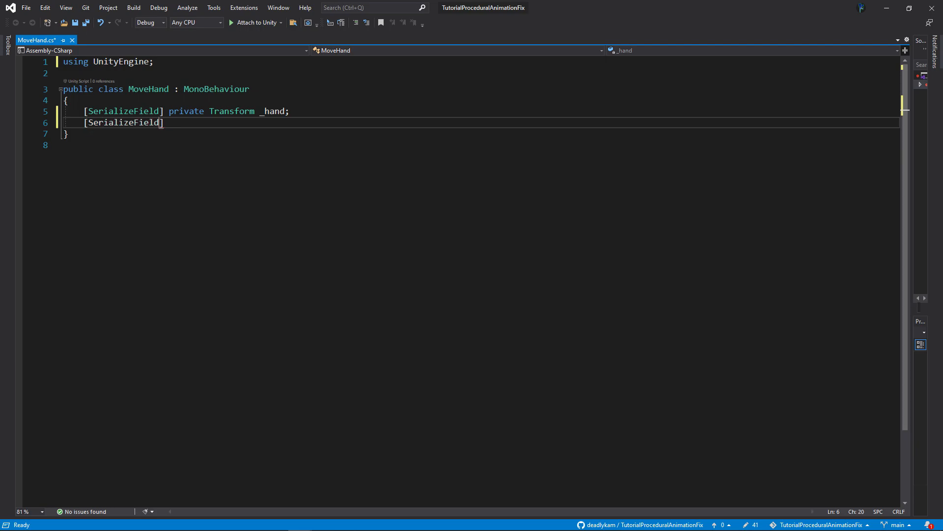
pyautogui.write('private Vector3 _target1;')
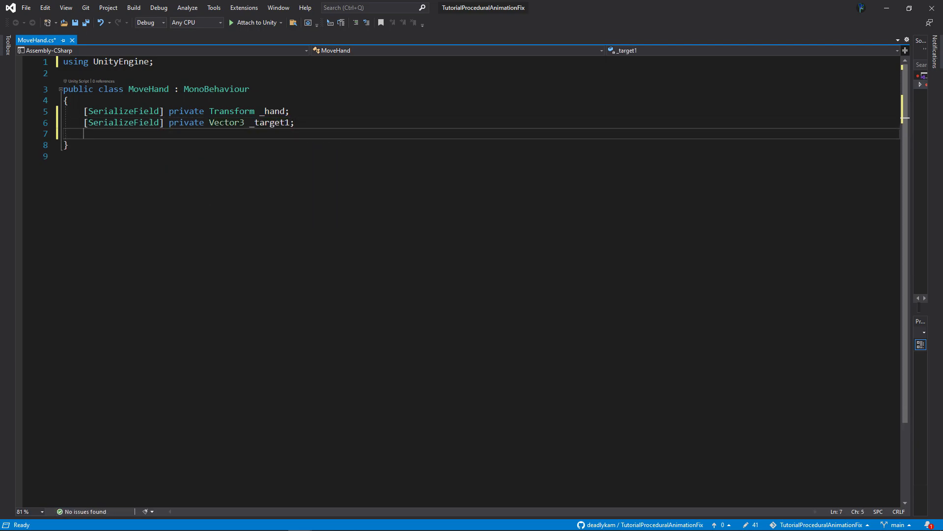
pyautogui.write('[SerializeField] private Vector3')
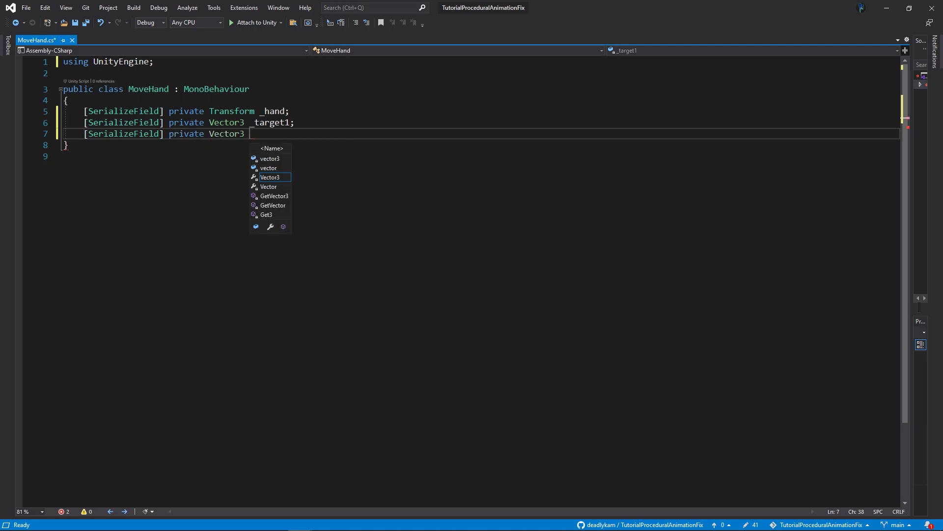
pyautogui.write('_target2;')
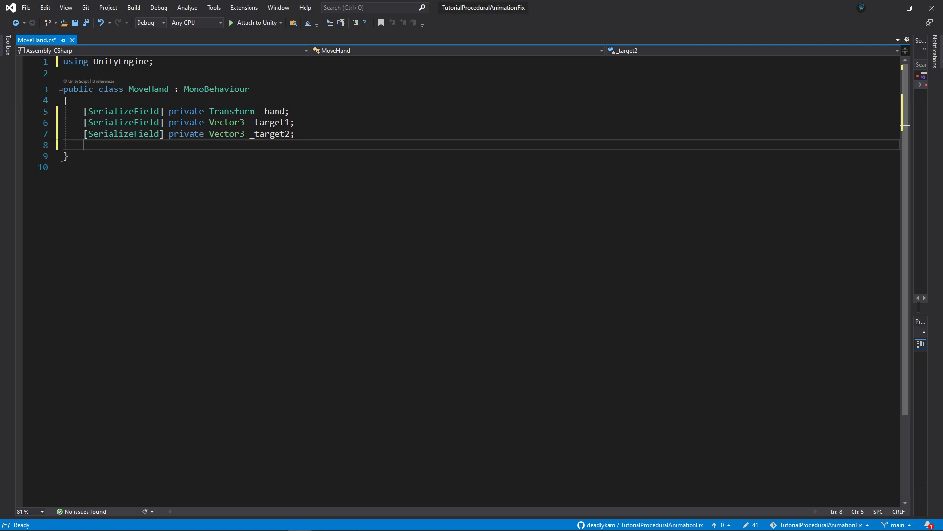
# Step: Add a serialized float _speed field and a private Vector3 _currentTarget field
pyautogui.write('[ser]')
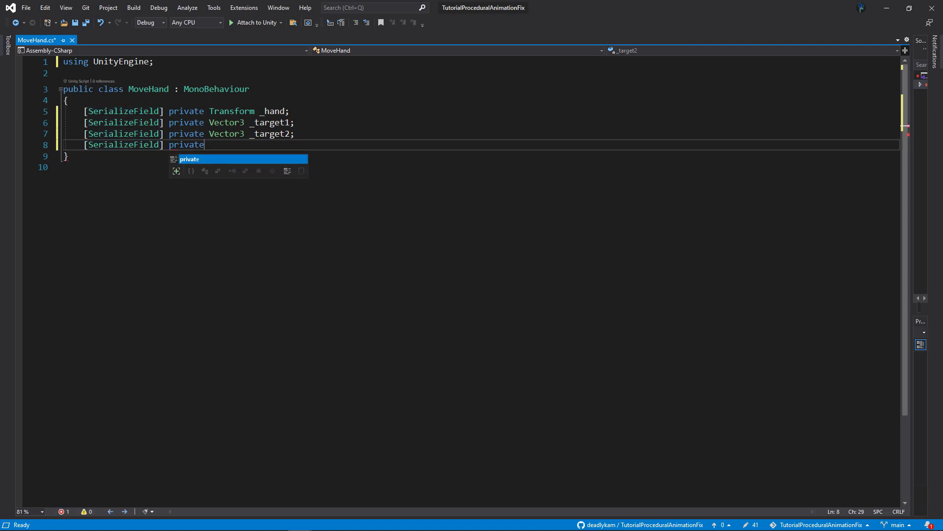
pyautogui.write('float _speed;')
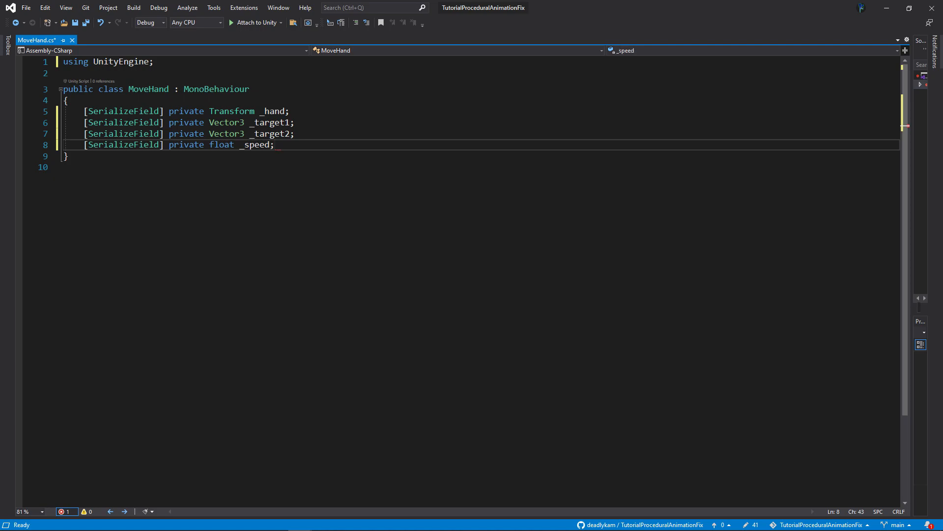
pyautogui.write('p')
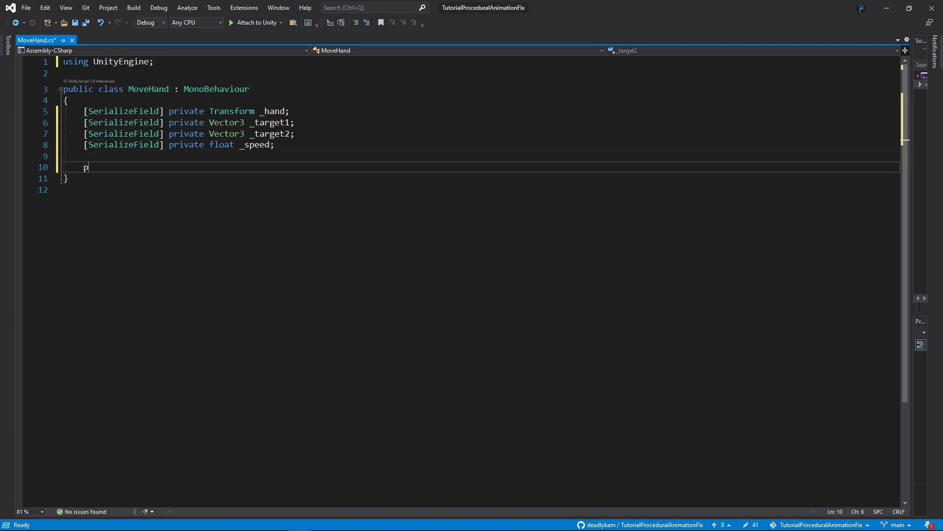
pyautogui.write('rivate Vector3 _curr')
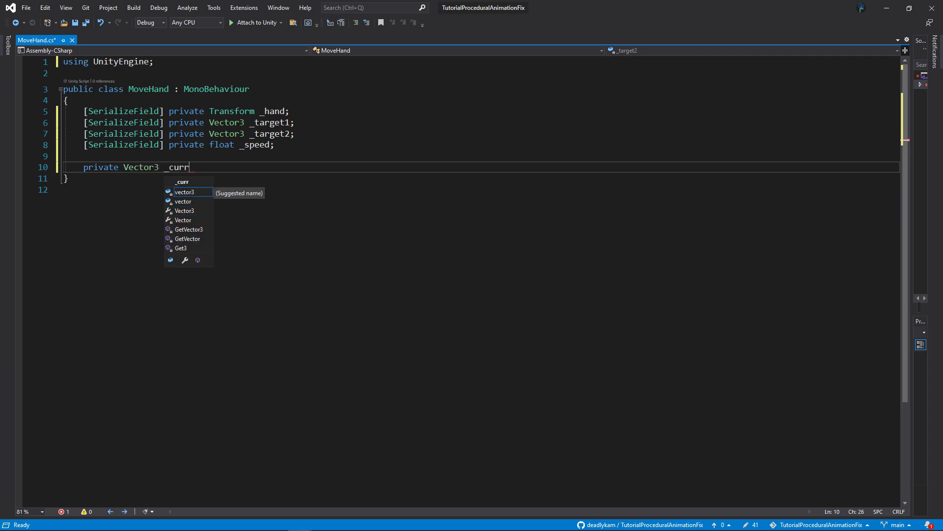
pyautogui.write('ent')
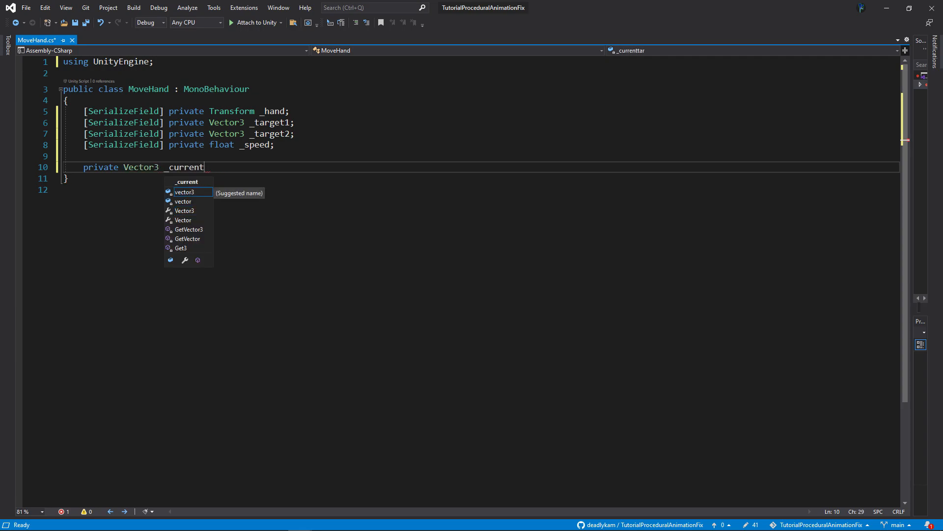
pyautogui.write('Target;')
pyautogui.write('private v')
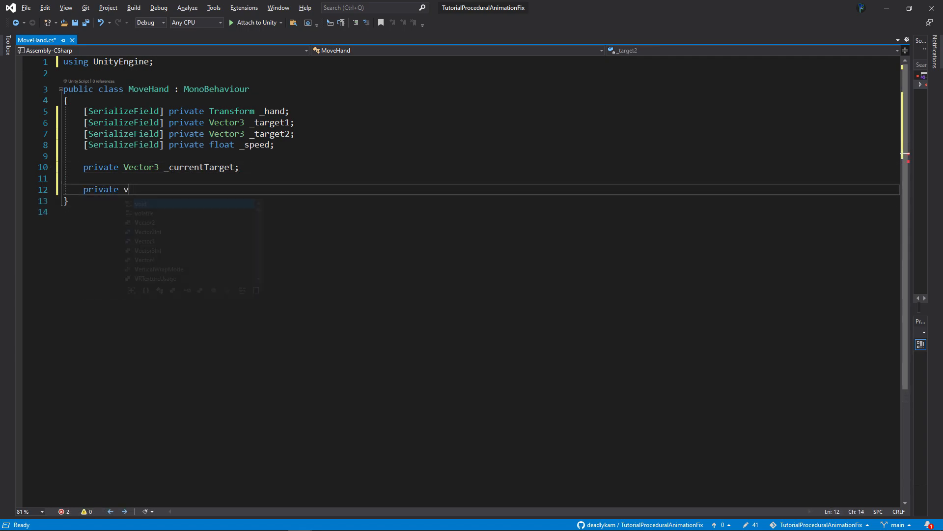
# Step: Add Start() => _currentTarget = _target1; to MoveHand
pyautogui.write('oid Start()')
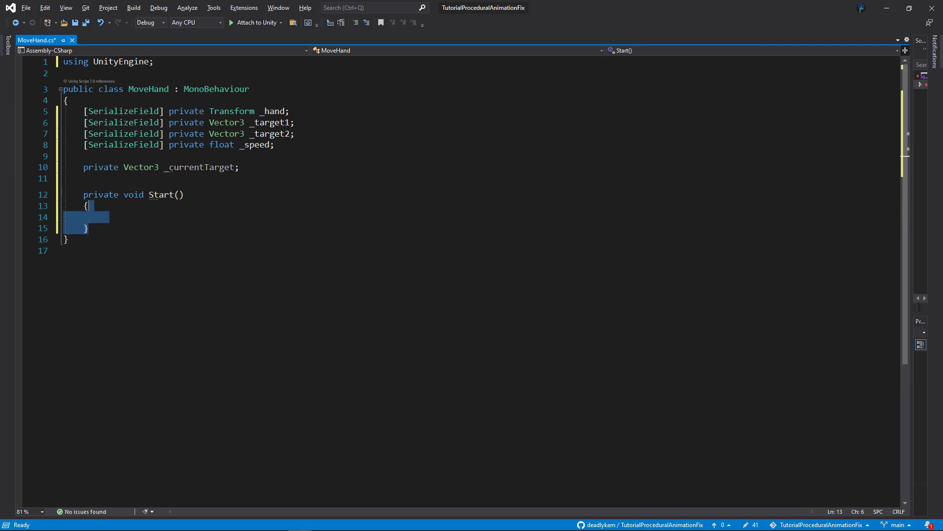
pyautogui.write('=> _currentTarget')
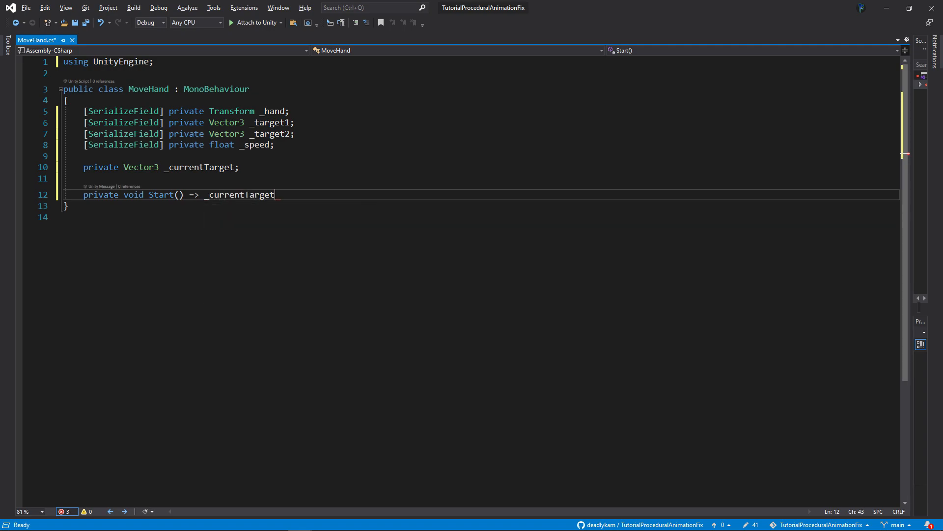
pyautogui.write('= _target1;')
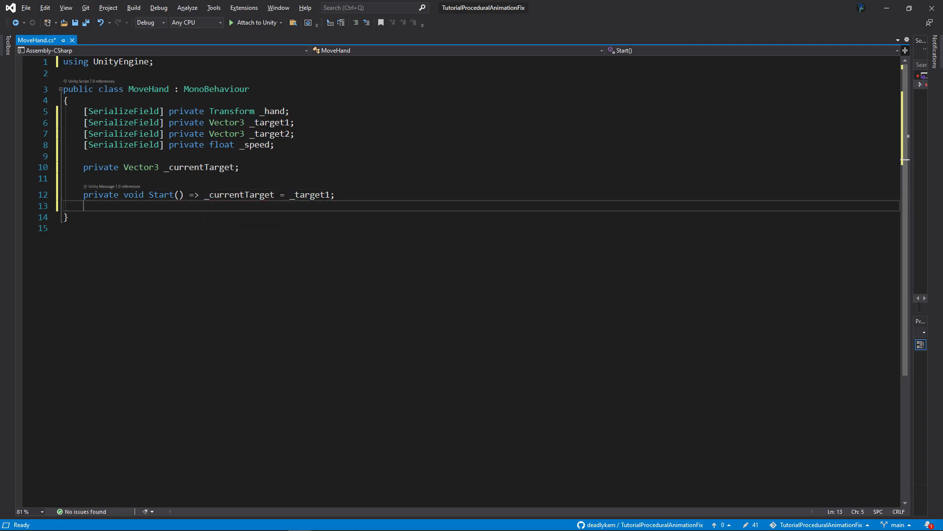
pyautogui.write('private void Update(')
pyautogui.write('if(_currentTarget !')
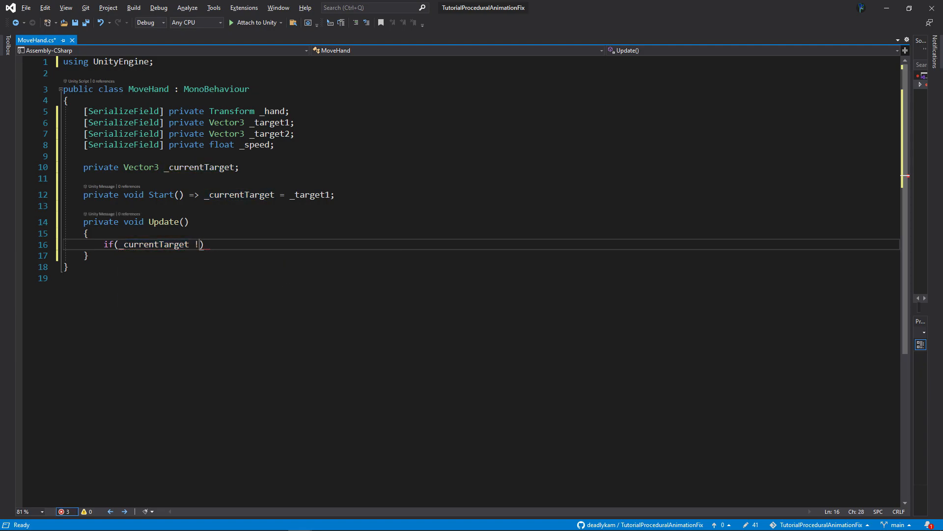
# Step: Move _hand.localPosition toward _currentTarget in Update using MoveTowards with _speed * Time.deltaTime
pyautogui.write('= _hand.localPosition')
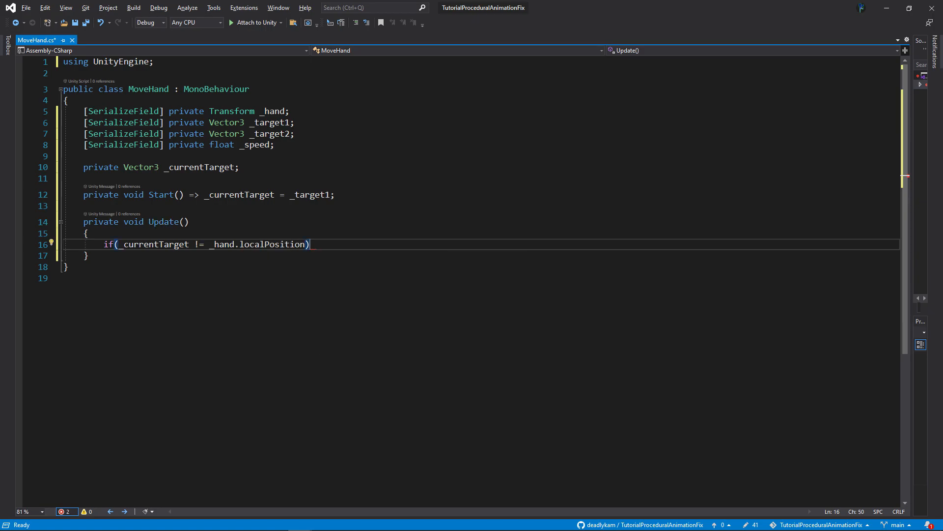
pyautogui.press('Return')
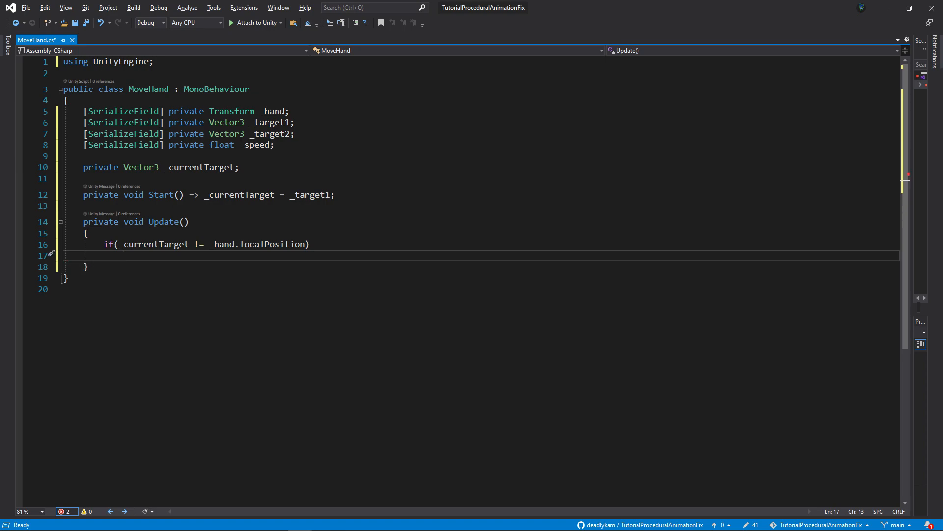
pyautogui.write('_hand.localPosition = Vector3')
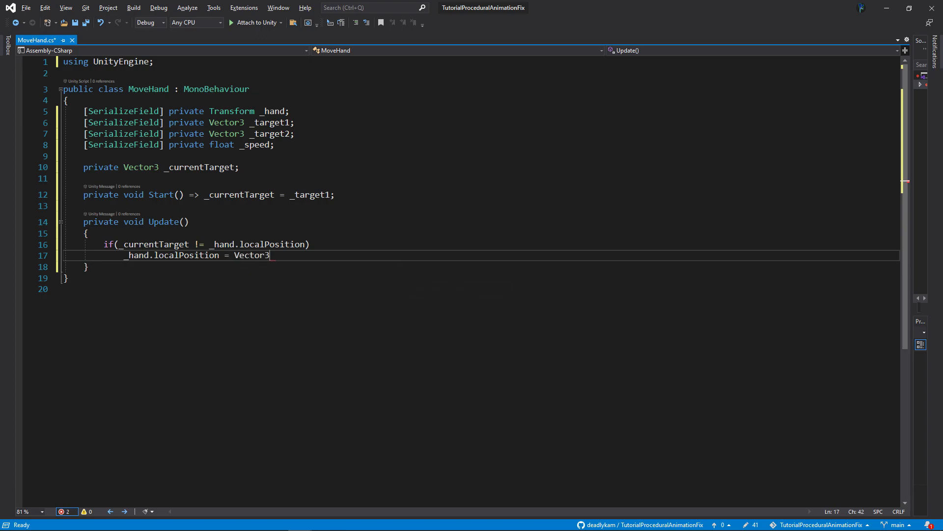
pyautogui.write('.MoveTowards')
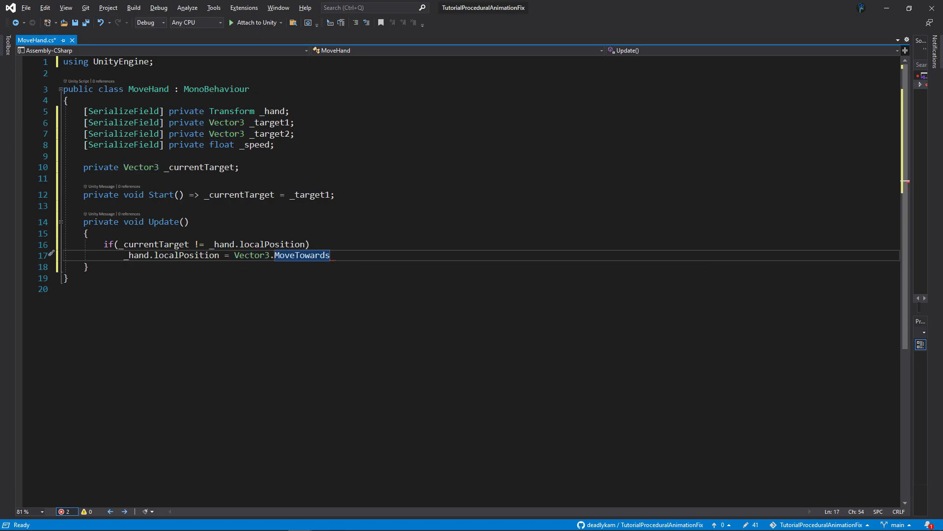
pyautogui.write('(_hand.')
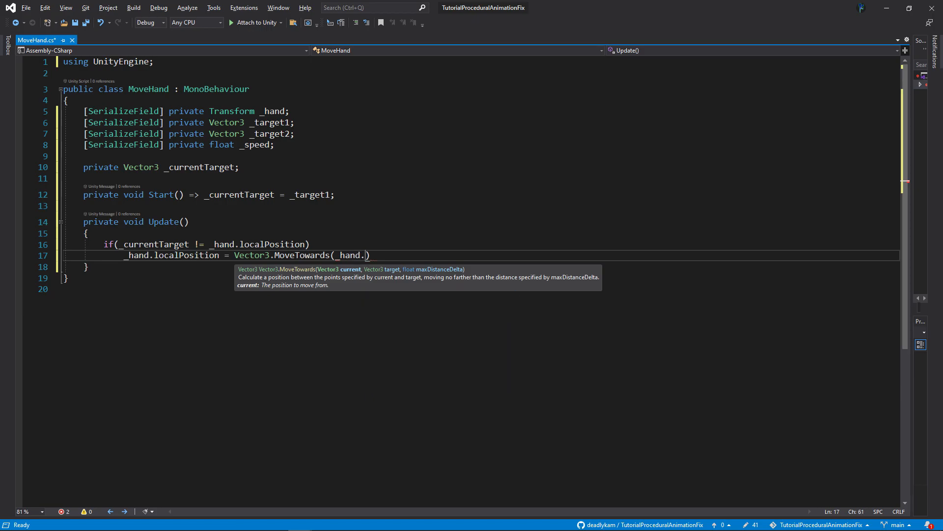
pyautogui.write('localPosition, _currentTarget')
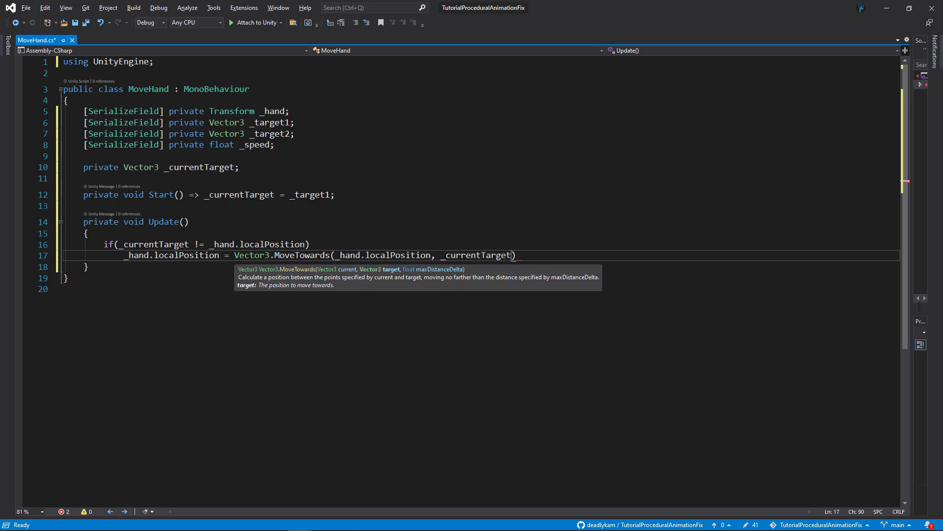
pyautogui.write(', _speed * Time')
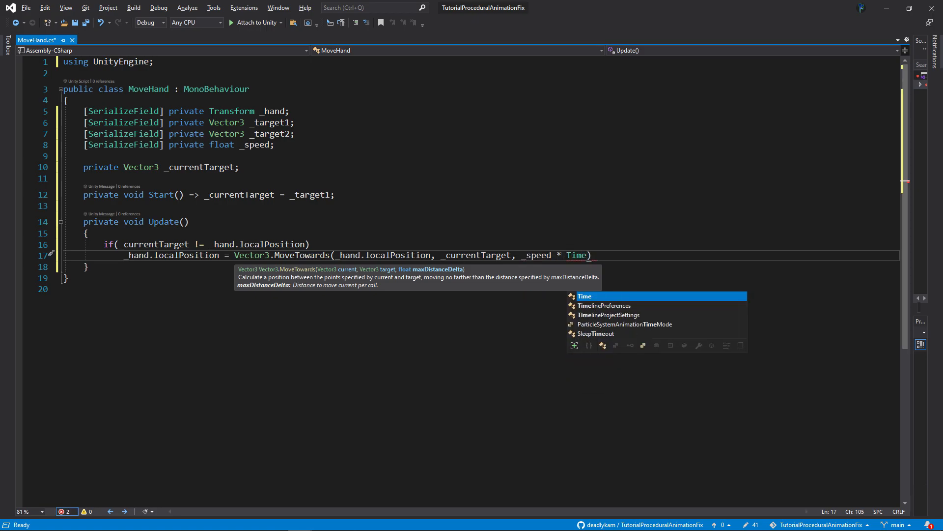
pyautogui.write('.deltaTime);')
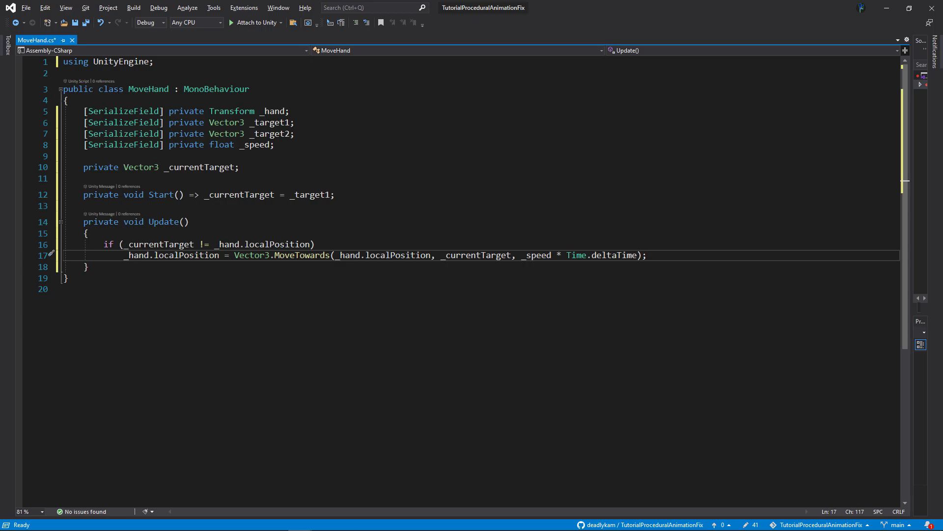
pyautogui.click(647, 255)
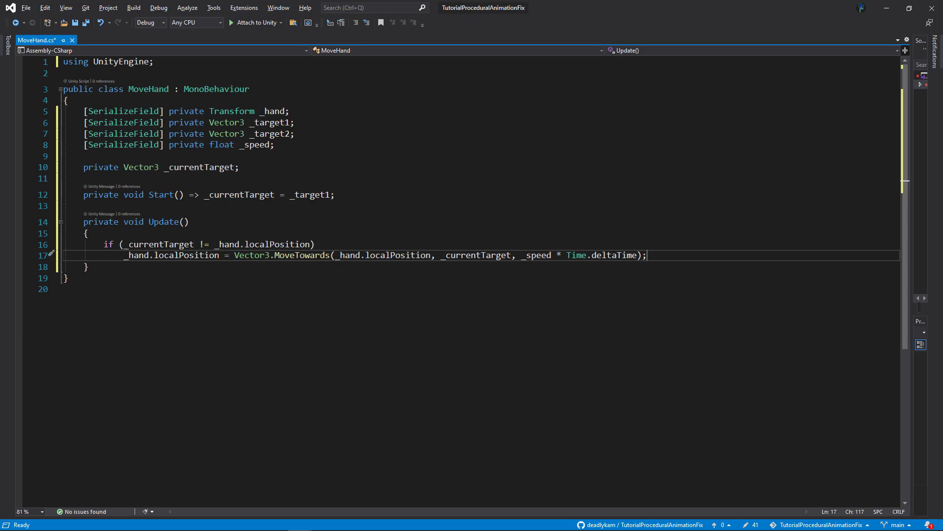
pyautogui.moveTo(595, 7)
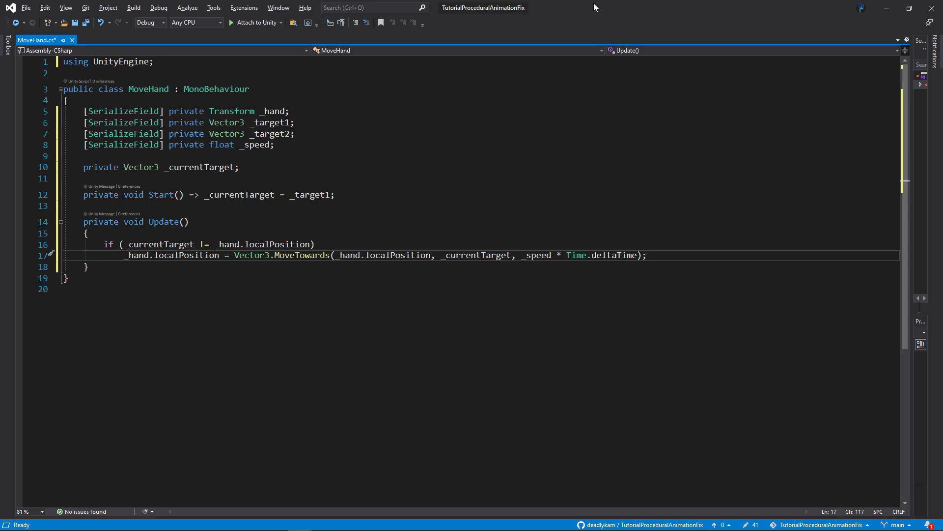
# Step: Add an else branch toggling _currentTarget between _target1 and _target2, then save MoveHand.cs
pyautogui.write('e')
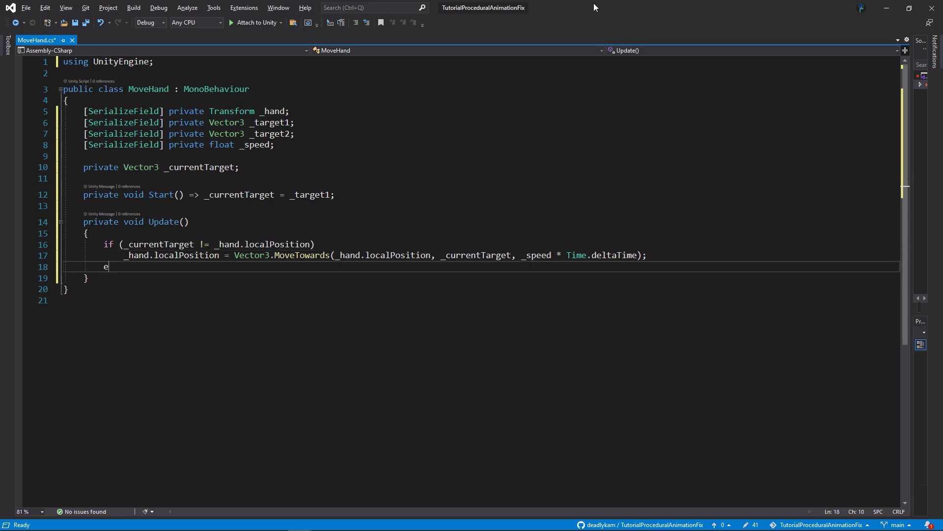
pyautogui.write('lse')
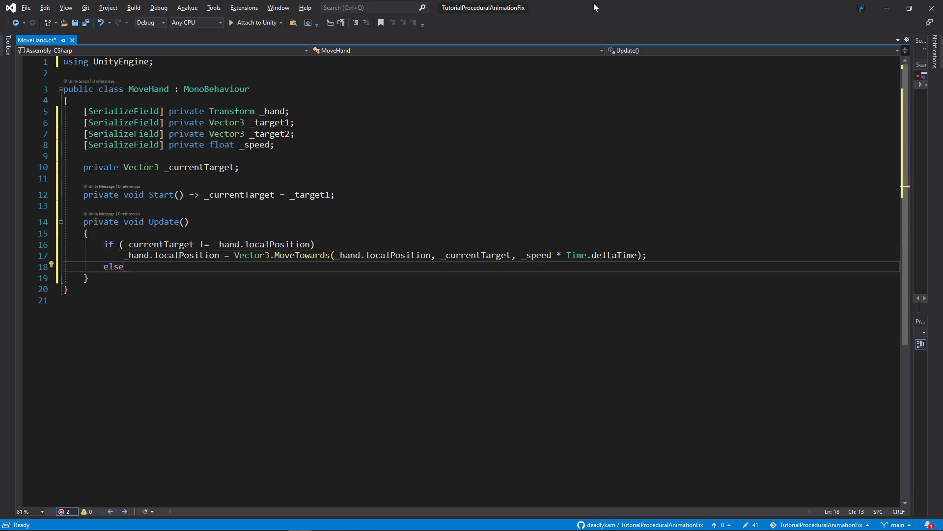
pyautogui.write('_currentTarget')
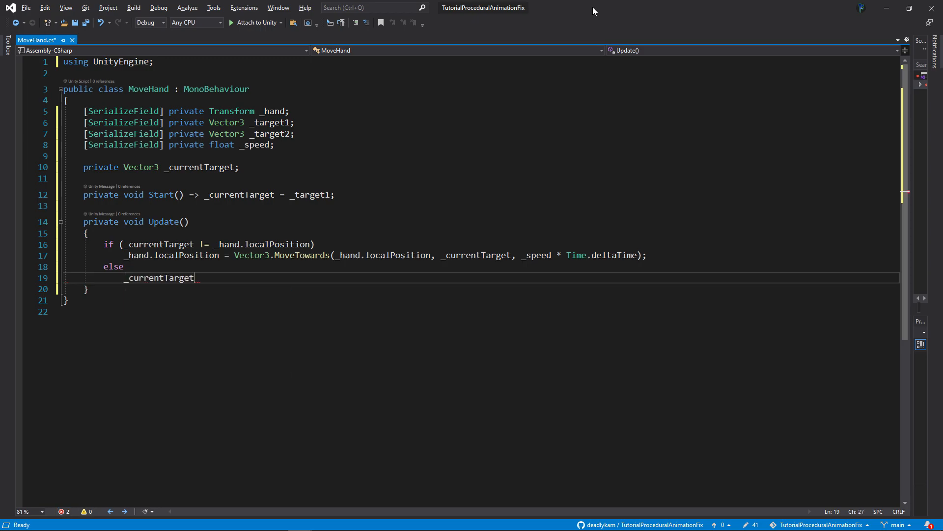
pyautogui.write('= _currentTarget')
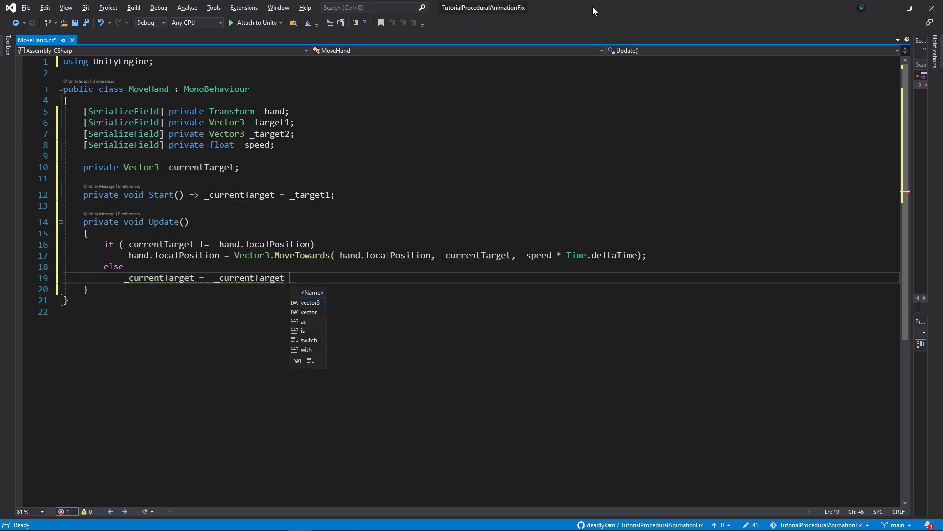
pyautogui.write('== _target1')
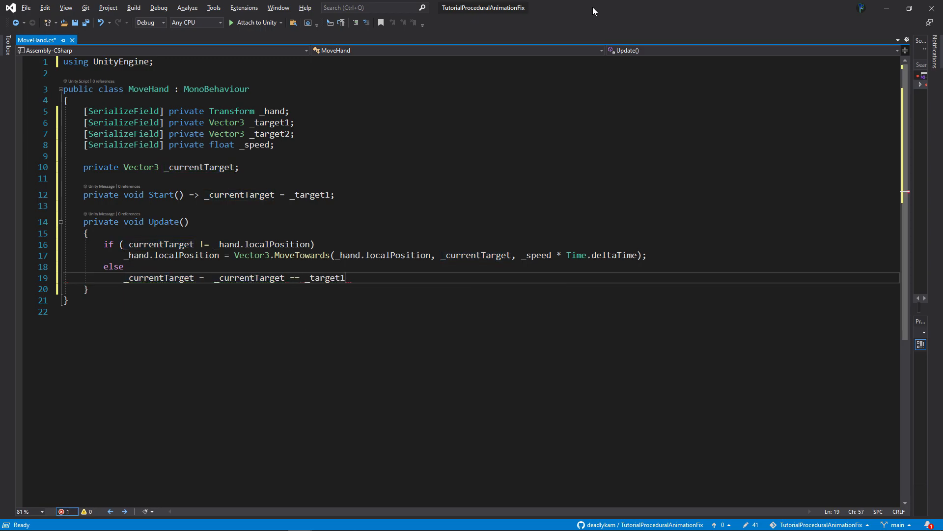
pyautogui.write('? _target2:')
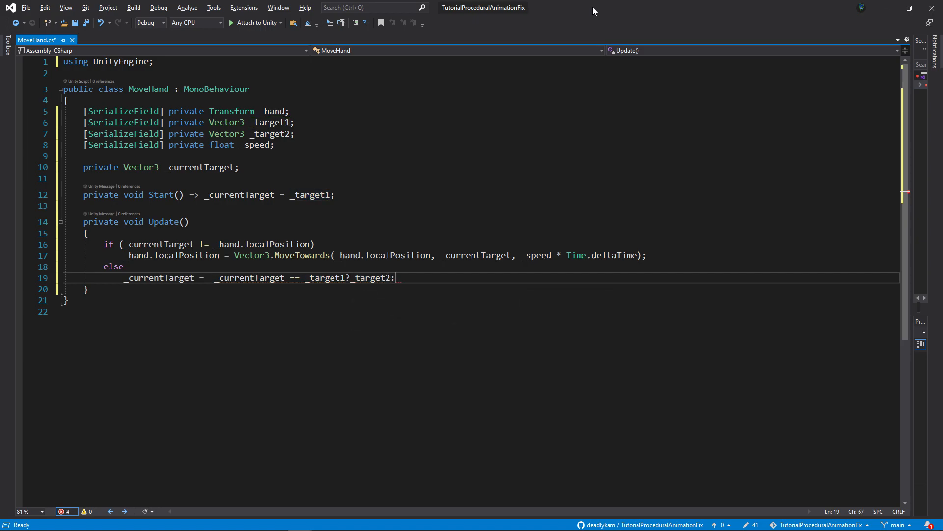
pyautogui.write('_target1;')
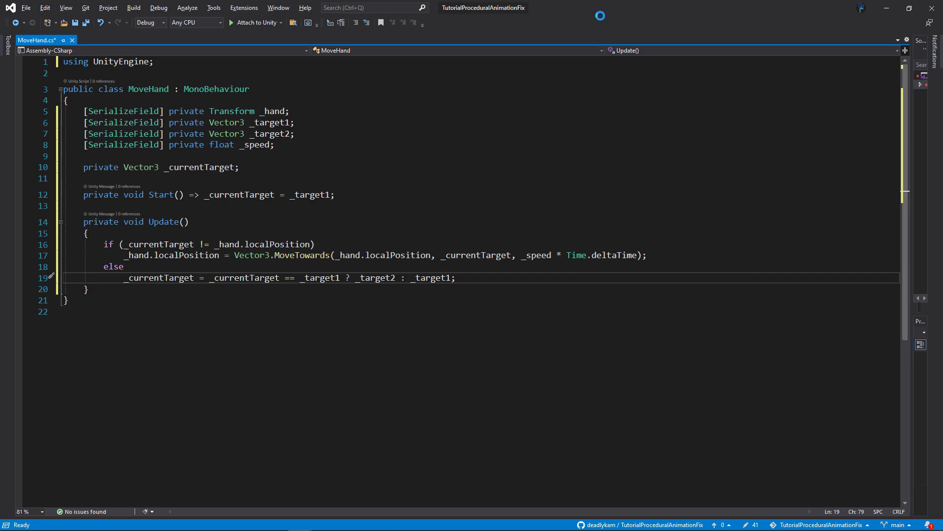
pyautogui.press('ctrl+s')
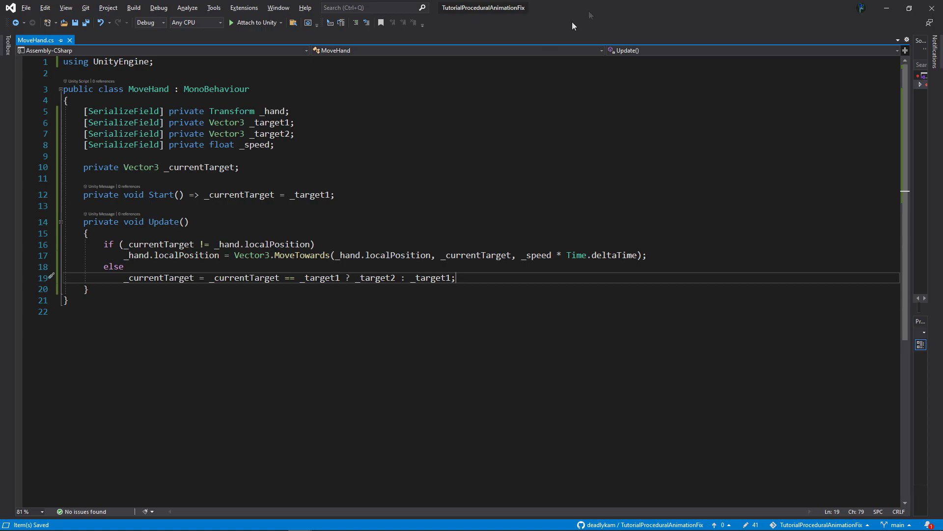
pyautogui.moveTo(319, 25)
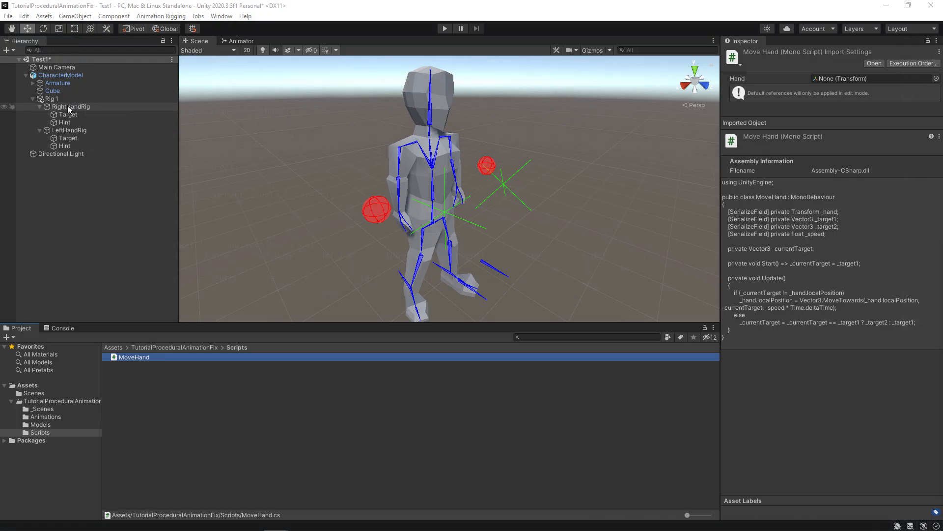
# Step: Attach MoveHand to RightHandRig, moving Target between X 0.35 and 0.15 at speed 0.5
pyautogui.click(70, 107)
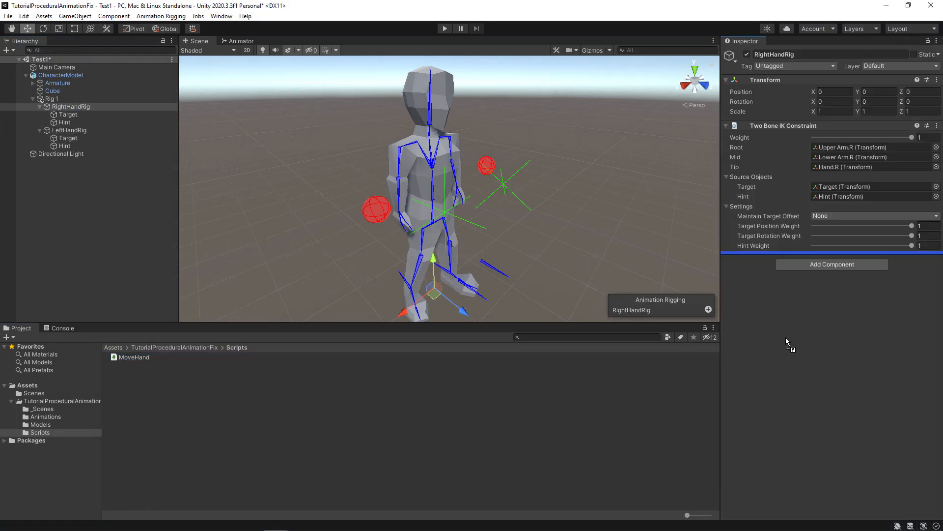
pyautogui.click(831, 263)
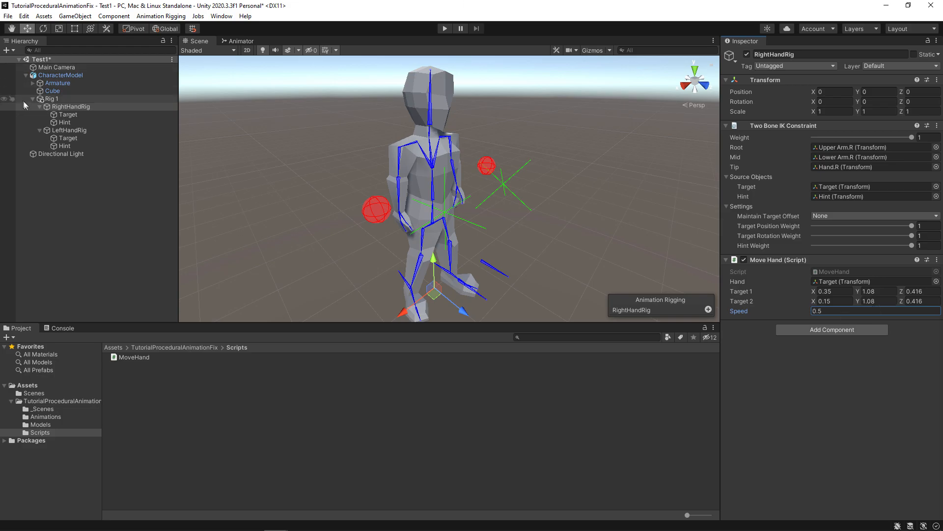
pyautogui.click(70, 114)
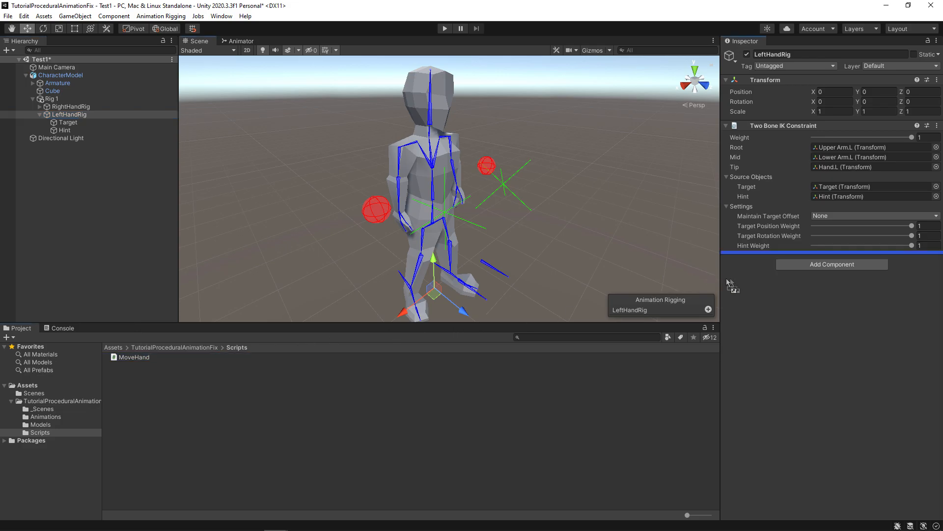
# Step: Attach MoveHand to LeftHandRig with Target between Y 1.18 and 0.95 and speed 0.5
pyautogui.click(832, 264)
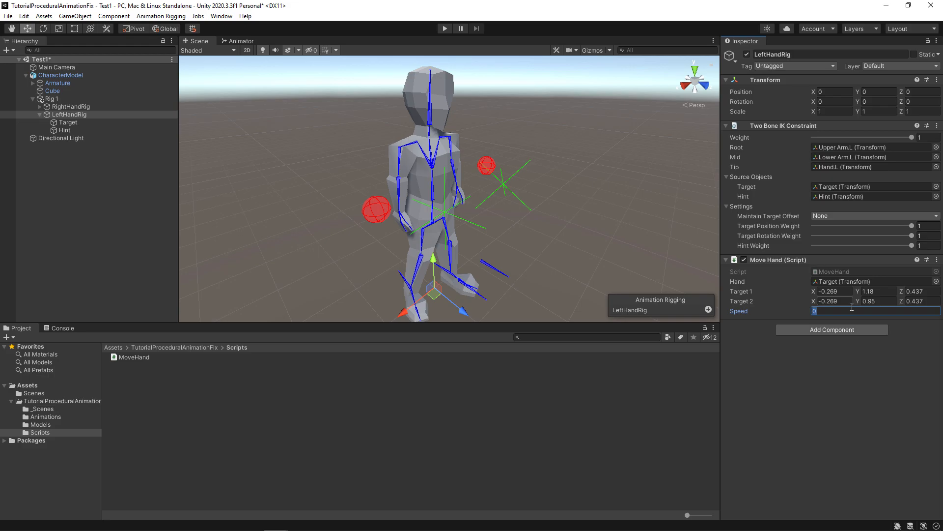
pyautogui.write('0.5')
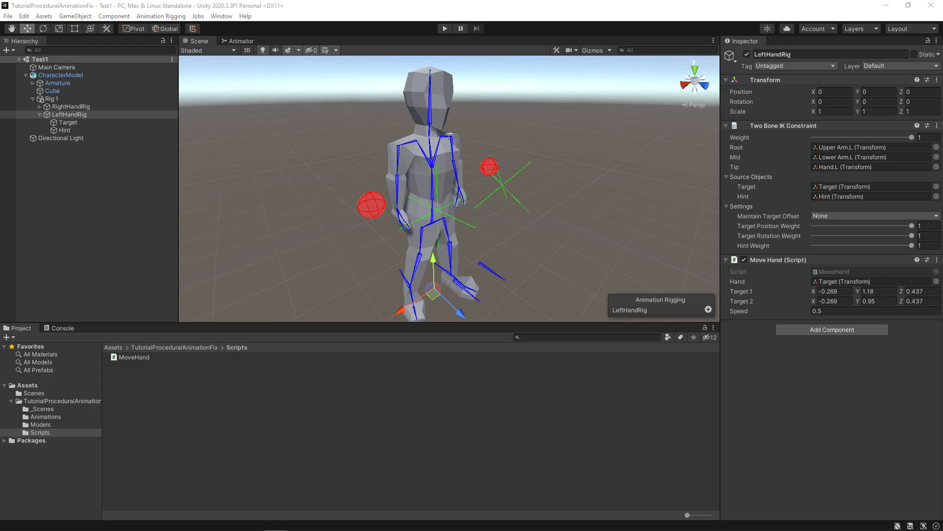
pyautogui.click(44, 416)
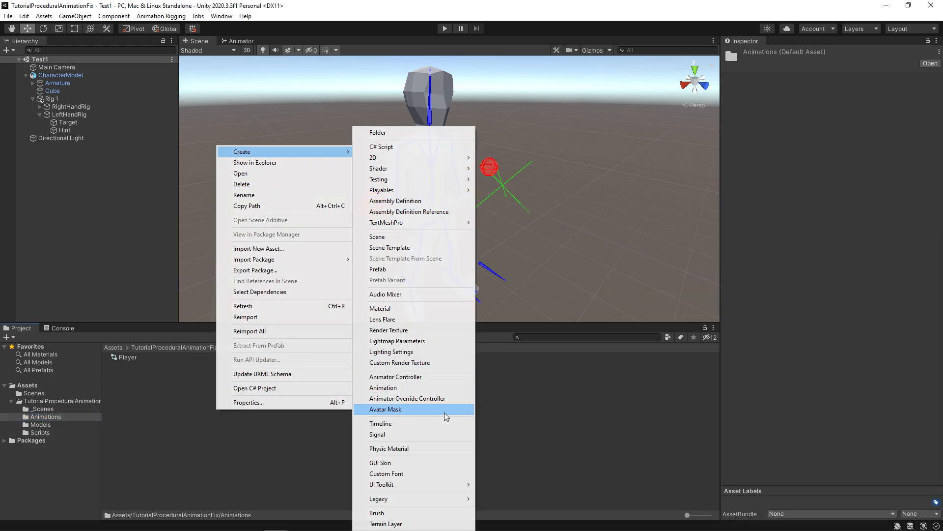
# Step: Create the TorsoArms avatar mask in Animations and pick its Transform skeleton avatar
pyautogui.click(386, 409)
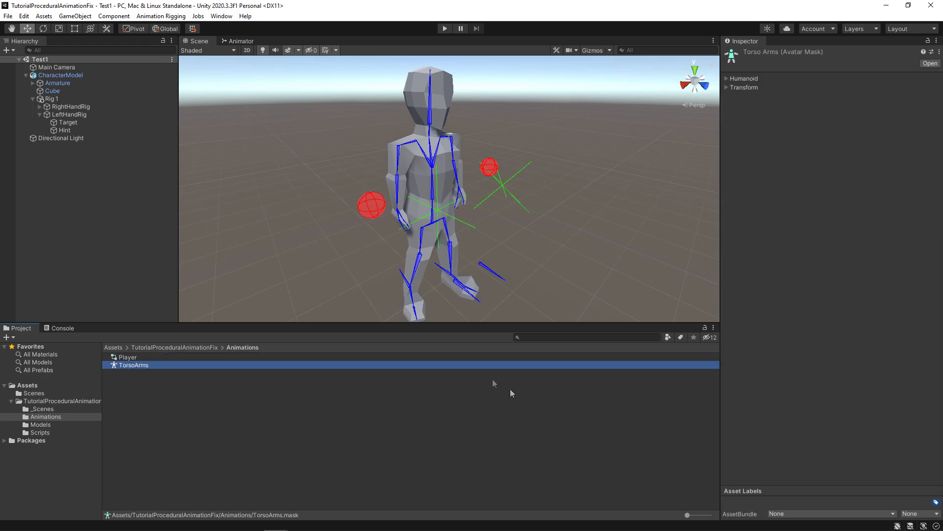
pyautogui.moveTo(418, 336)
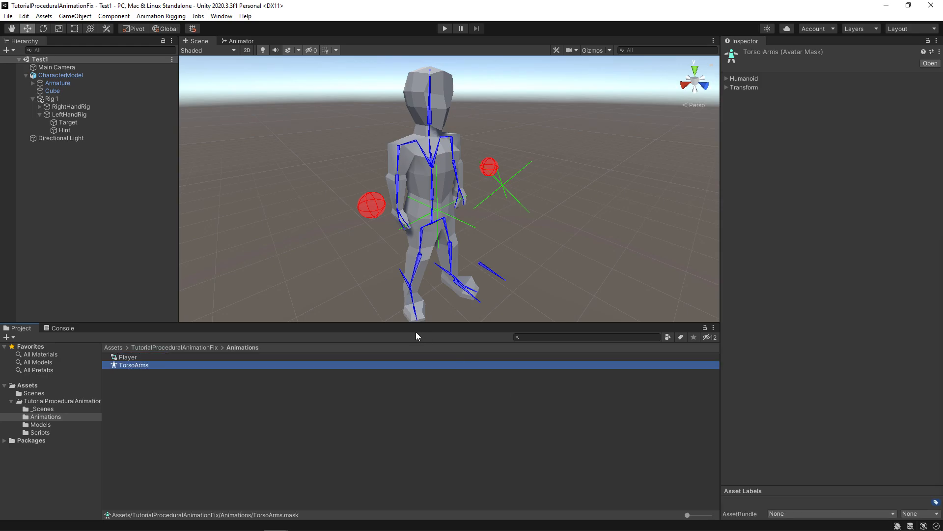
pyautogui.moveTo(660, 136)
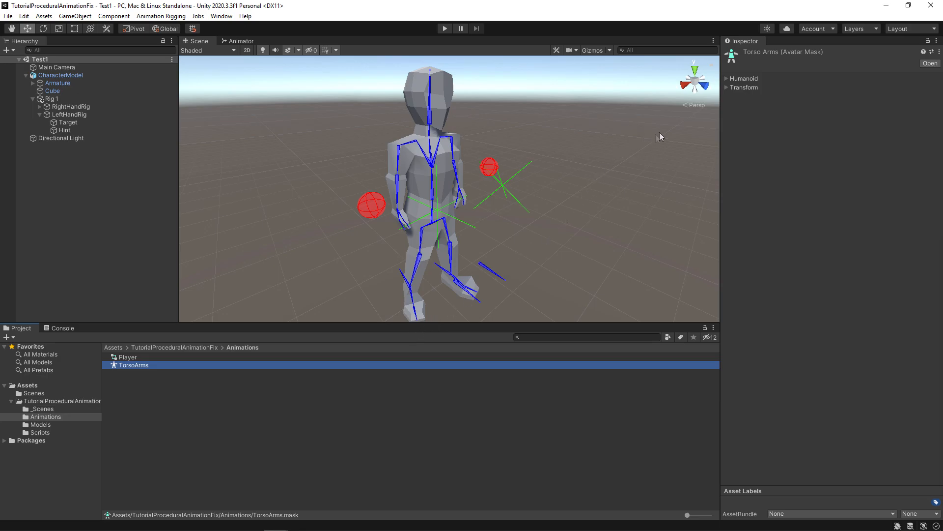
pyautogui.moveTo(726, 92)
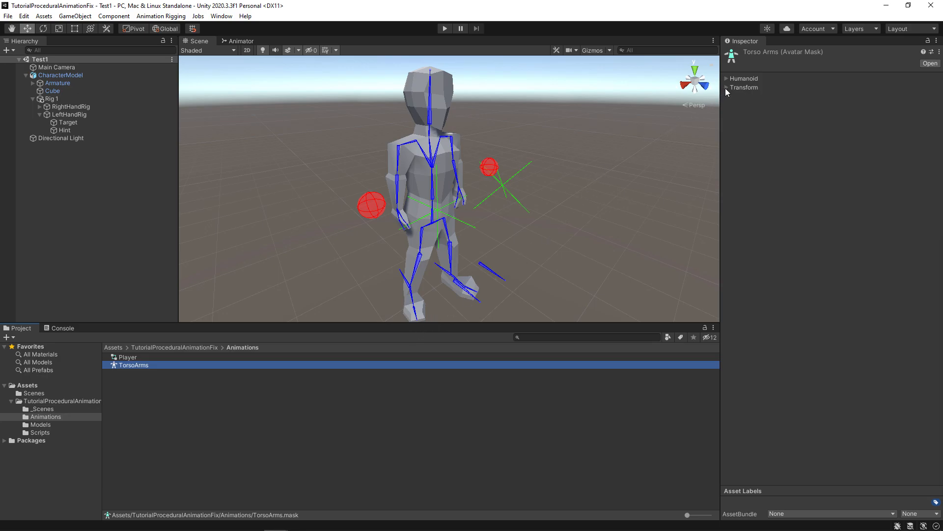
pyautogui.click(726, 87)
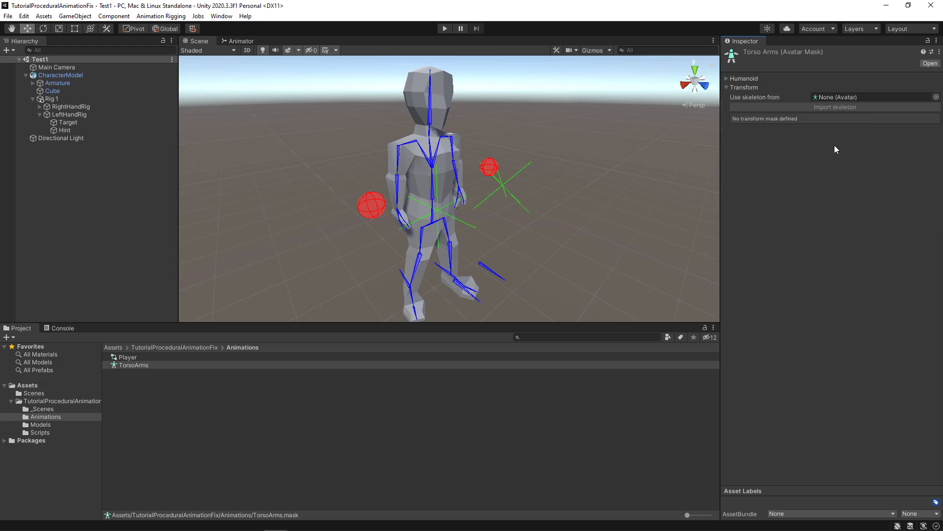
pyautogui.moveTo(932, 108)
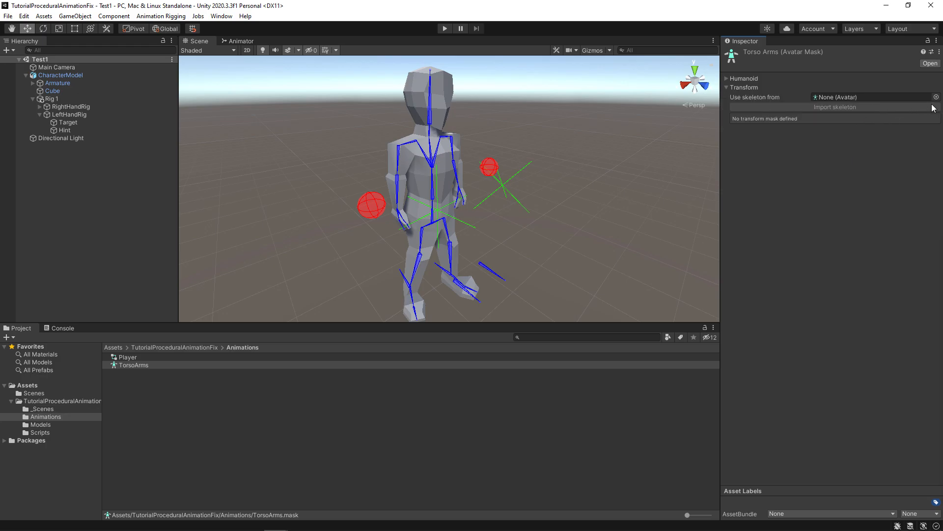
pyautogui.click(935, 97)
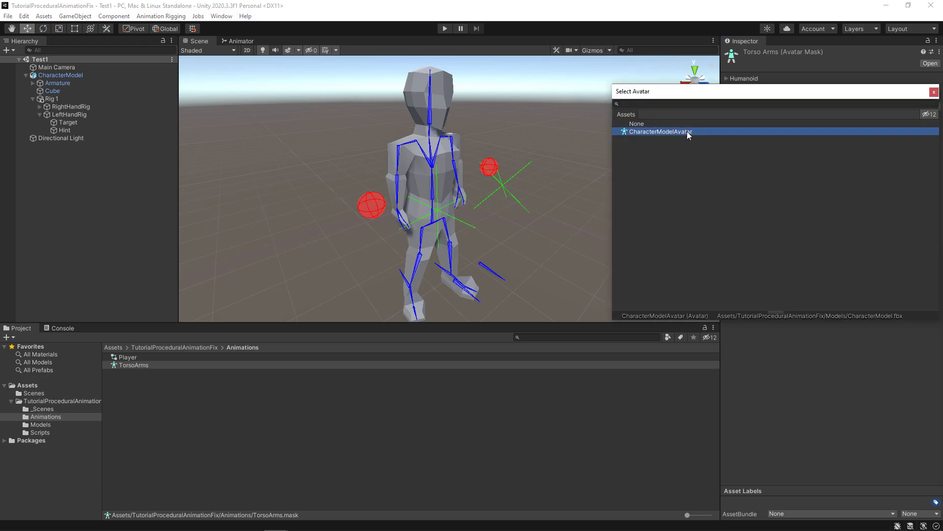
# Step: Use CharacterModelAvatar's skeleton and enable Hips, Spine, Chest, Shoulder.L and Shoulder.R
pyautogui.doubleClick(660, 131)
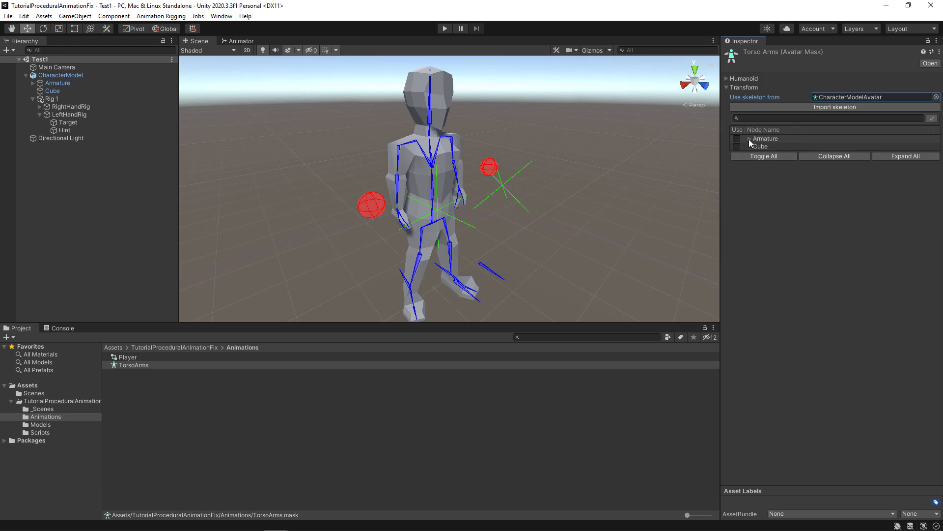
pyautogui.click(750, 139)
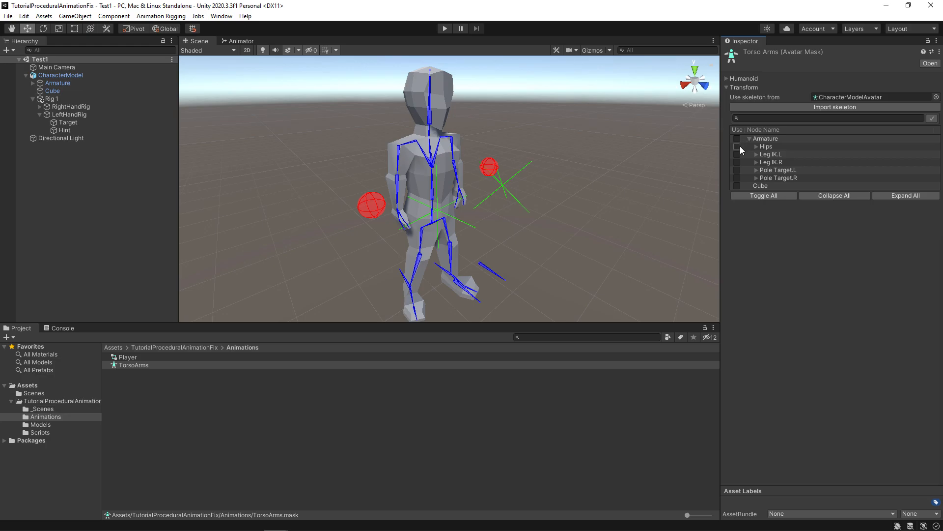
pyautogui.click(758, 146)
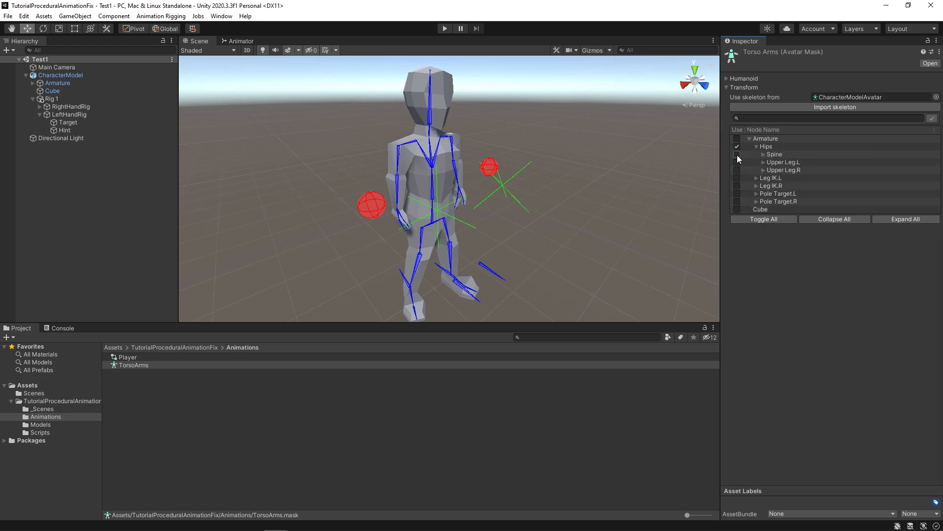
pyautogui.click(756, 154)
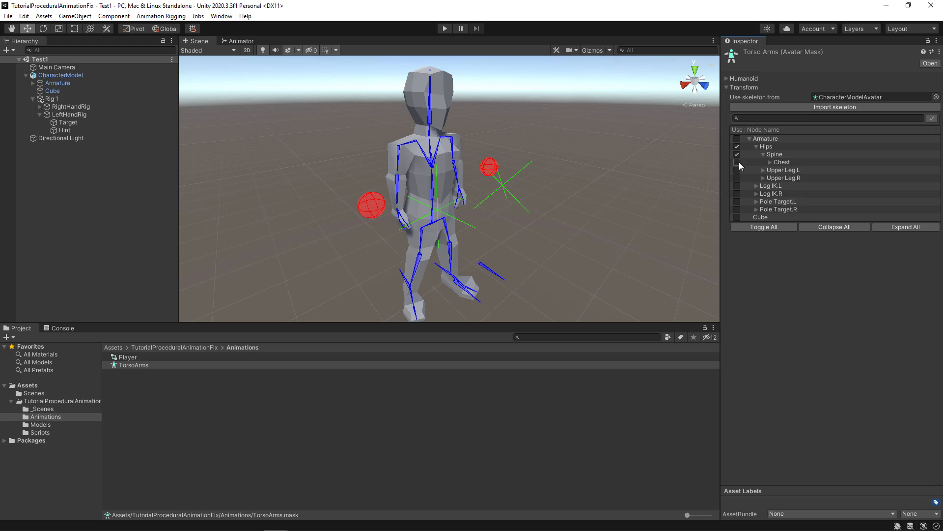
pyautogui.click(763, 162)
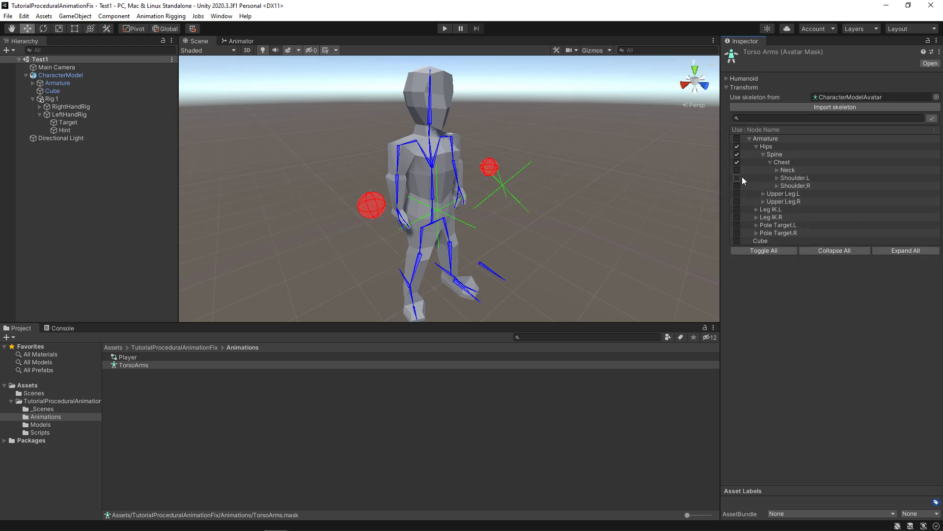
pyautogui.click(737, 177)
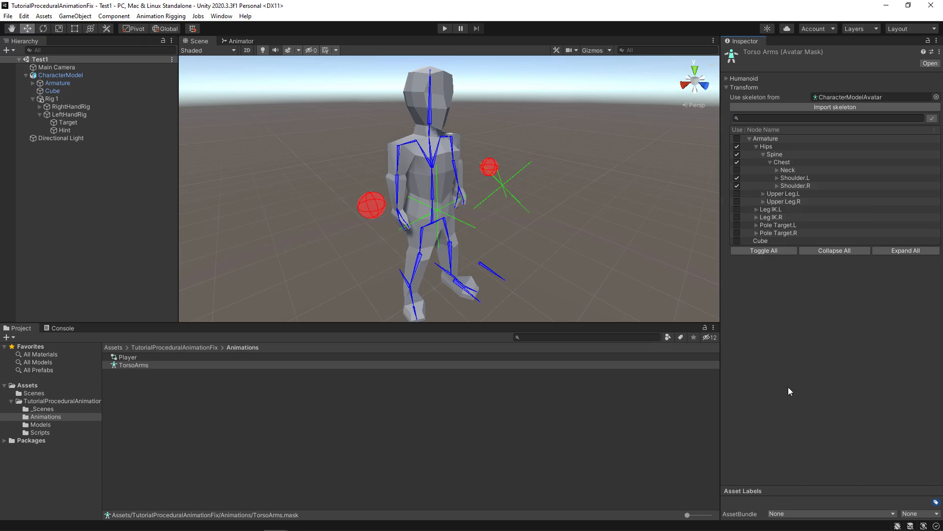
pyautogui.moveTo(798, 391)
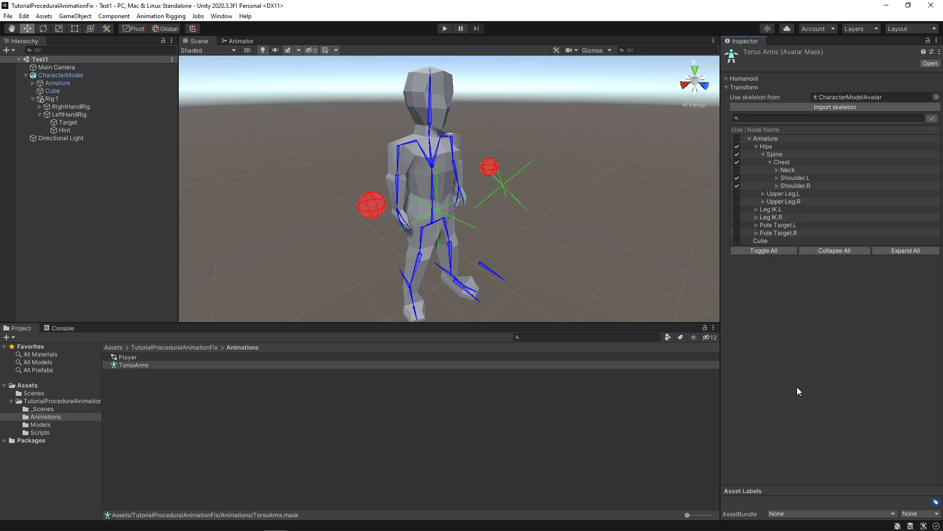
pyautogui.moveTo(813, 381)
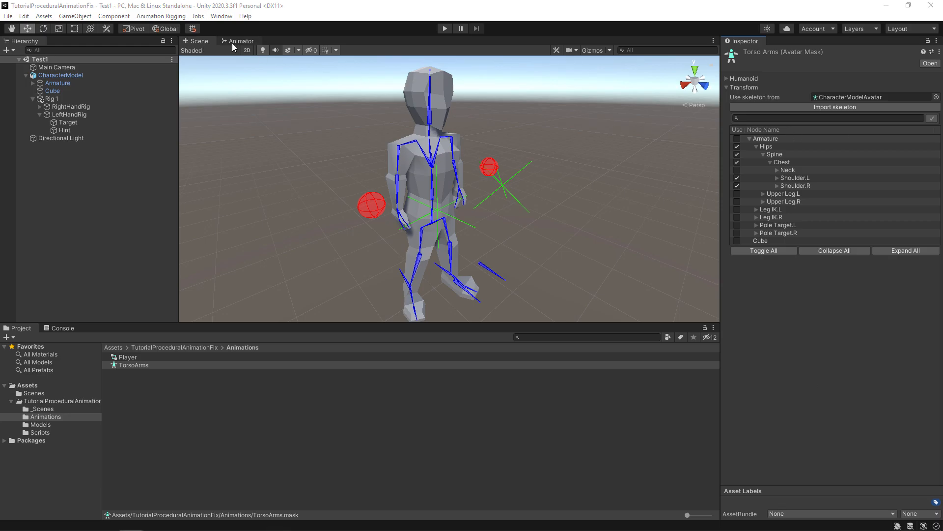
# Step: Set the TorsoArms Layer to weight 1 with the TorsoArms mask and Override blending
pyautogui.click(240, 41)
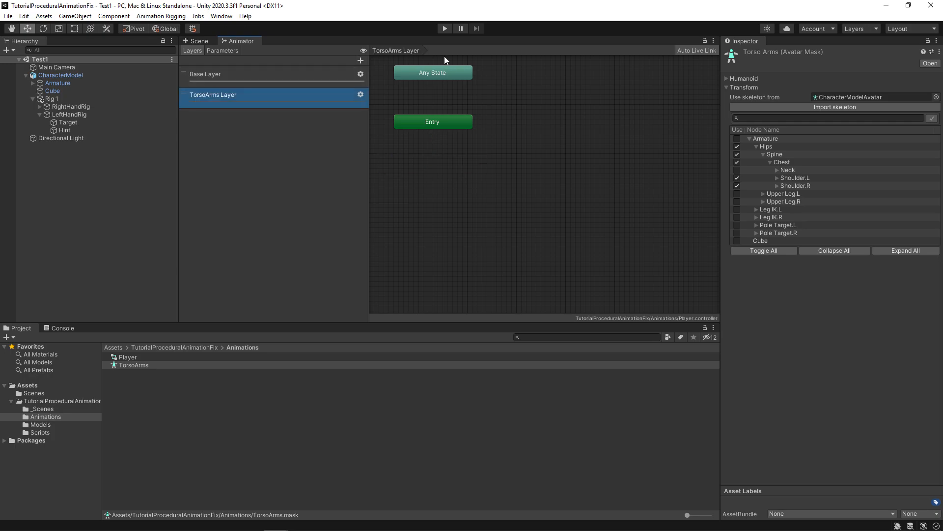
pyautogui.click(359, 94)
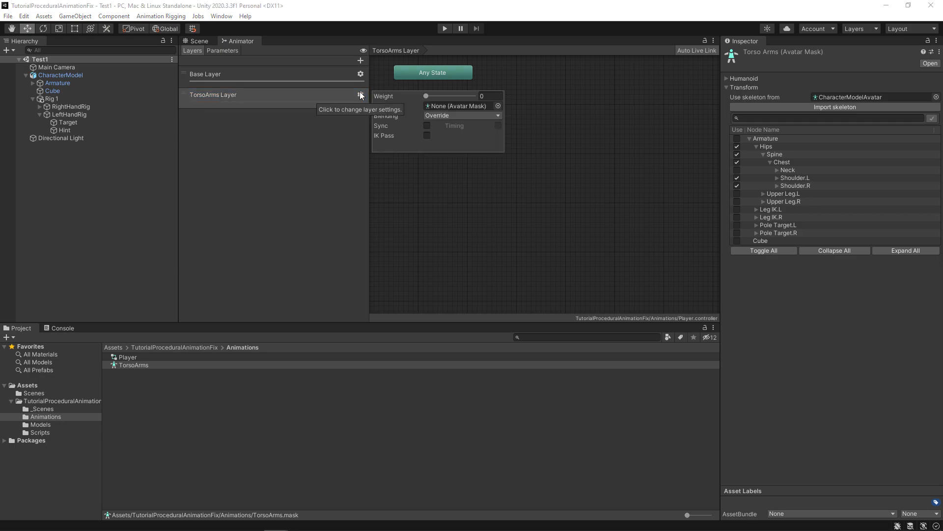
pyautogui.moveTo(360, 95)
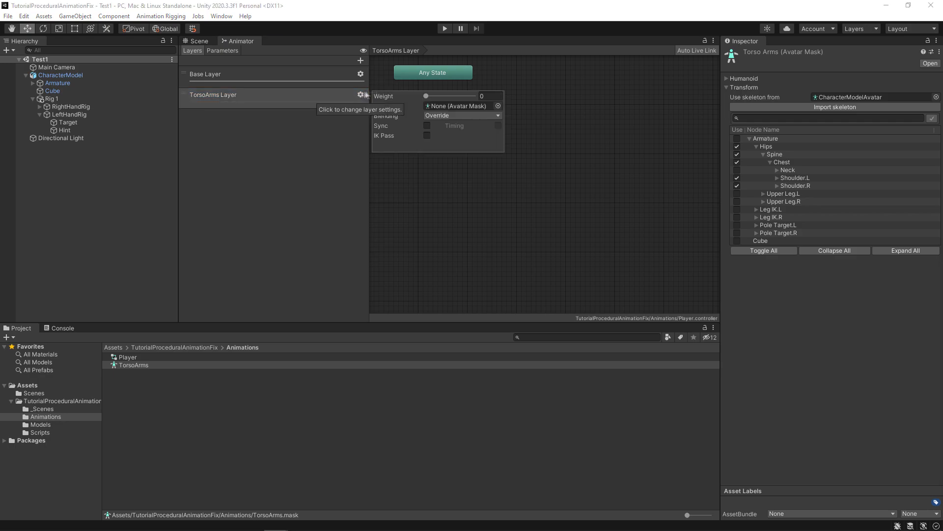
pyautogui.click(497, 106)
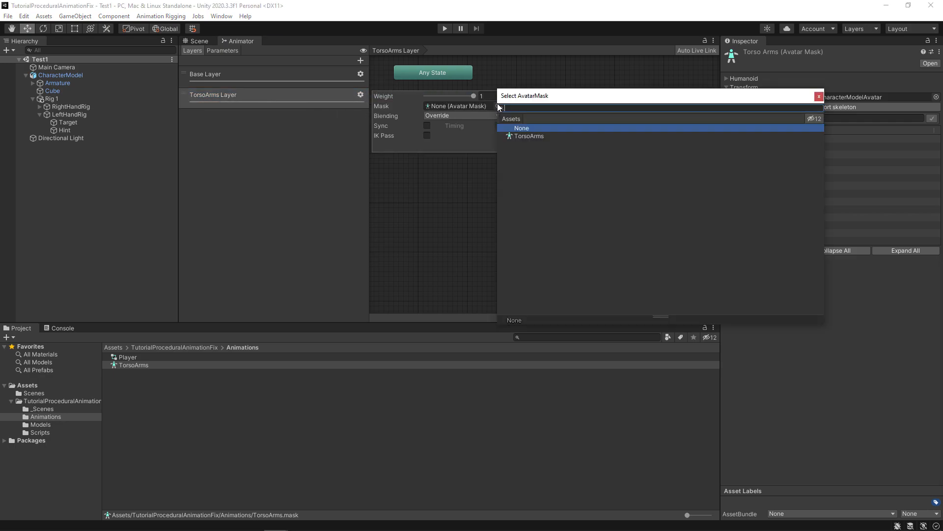
pyautogui.click(531, 136)
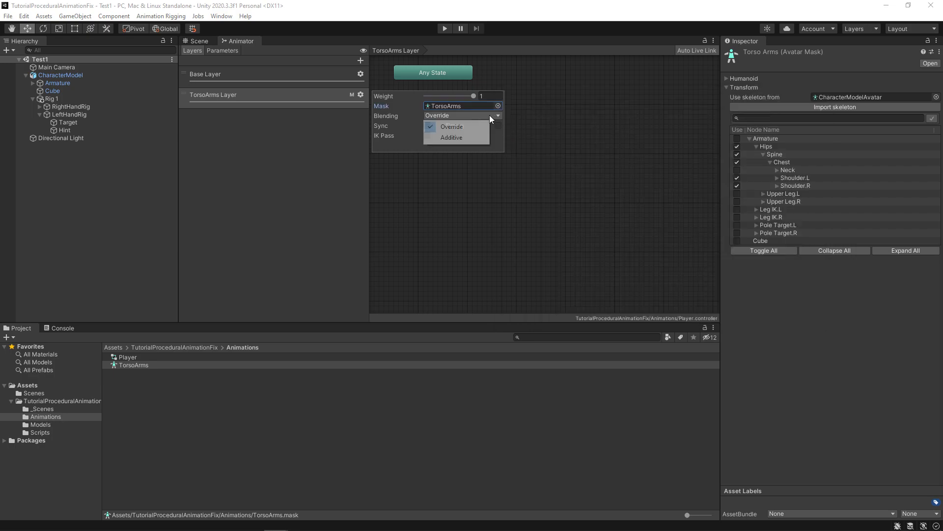
pyautogui.click(451, 126)
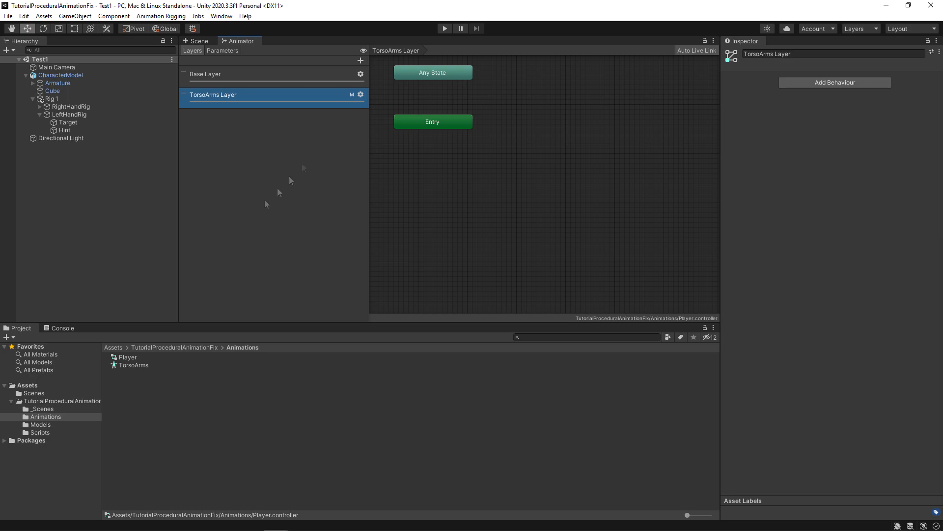
# Step: Add Armature|Default from Models to the TorsoArms layer and enter Play mode
pyautogui.click(40, 424)
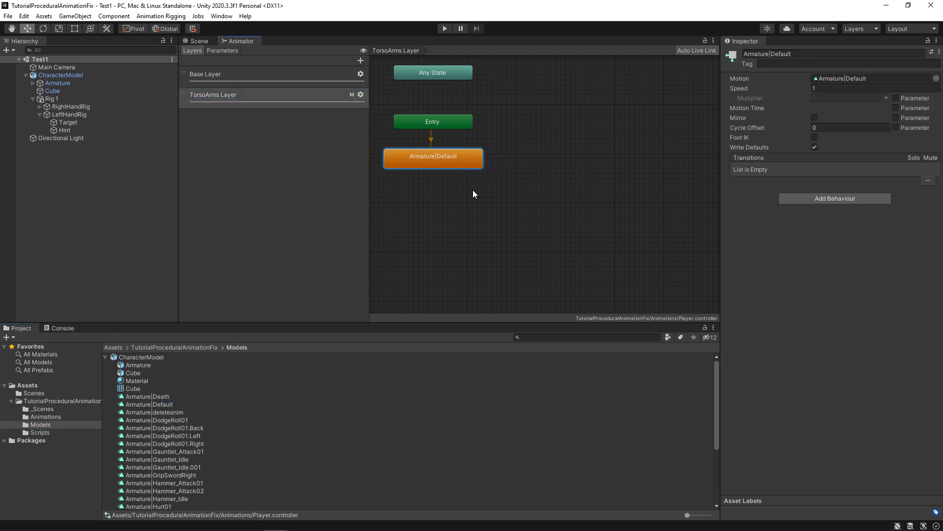
pyautogui.click(199, 40)
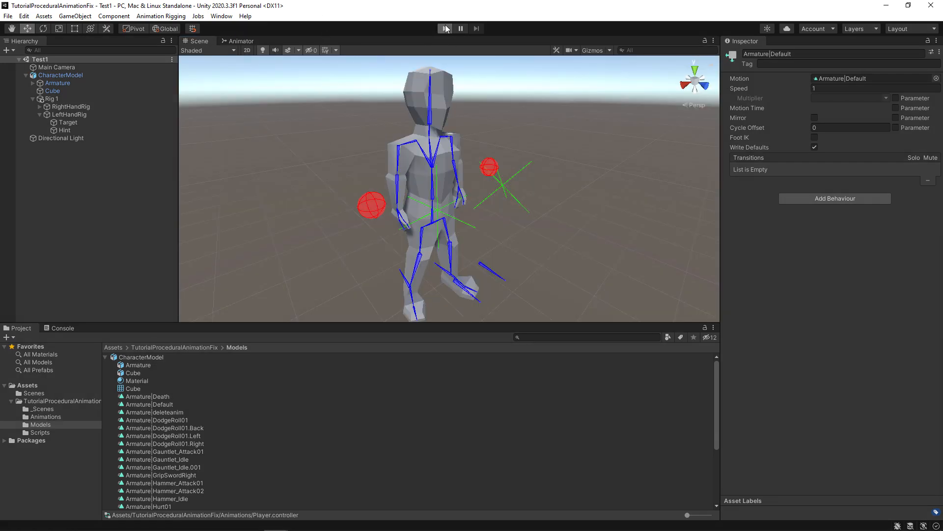
pyautogui.click(444, 28)
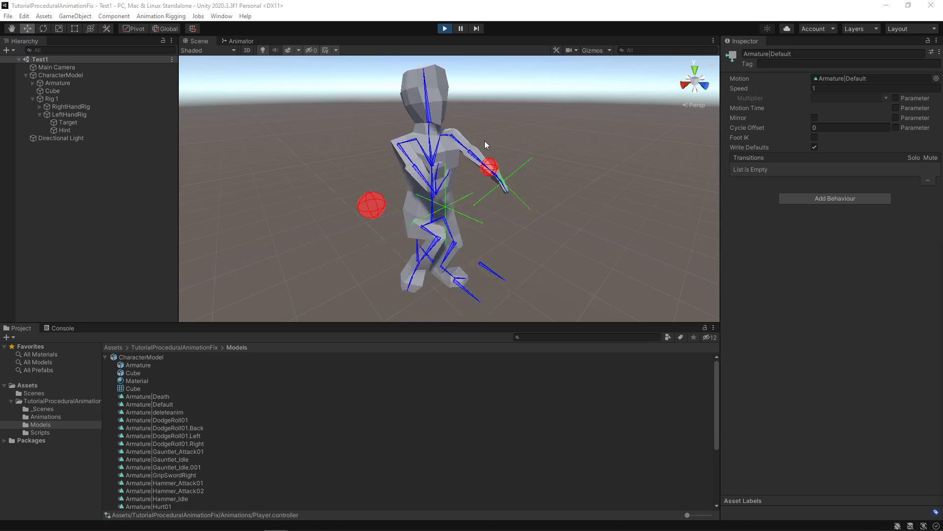